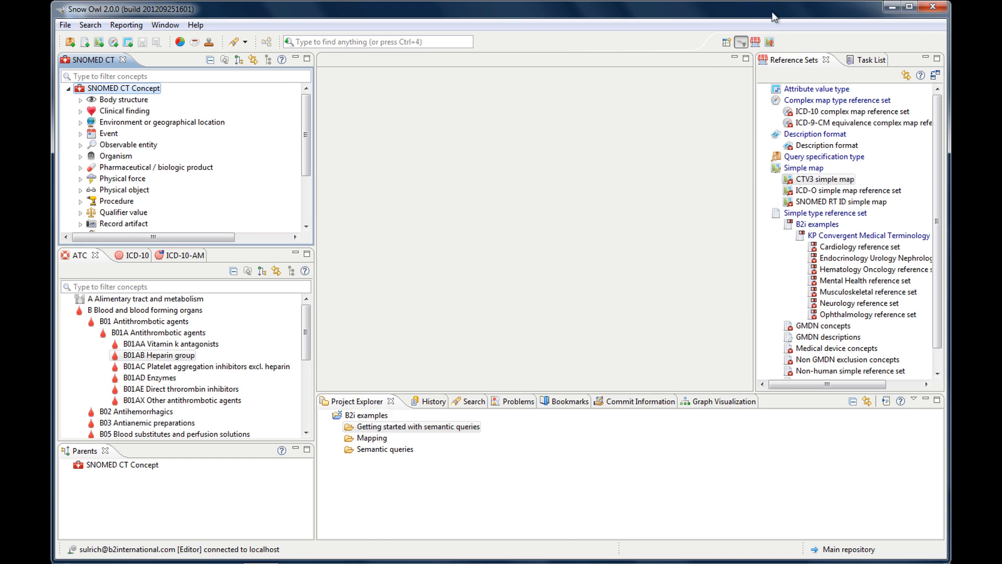
pyautogui.moveTo(792, 68)
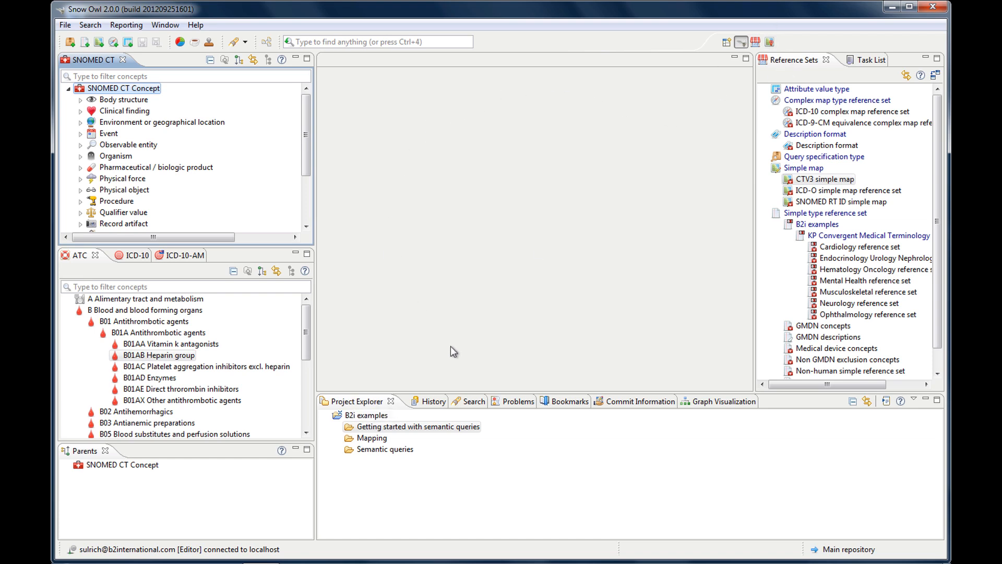
pyautogui.moveTo(611, 64)
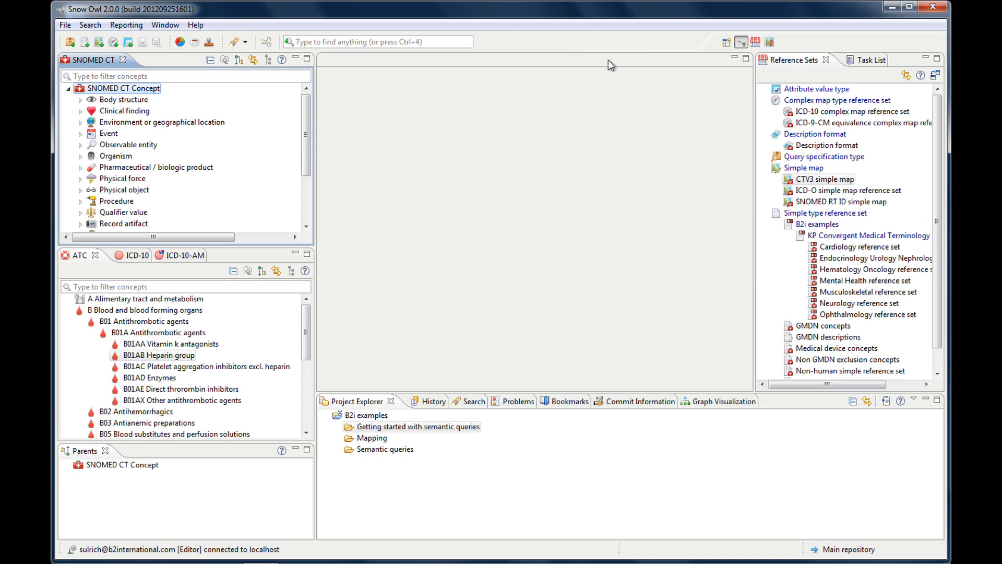
pyautogui.moveTo(497, 315)
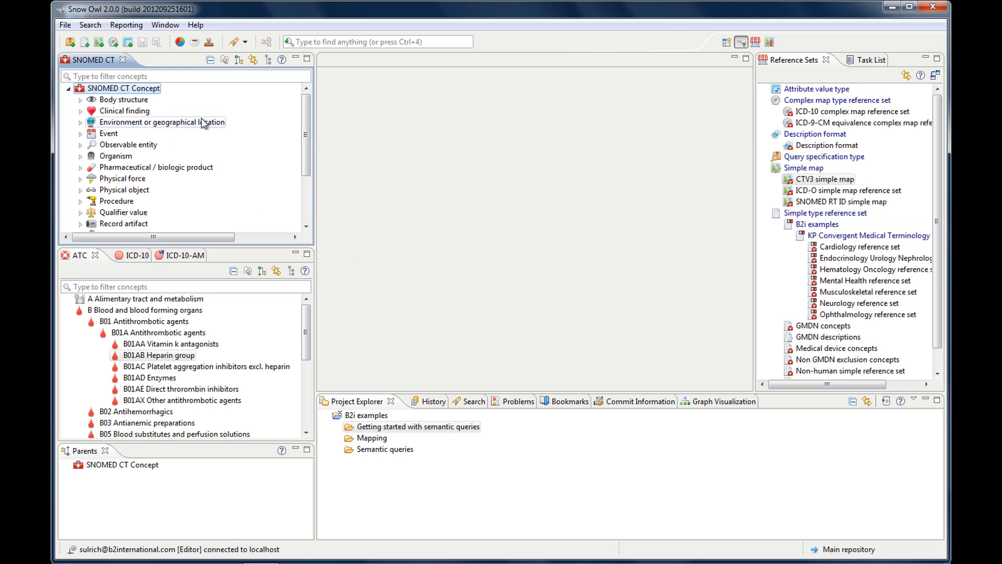
pyautogui.moveTo(217, 143)
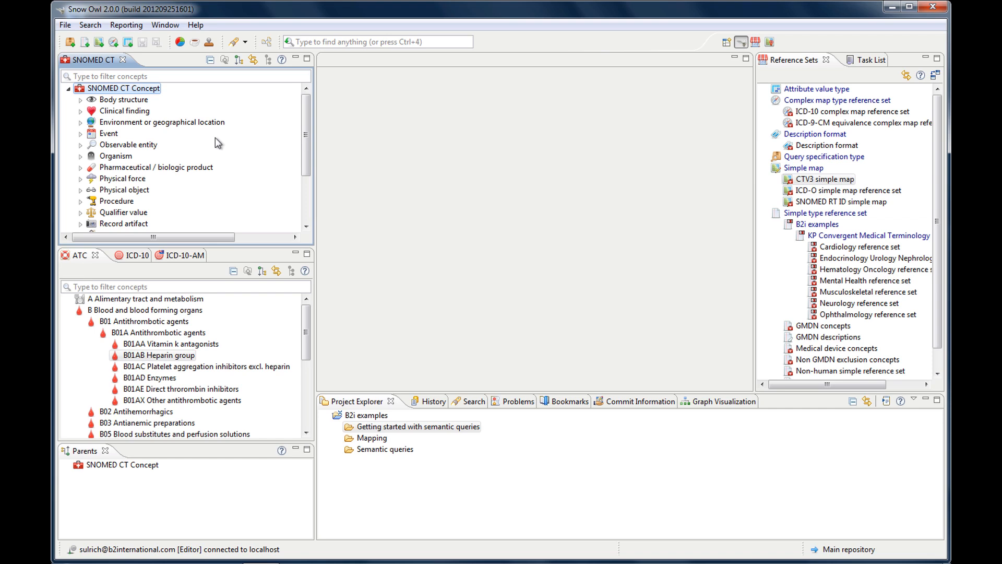
pyautogui.moveTo(94, 67)
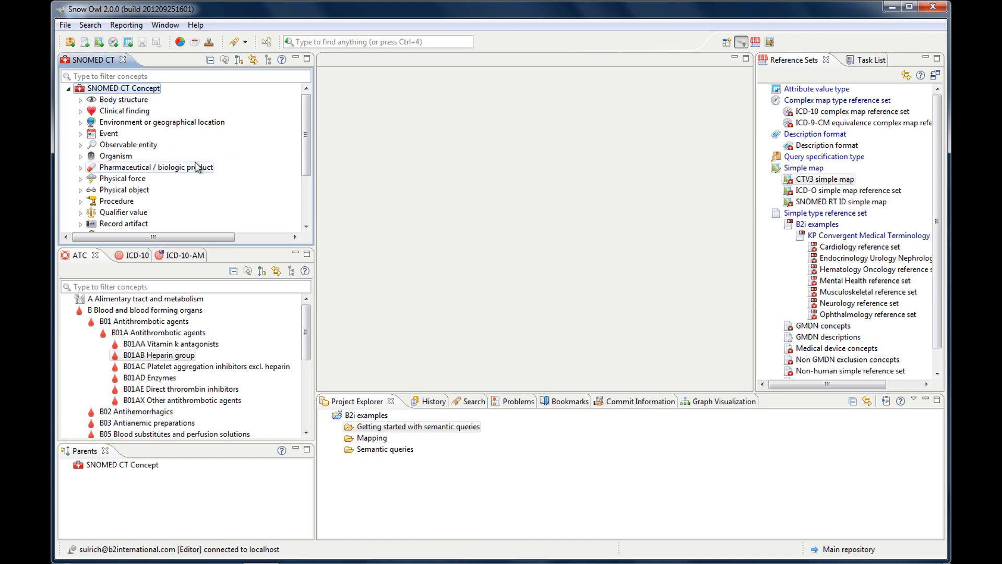
pyautogui.moveTo(194, 260)
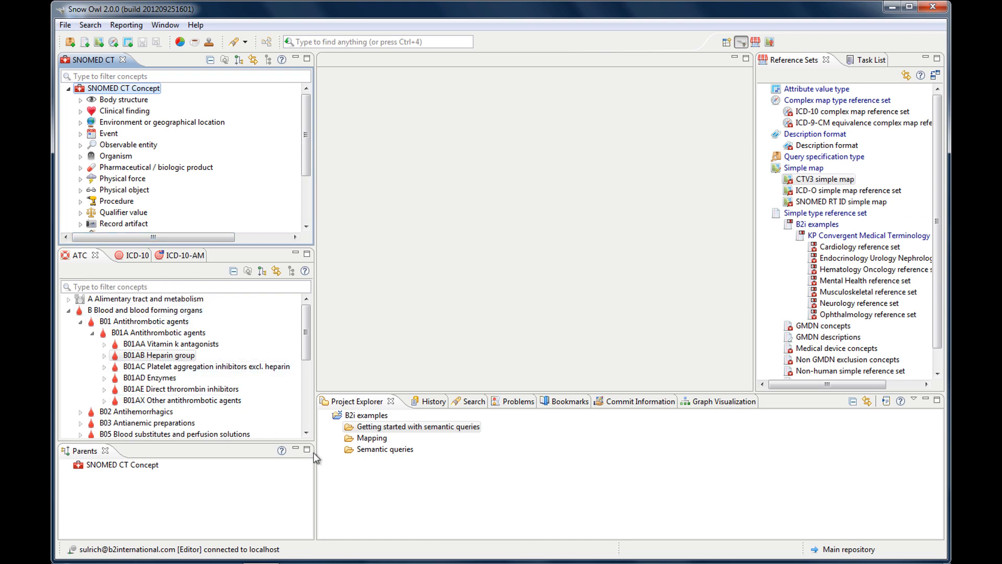
pyautogui.moveTo(870, 61)
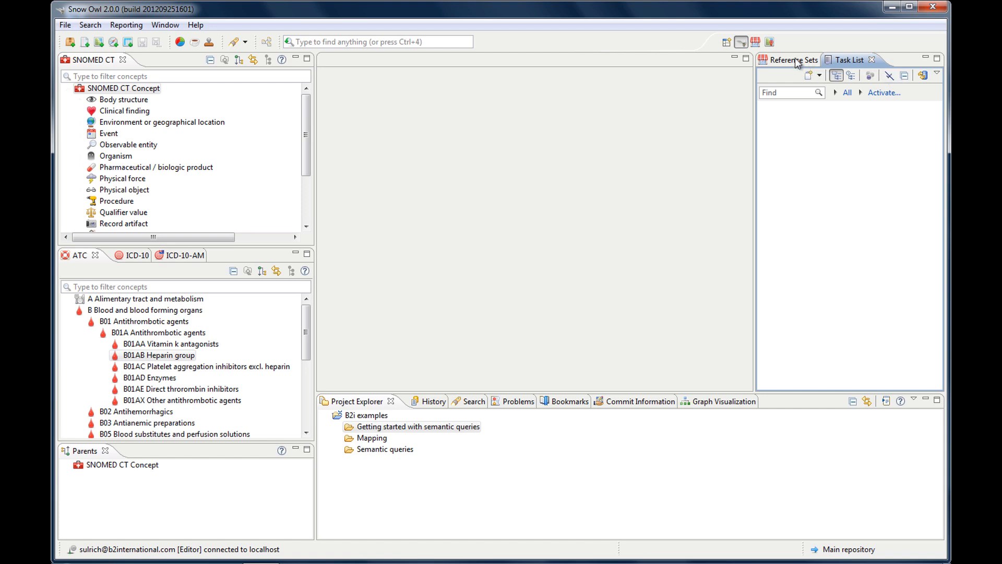
# Return to the reference set list and open the Clinical finding concept in the editor
pyautogui.click(794, 60)
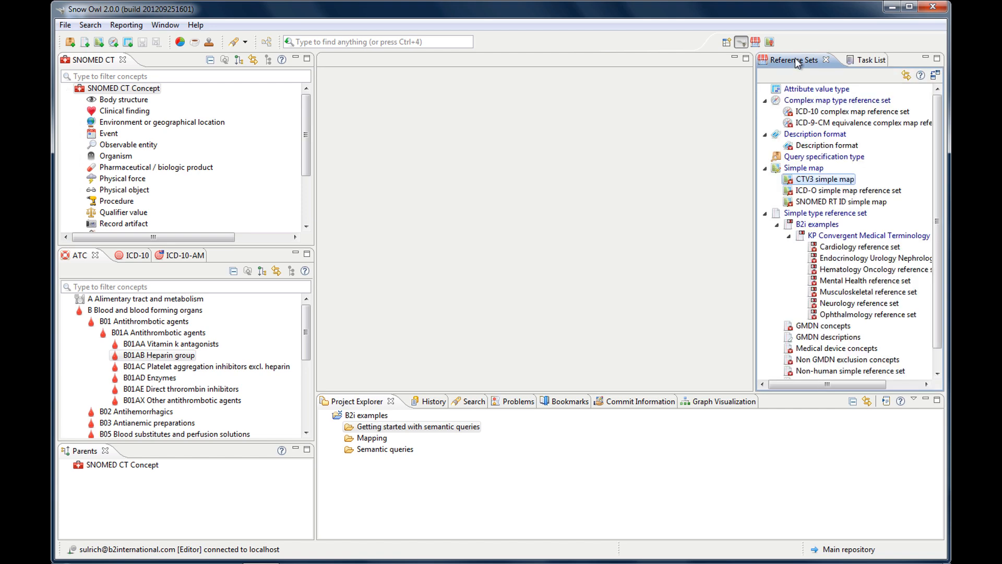
pyautogui.moveTo(456, 152)
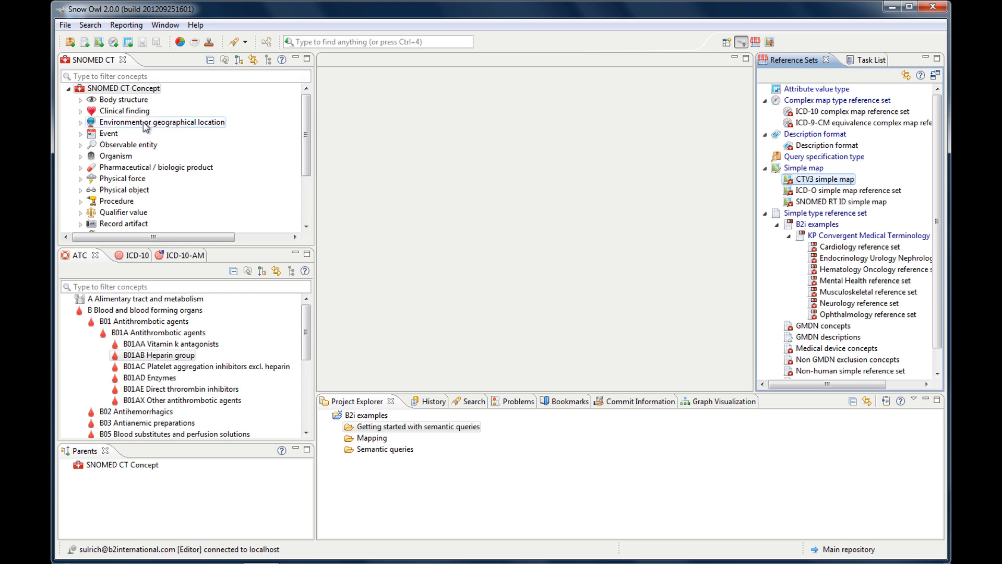
pyautogui.moveTo(147, 122)
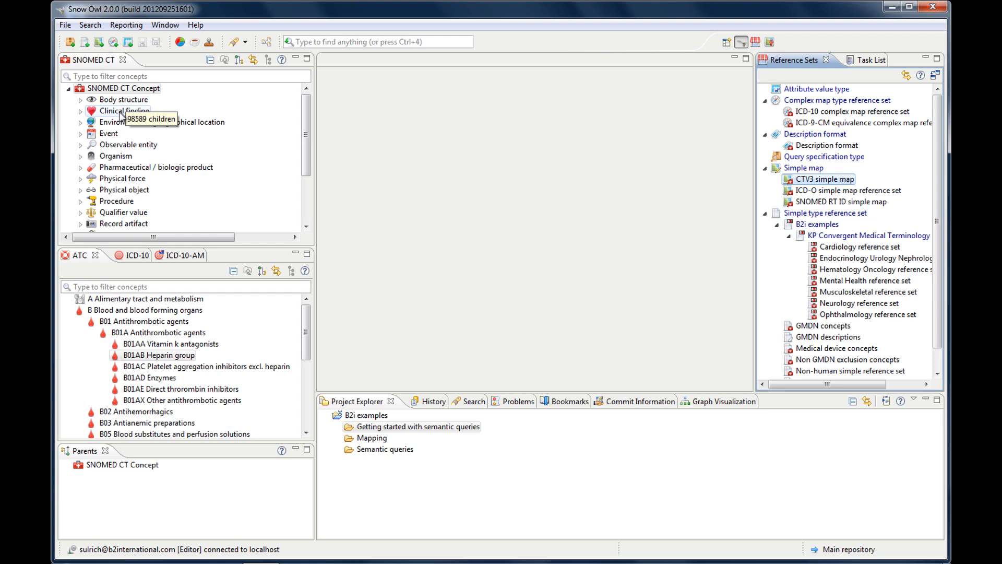
pyautogui.doubleClick(124, 110)
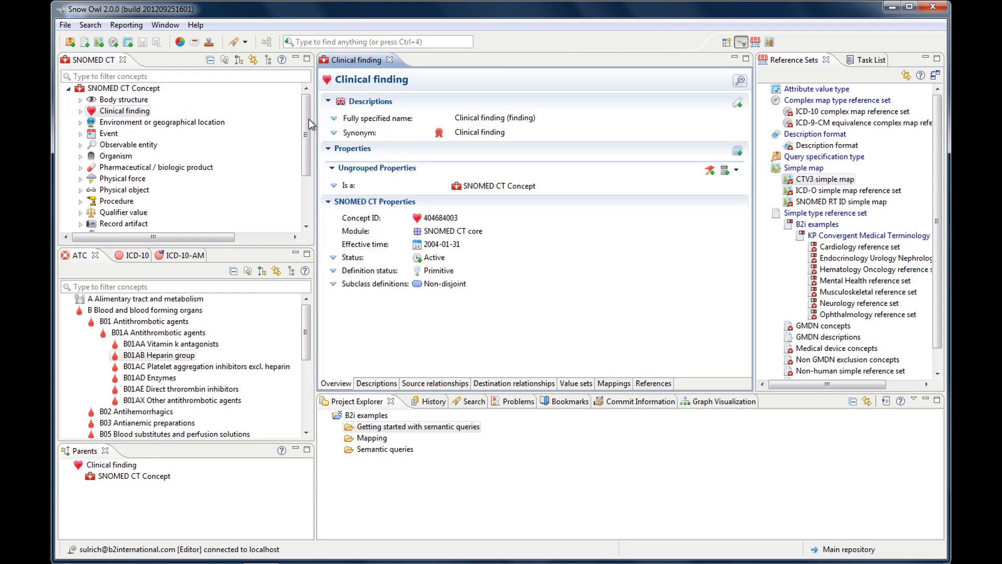
pyautogui.moveTo(551, 245)
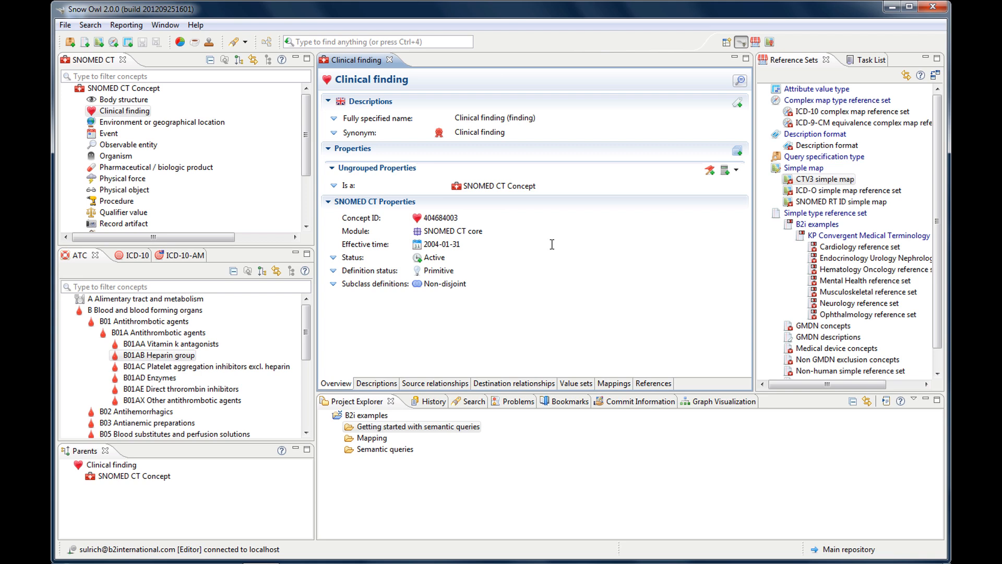
pyautogui.moveTo(577, 262)
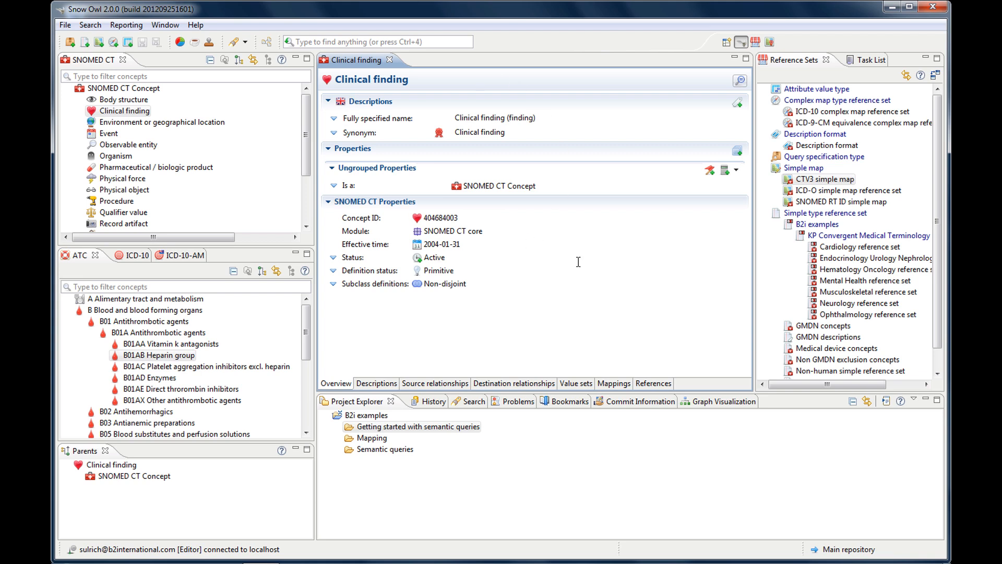
pyautogui.moveTo(430, 81)
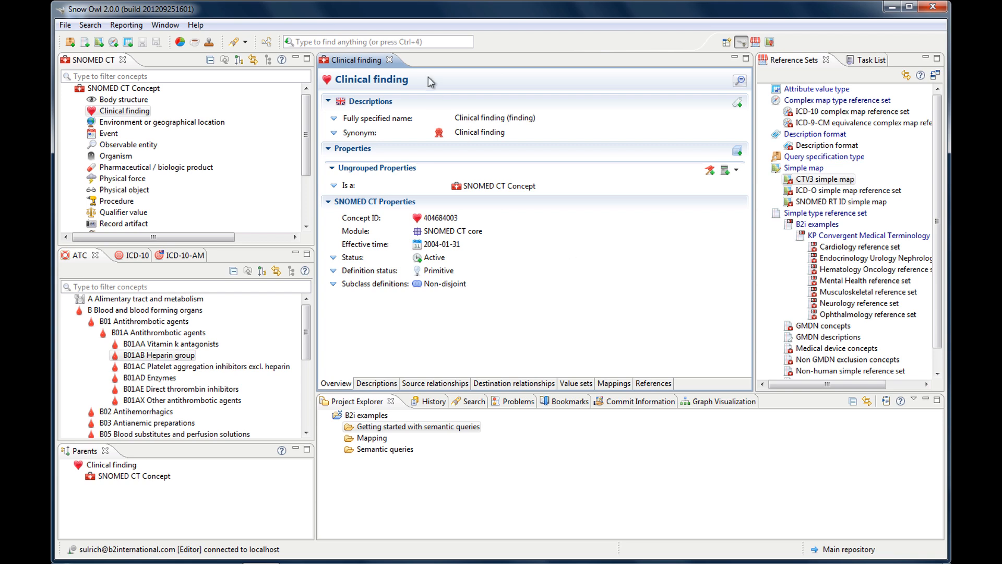
pyautogui.moveTo(390, 60)
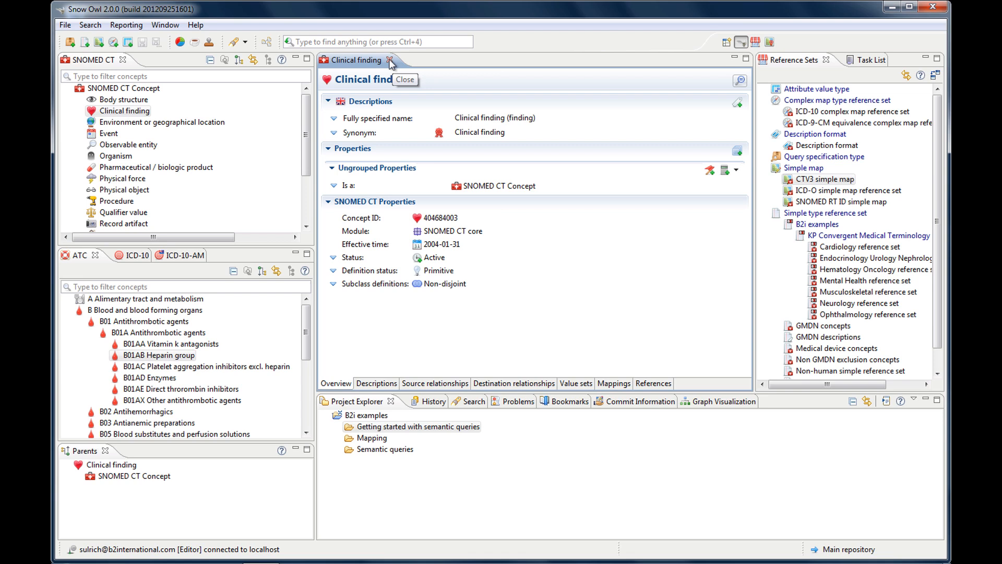
# Close the Clinical finding editor and expand the SNOMED CT tree to Adverse drug interaction under Drug interaction
pyautogui.click(390, 60)
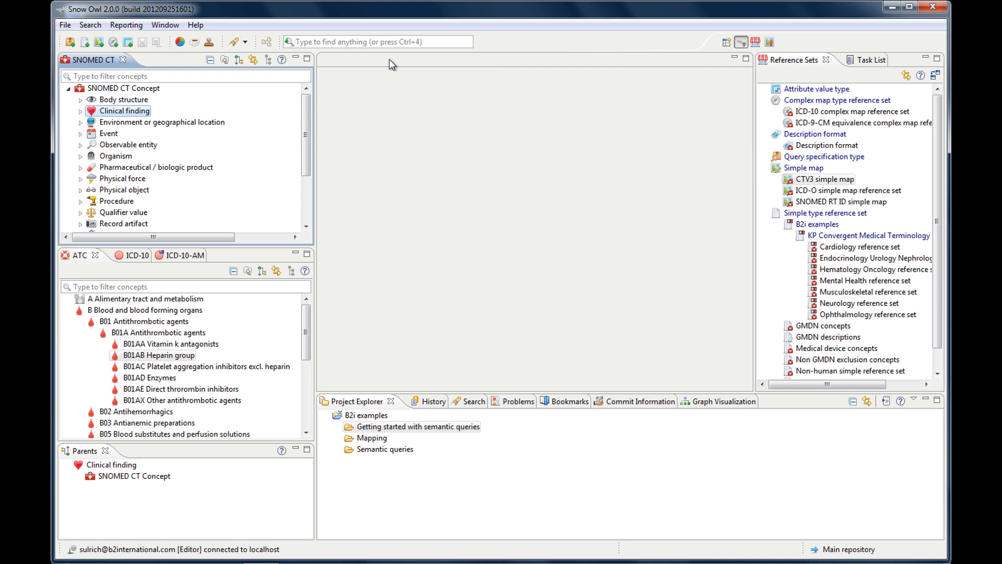
pyautogui.moveTo(203, 186)
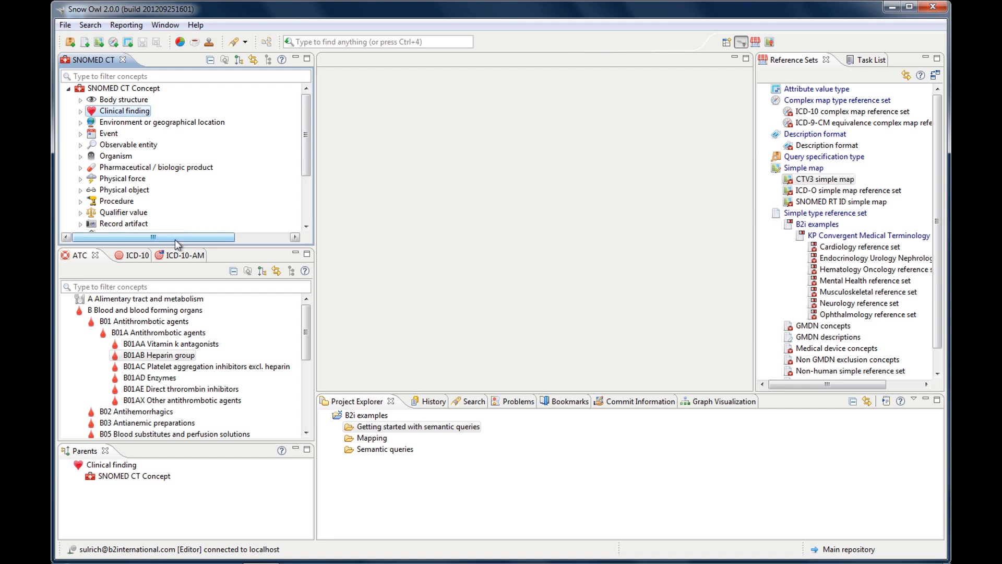
pyautogui.moveTo(172, 245)
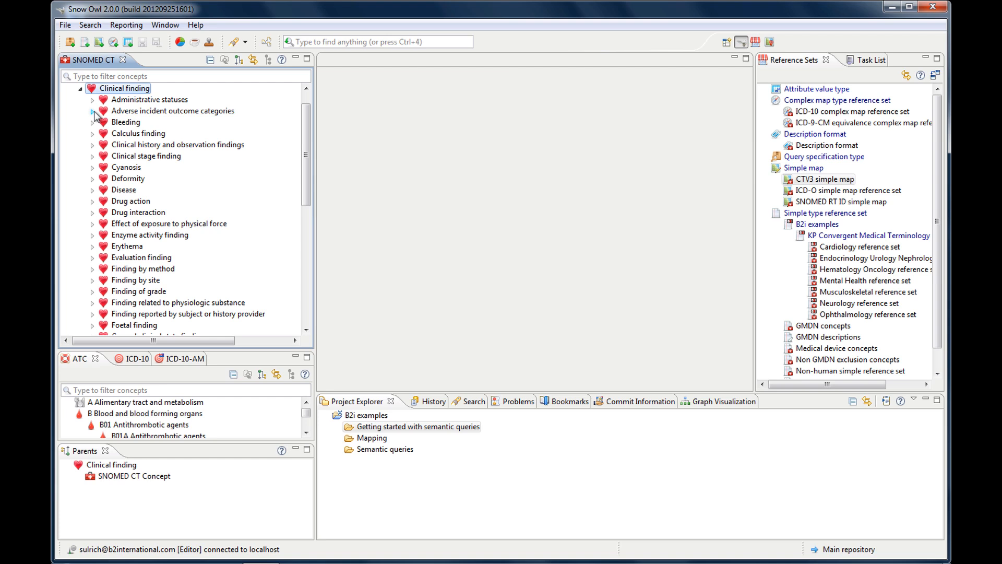
pyautogui.click(93, 110)
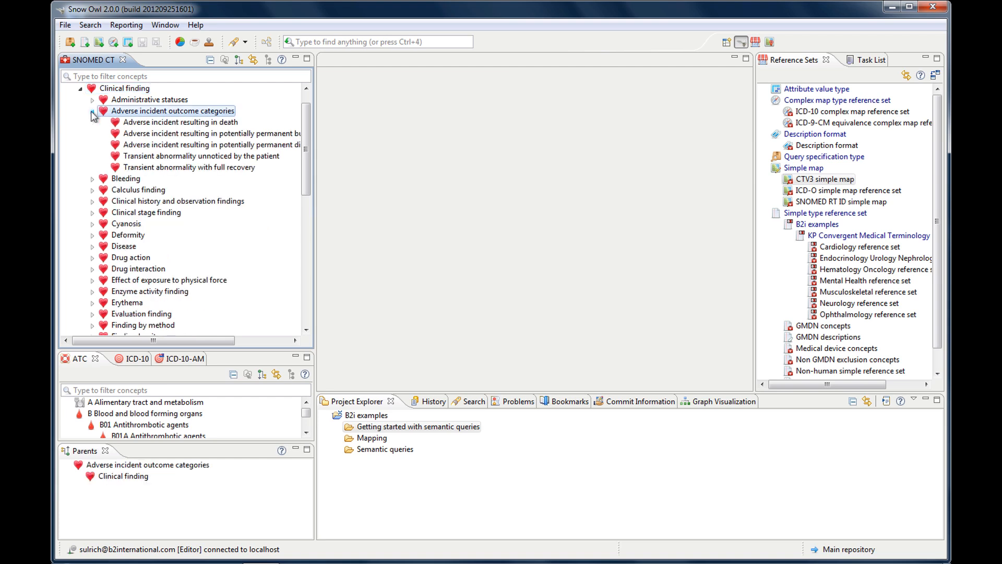
pyautogui.click(93, 111)
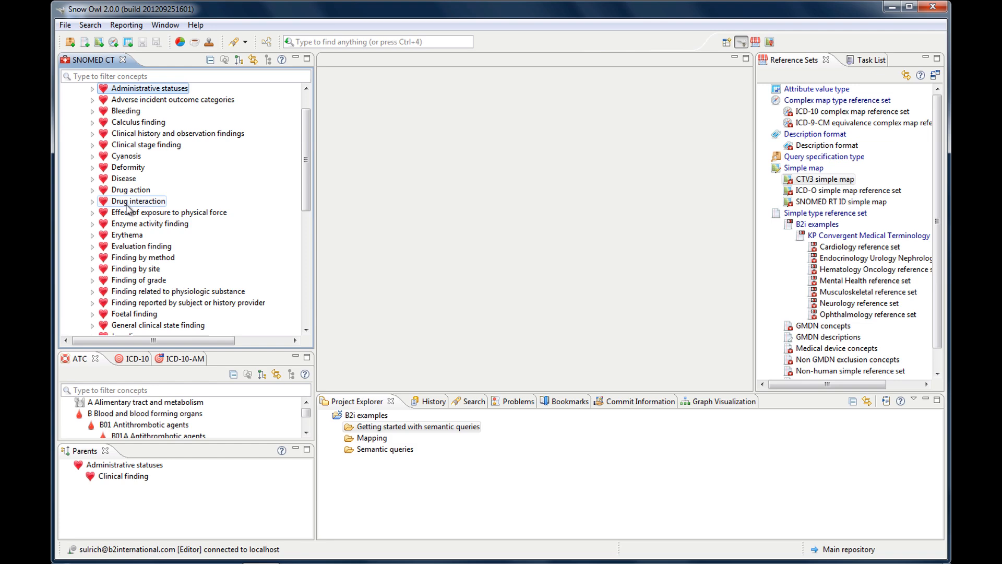
pyautogui.click(93, 201)
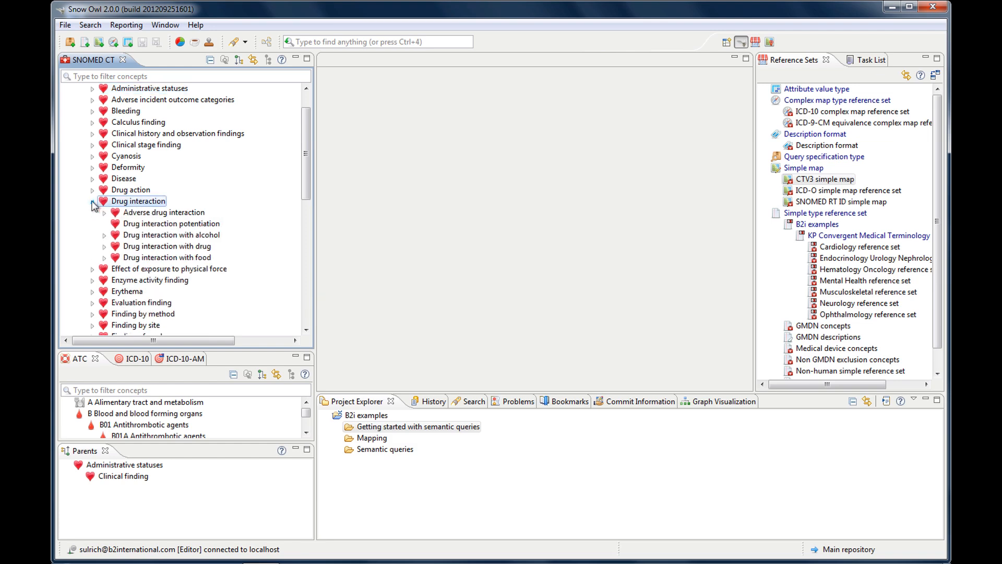
pyautogui.click(164, 212)
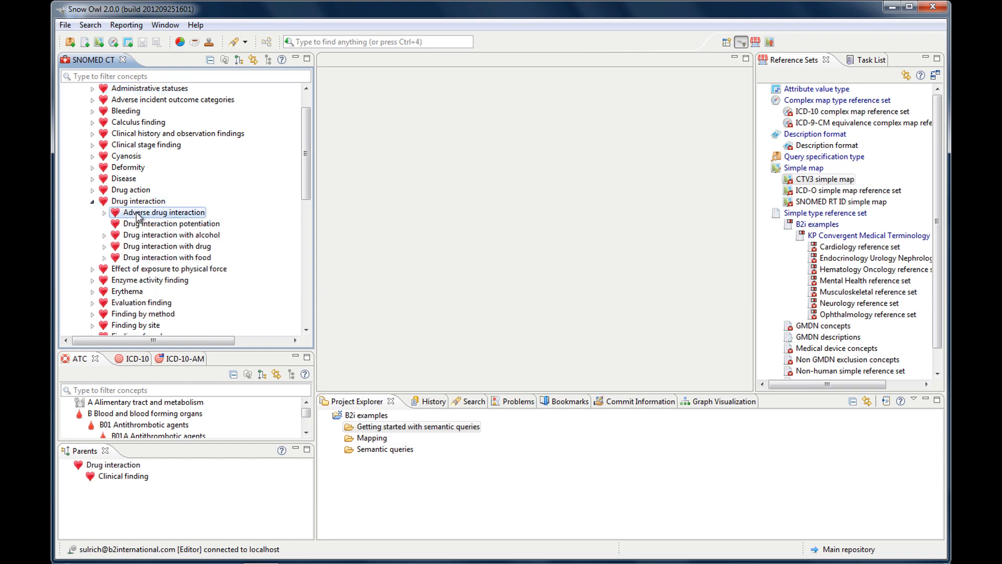
# Open Adverse drug interaction, then collapse B01 and expand B02 Antihemorrhagics to B02A Antifibrinolytics in ATC
pyautogui.doubleClick(164, 212)
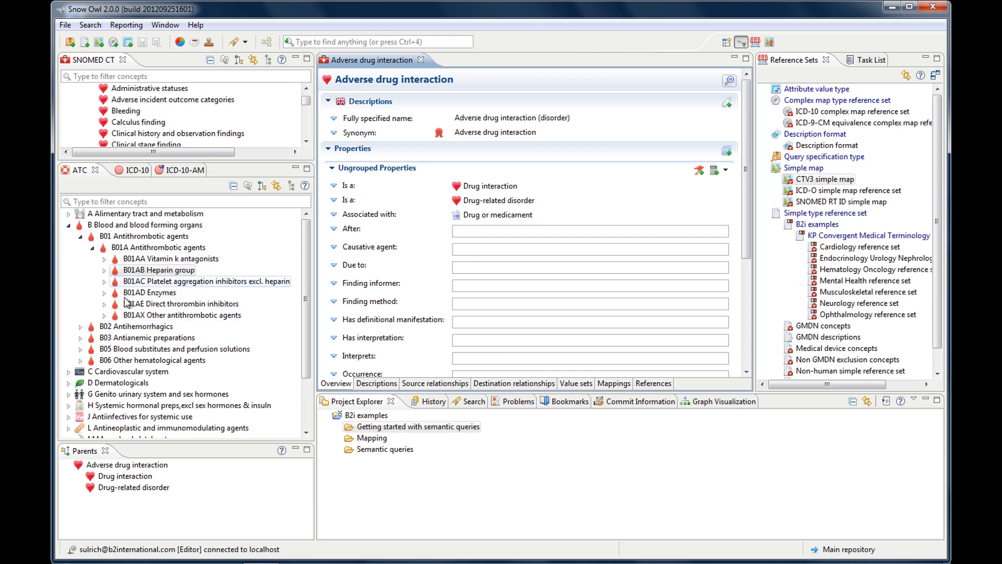
pyautogui.moveTo(111, 316)
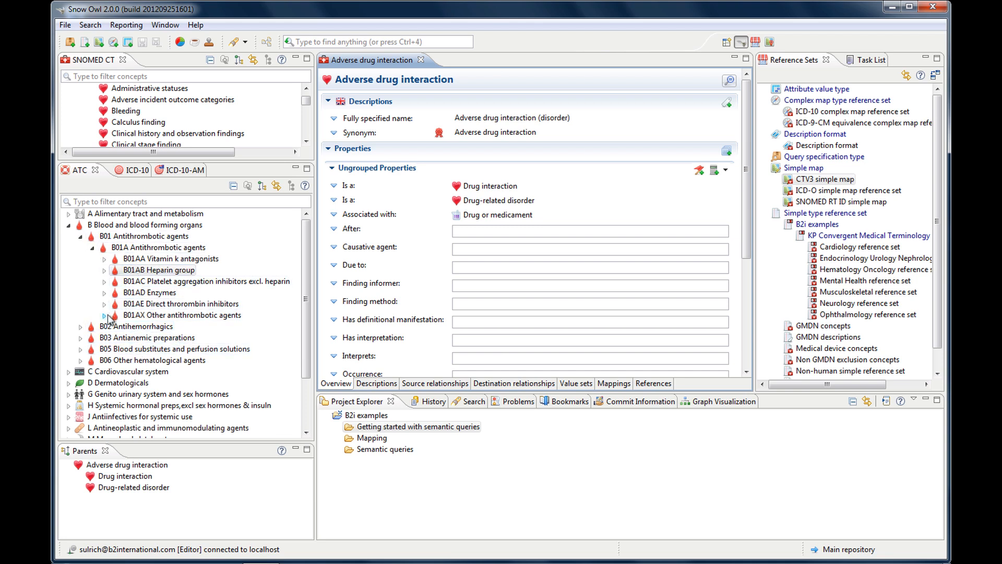
pyautogui.click(92, 247)
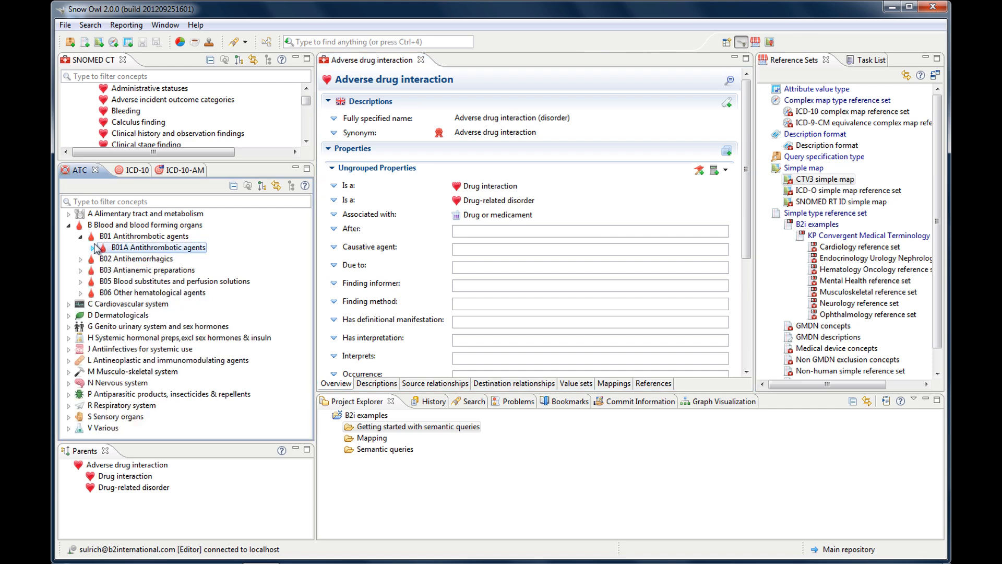
pyautogui.click(80, 236)
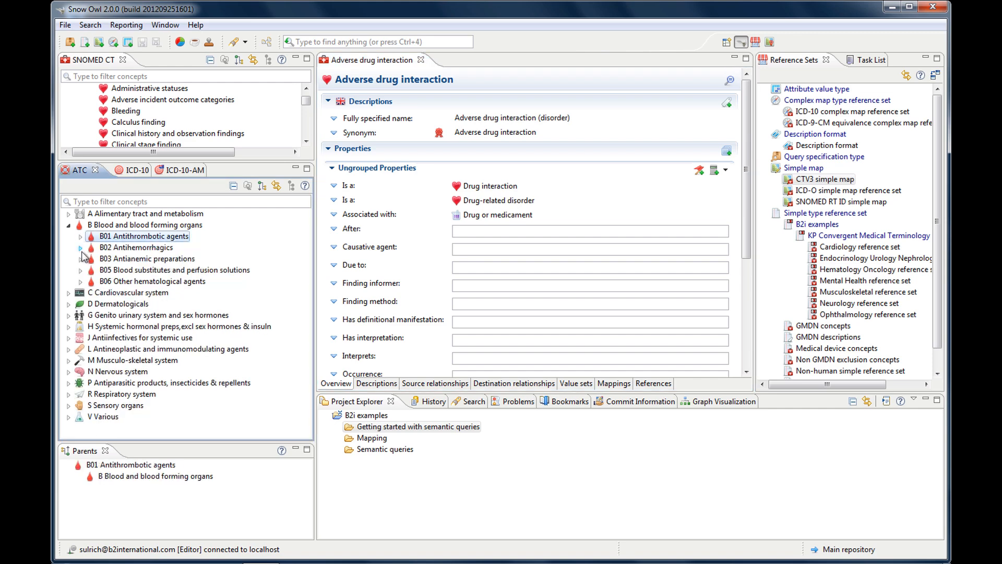
pyautogui.click(72, 247)
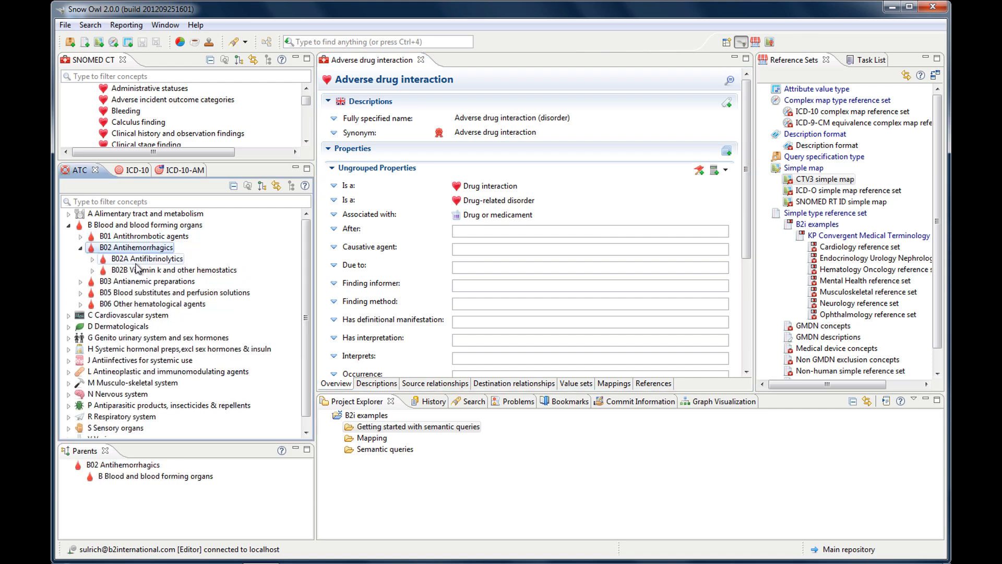
pyautogui.doubleClick(147, 258)
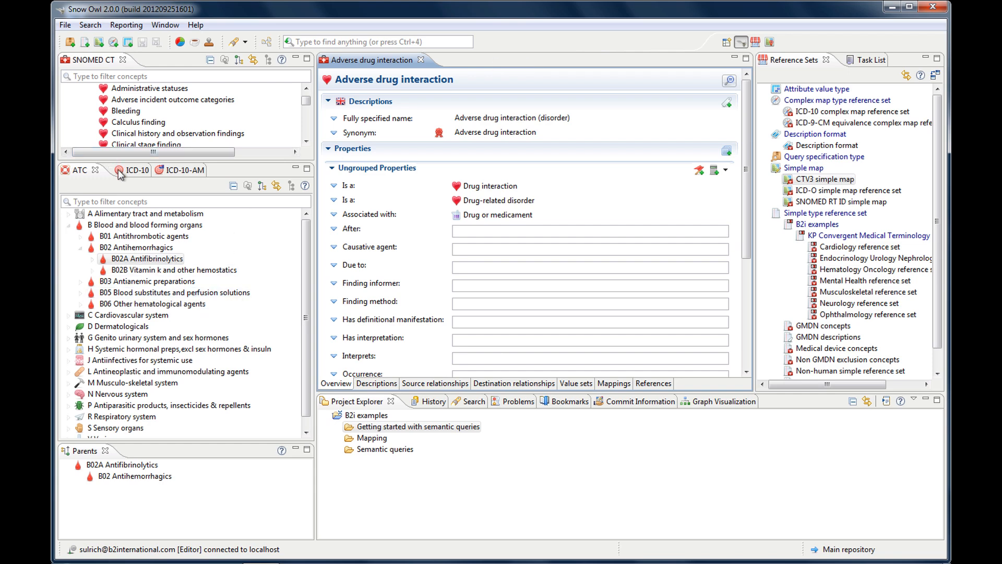
# Browse the ICD-10, ATC and ICD-10-AM classification hierarchies in turn
pyautogui.click(136, 169)
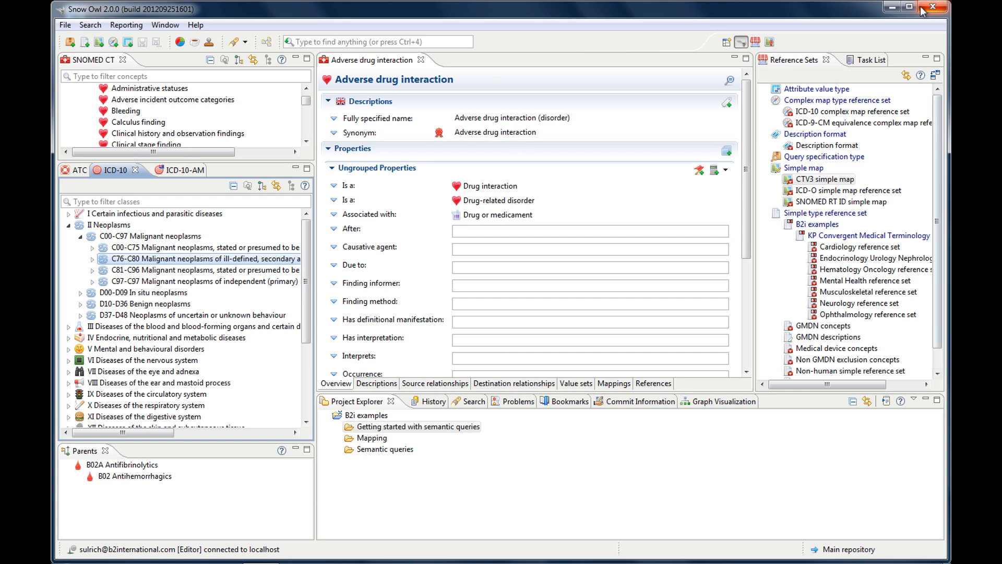
pyautogui.moveTo(769, 42)
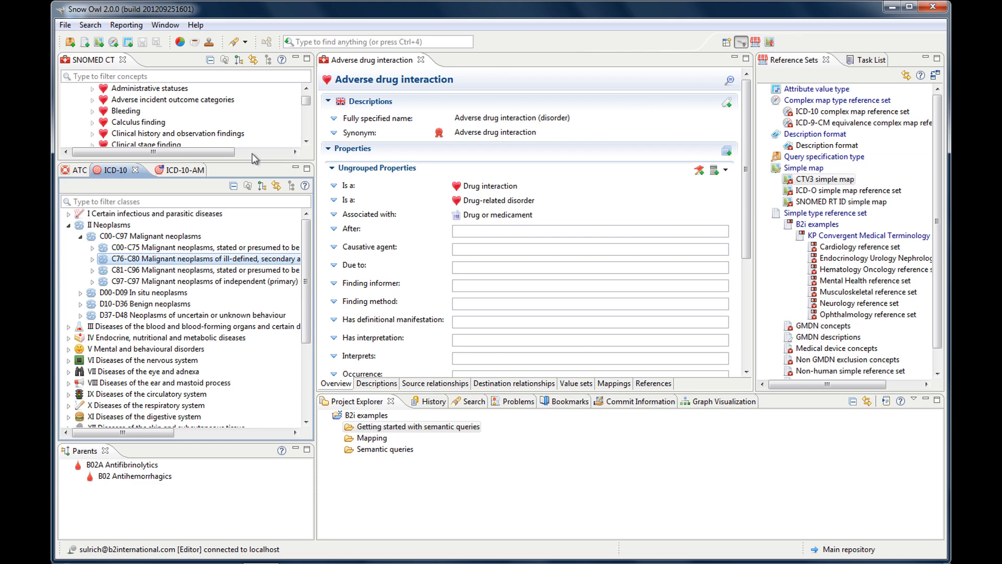
pyautogui.click(159, 170)
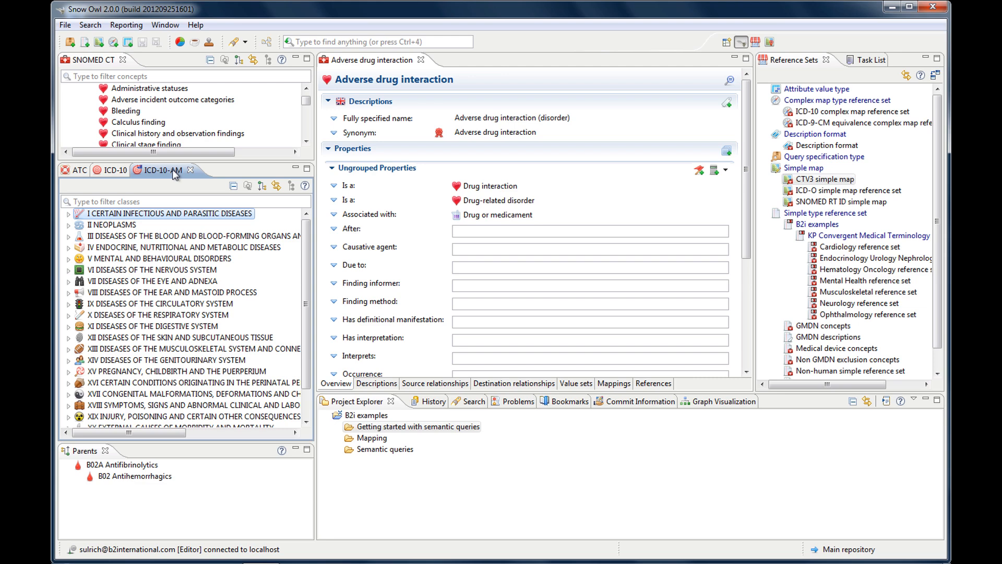
pyautogui.click(116, 169)
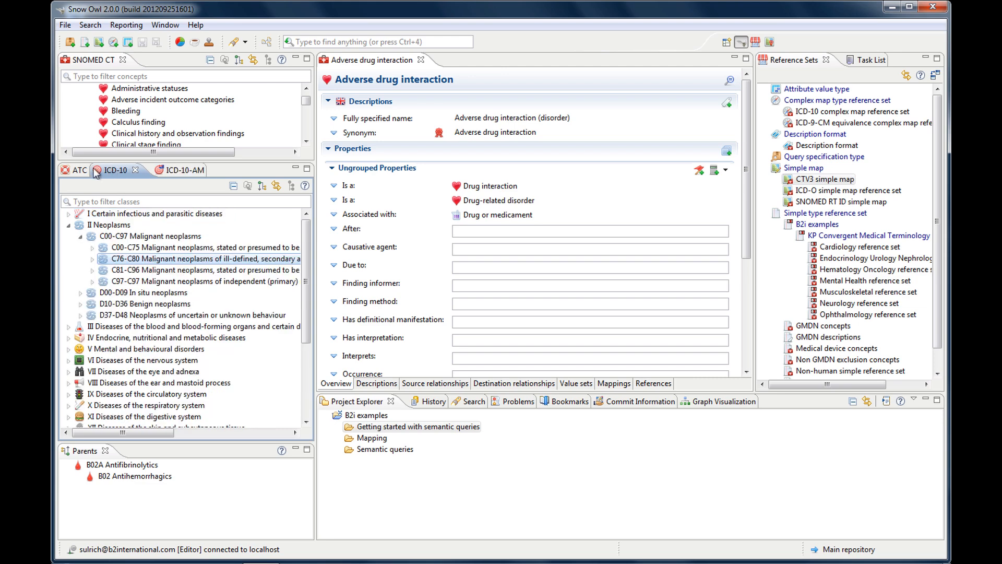
pyautogui.click(77, 169)
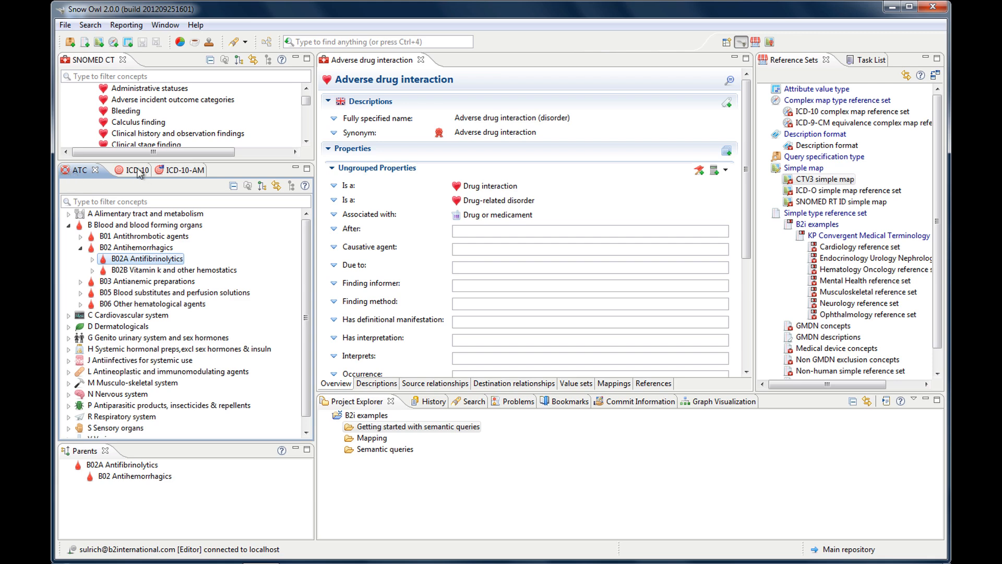
pyautogui.click(115, 170)
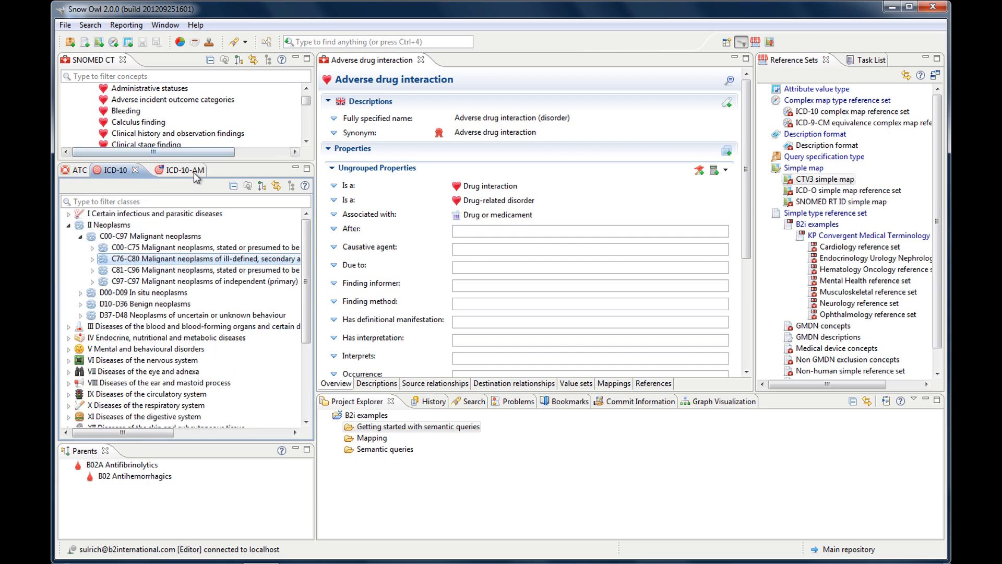
pyautogui.click(115, 169)
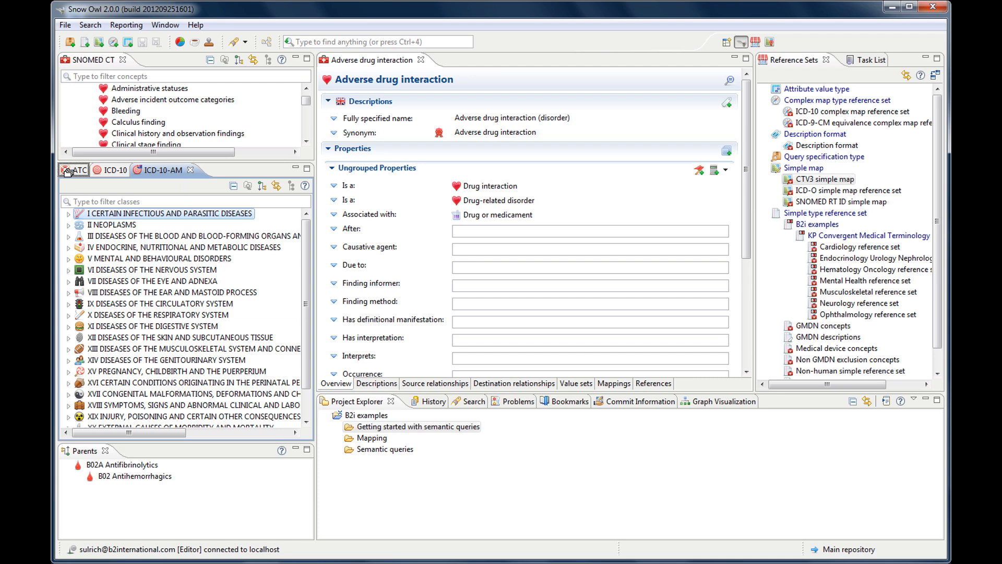
# Reorder the classification browsers, moving ATC beside SNOMED CT and back, leaving ATC displayed
pyautogui.click(164, 169)
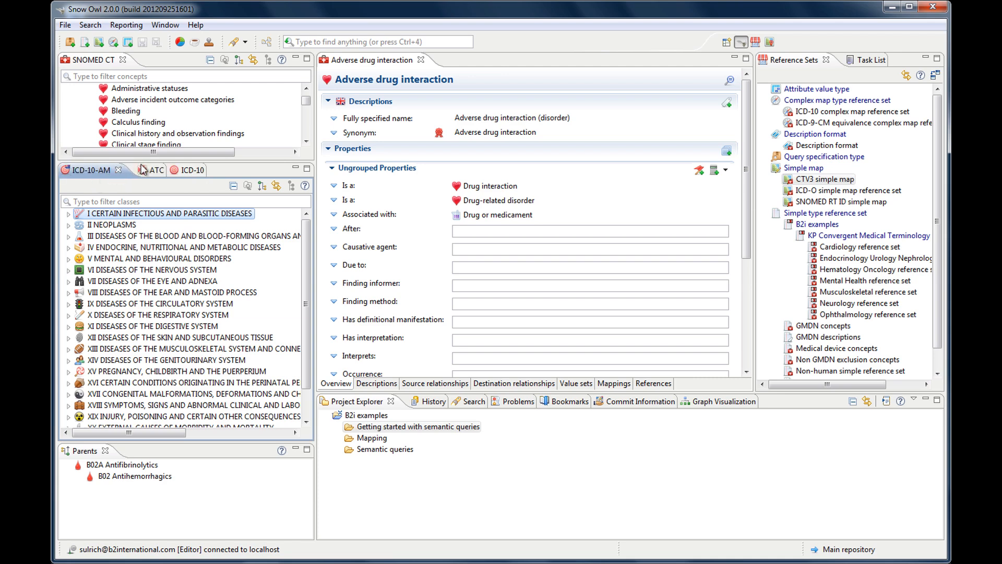
pyautogui.click(172, 169)
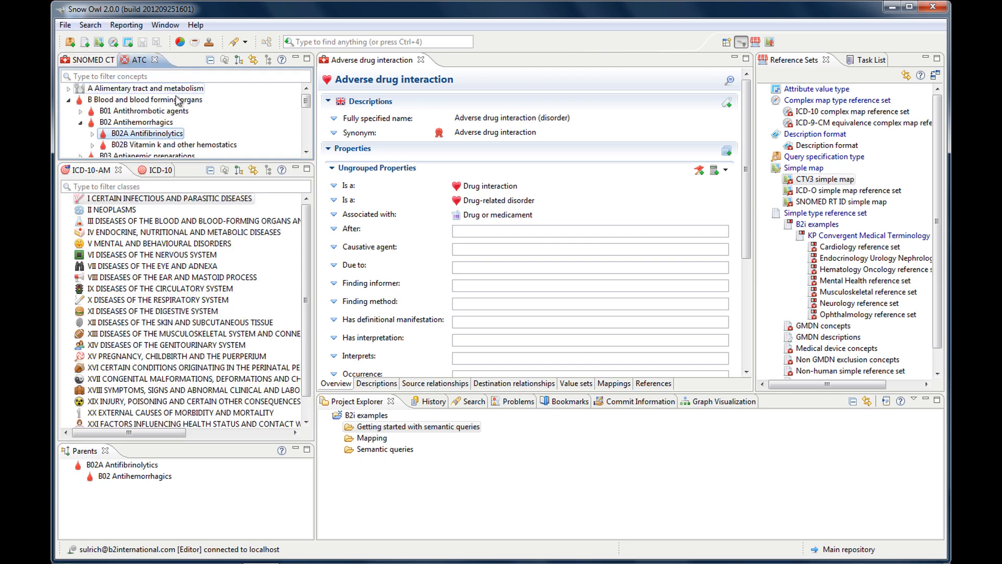
pyautogui.moveTo(205, 126)
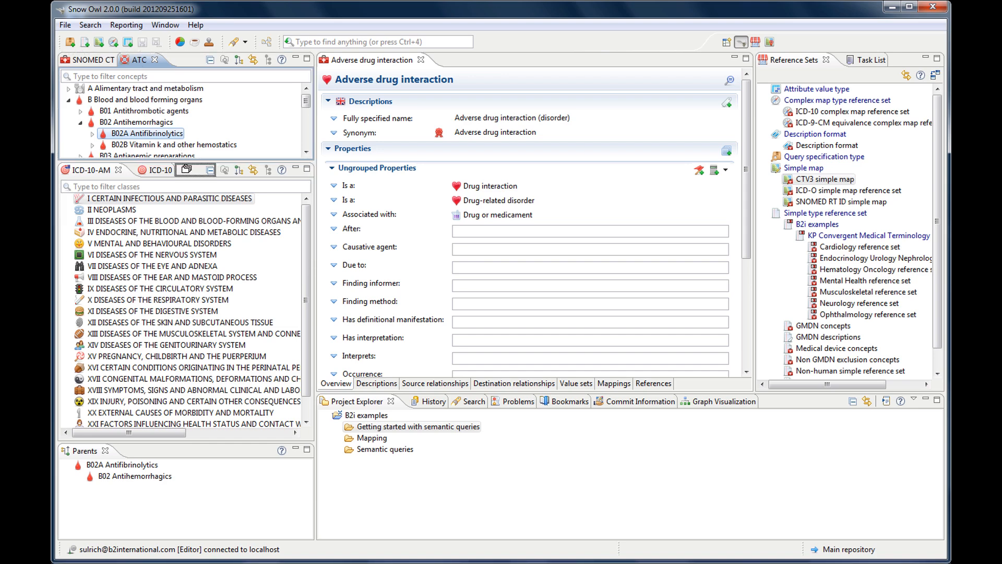
pyautogui.click(172, 169)
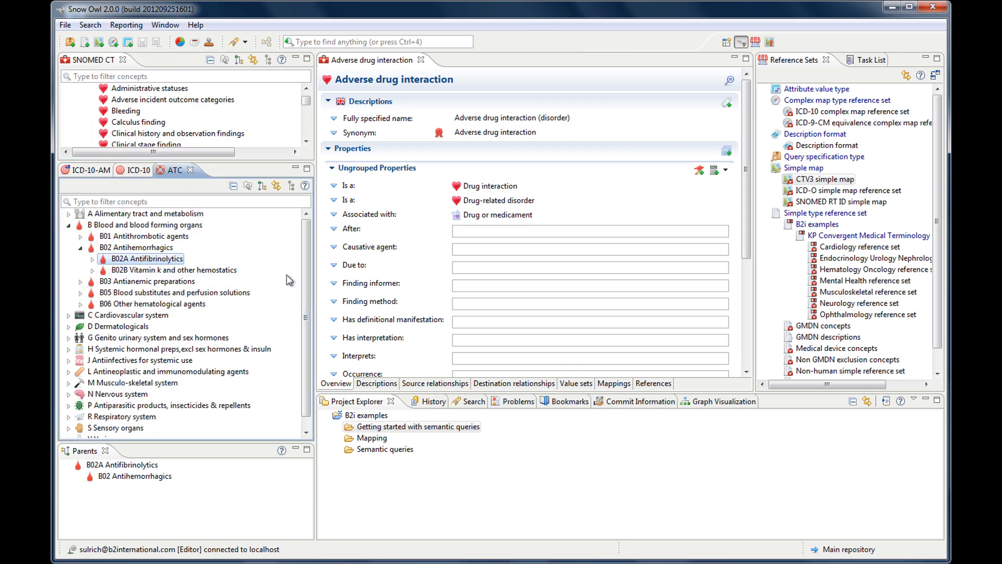
pyautogui.moveTo(255, 326)
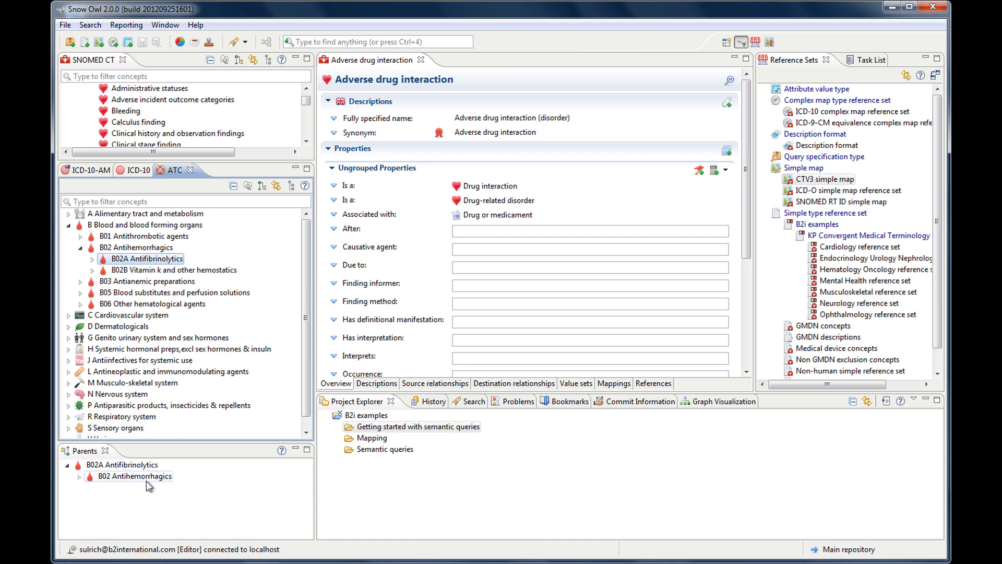
pyautogui.moveTo(147, 502)
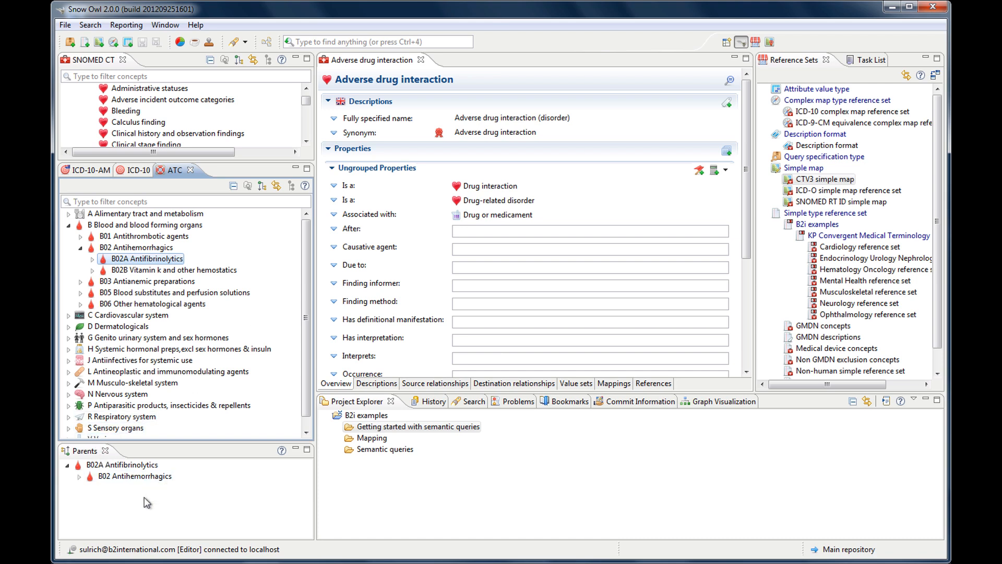
pyautogui.moveTo(107, 515)
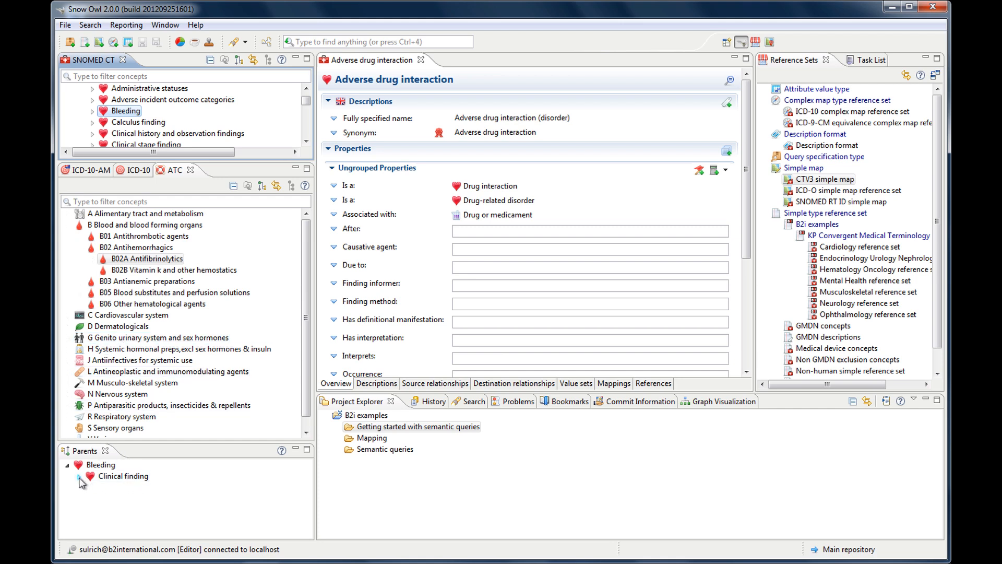
# Expand the Parents view of Acute bloody pericarditis through Acute pericarditis, Bleeding and Clinical finding to SNOMED CT Concept
pyautogui.click(81, 476)
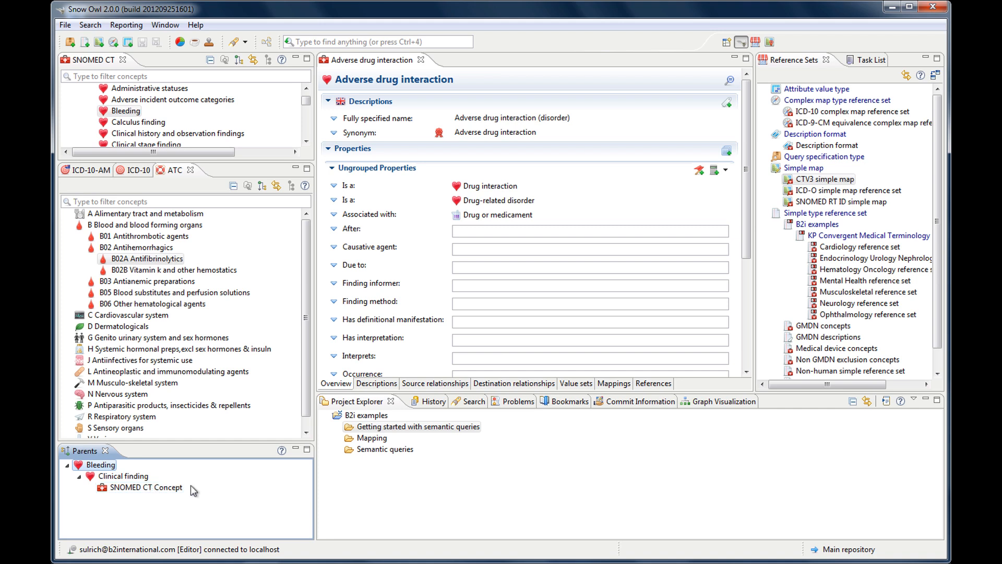
pyautogui.moveTo(317, 98)
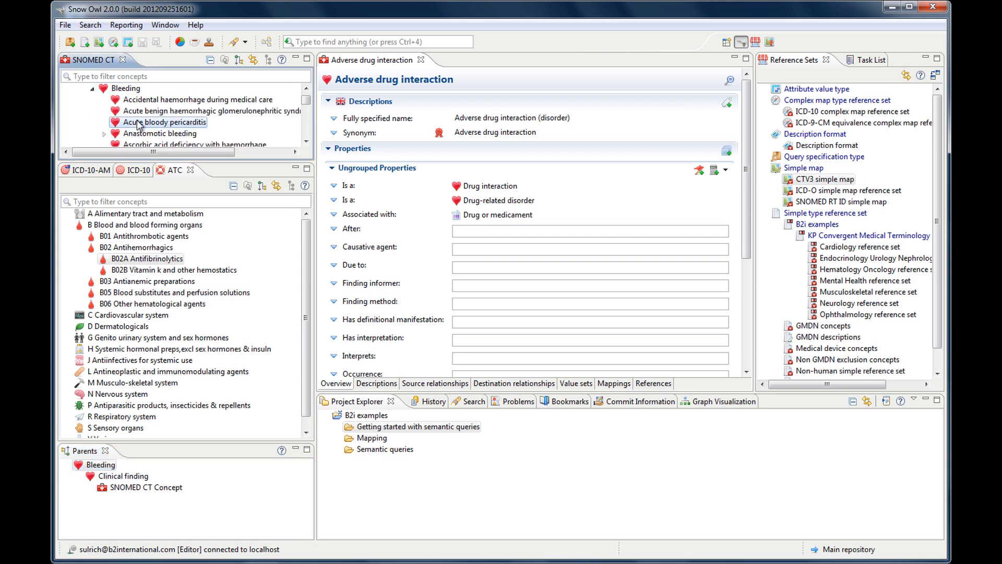
pyautogui.click(169, 122)
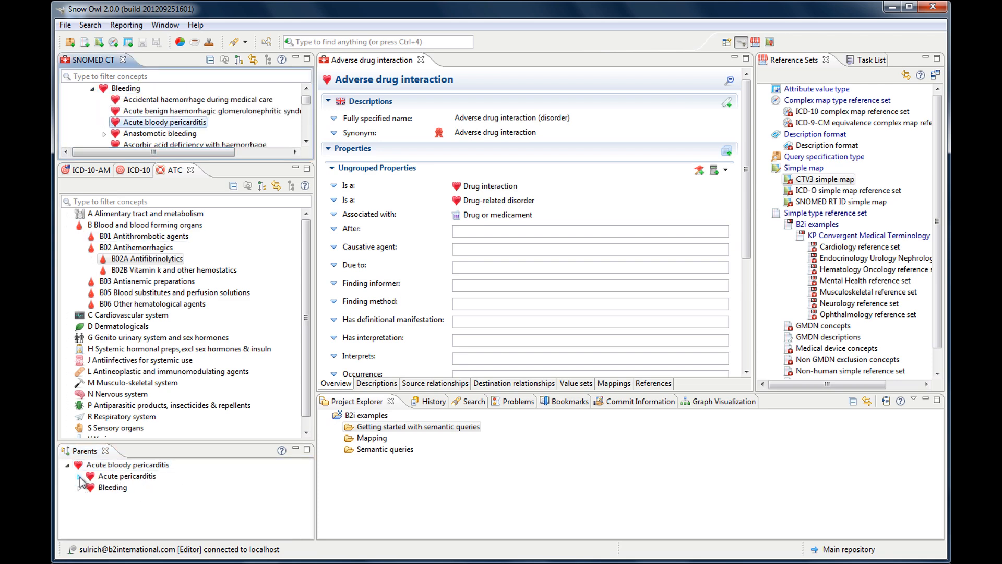
pyautogui.click(89, 476)
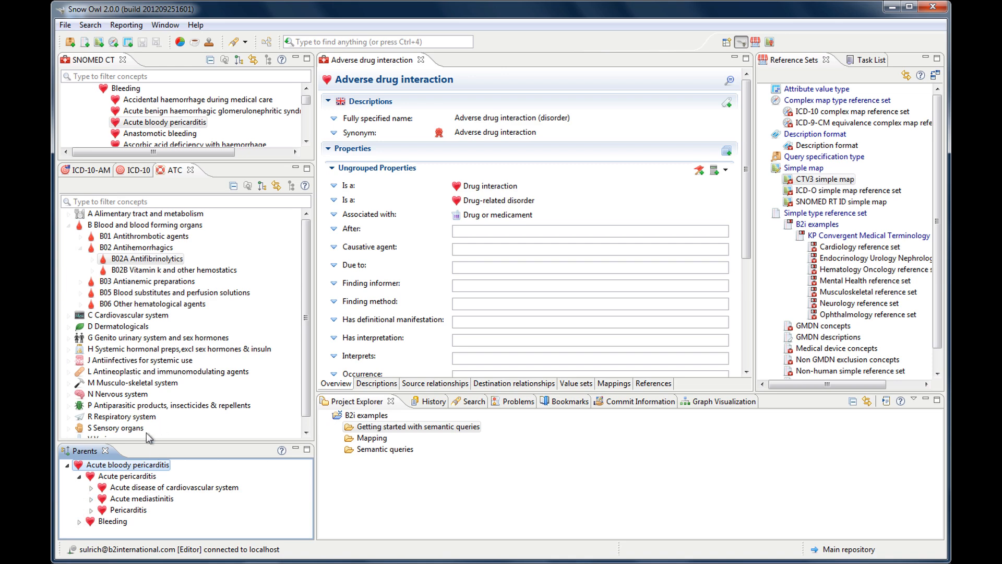
pyautogui.moveTo(156, 440)
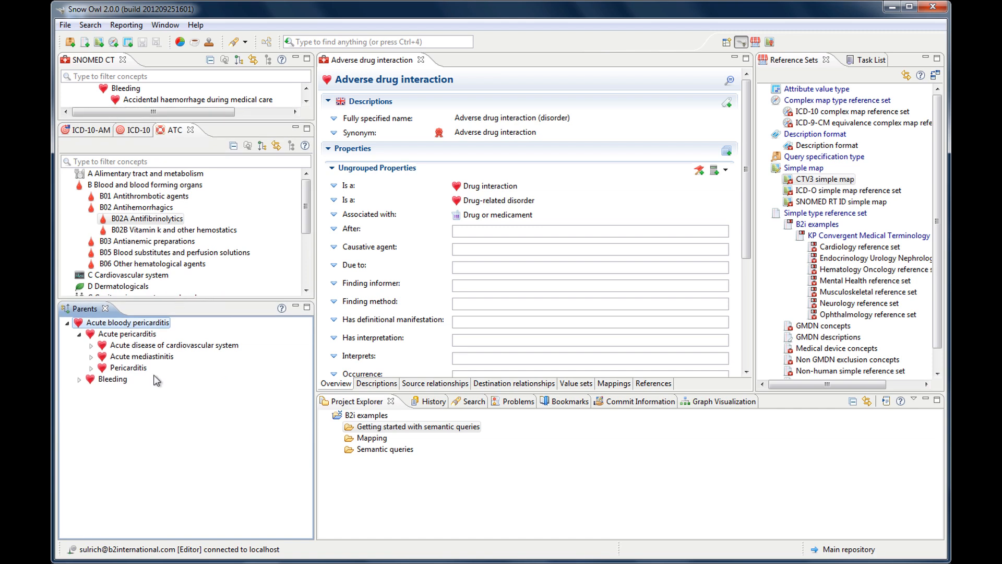
pyautogui.click(78, 378)
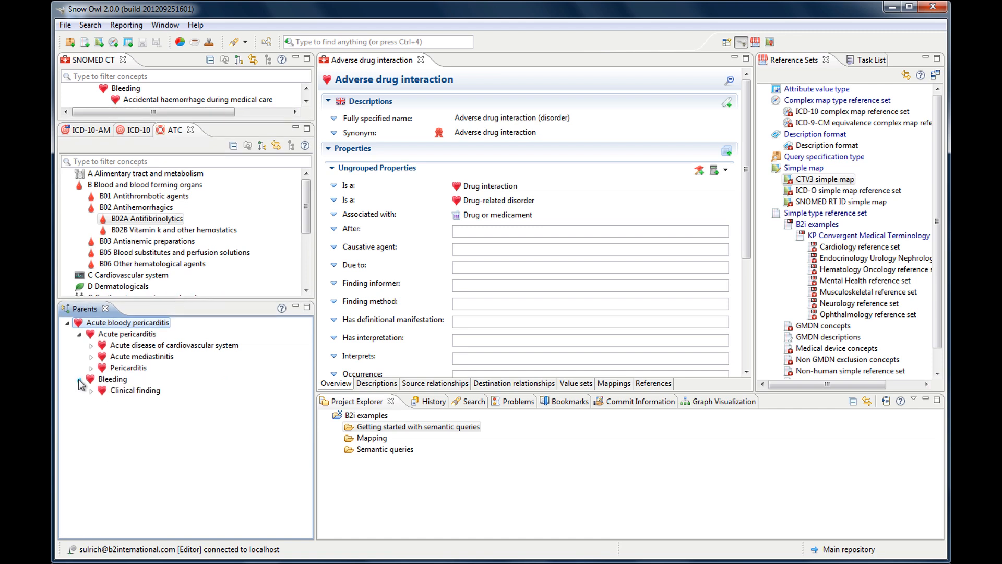
pyautogui.click(92, 389)
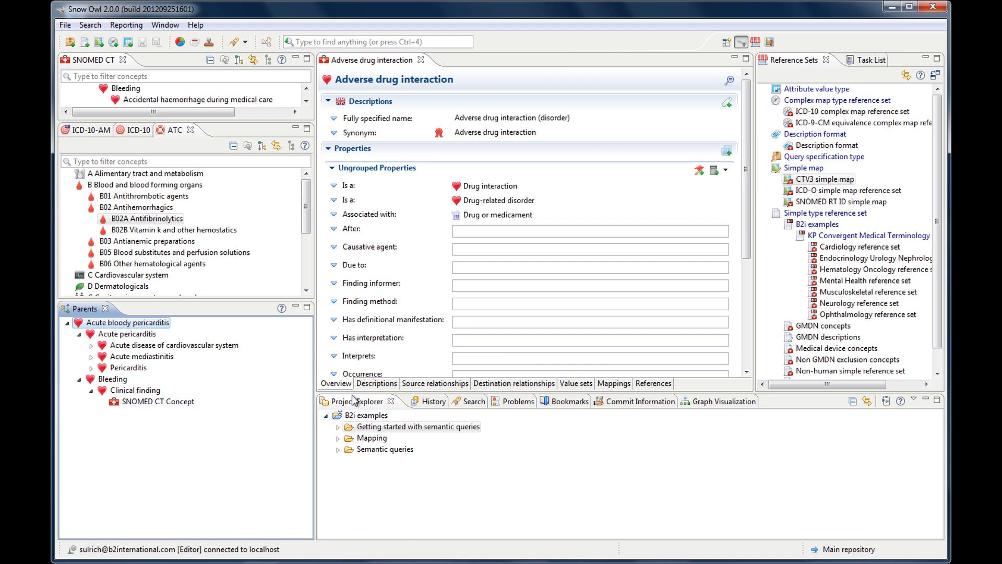
pyautogui.moveTo(512, 417)
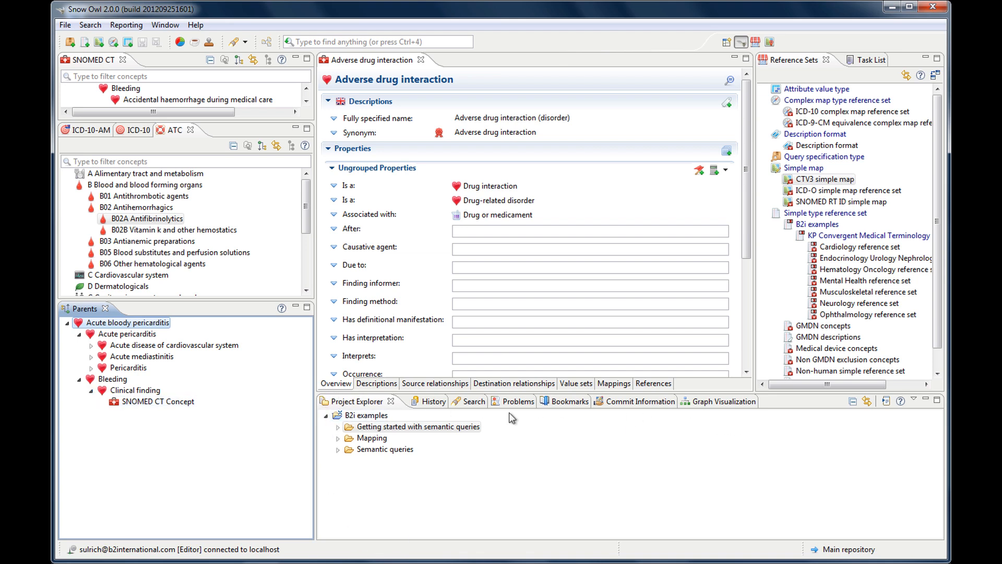
pyautogui.moveTo(583, 486)
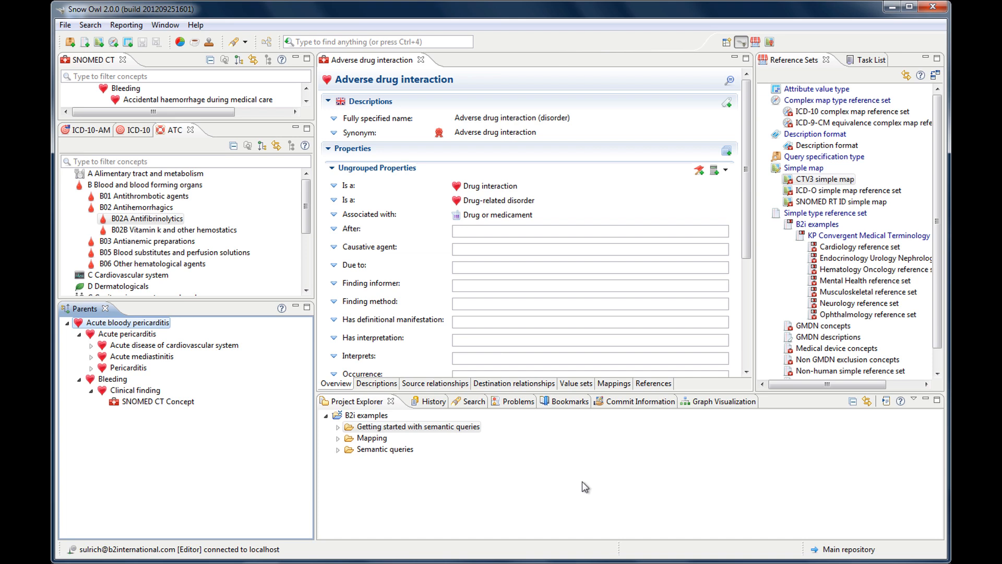
pyautogui.moveTo(469, 491)
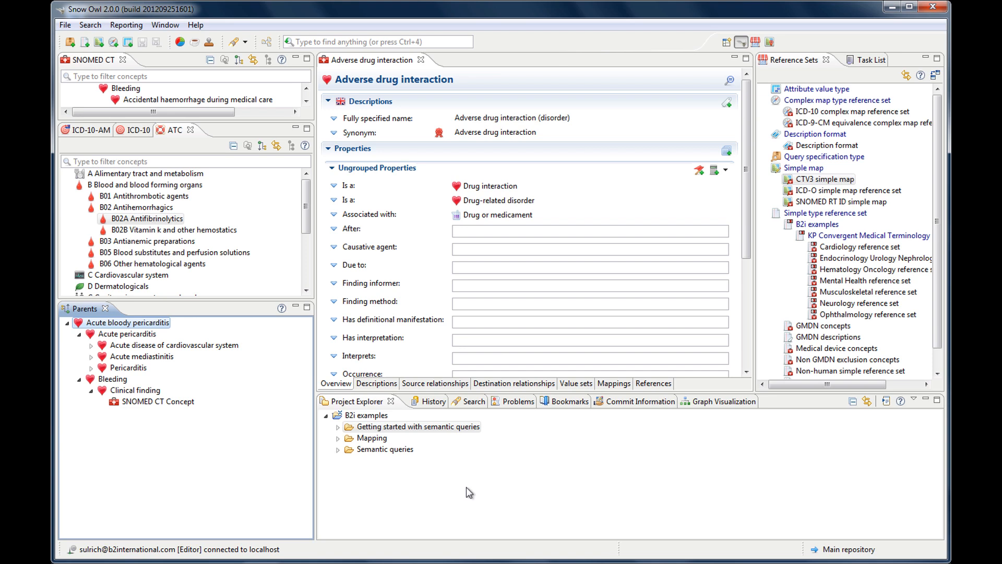
pyautogui.moveTo(463, 488)
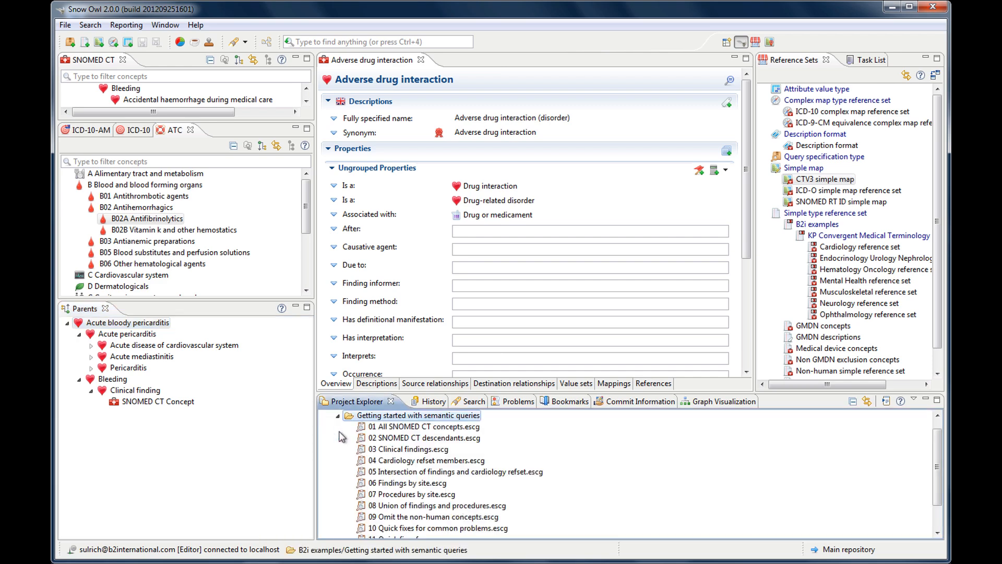
pyautogui.click(326, 414)
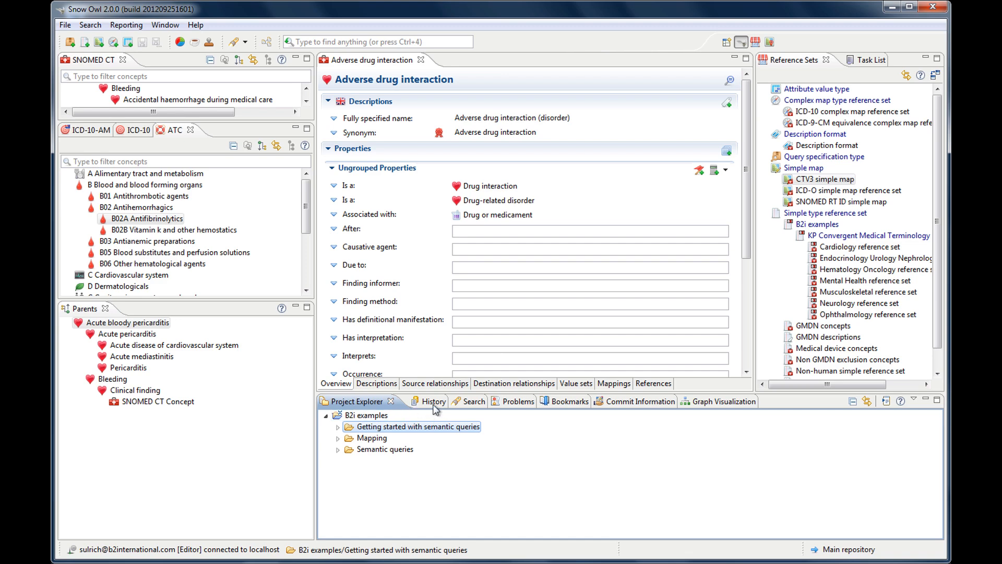
# Show the version history of the Adverse drug interaction concept
pyautogui.click(434, 401)
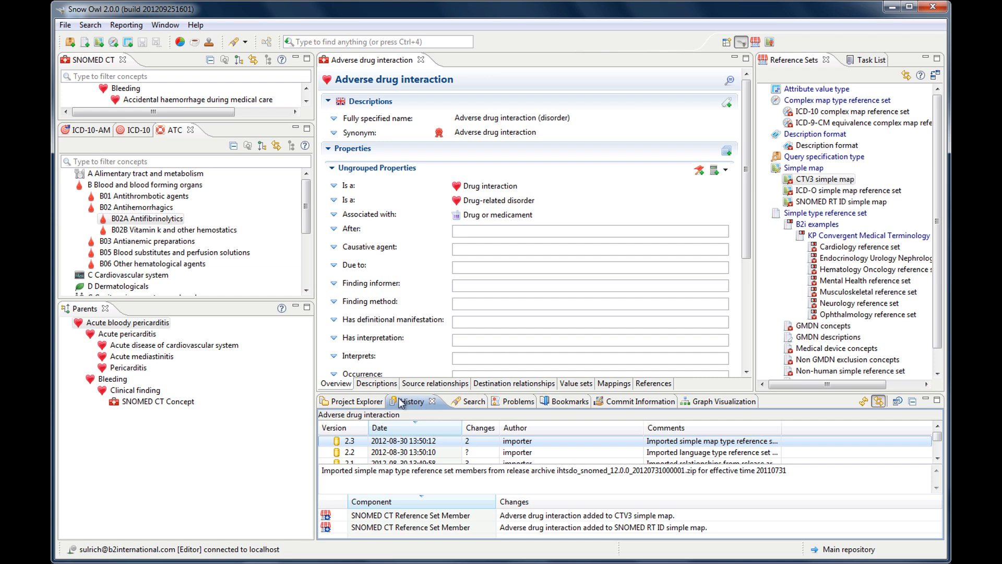
pyautogui.moveTo(411, 408)
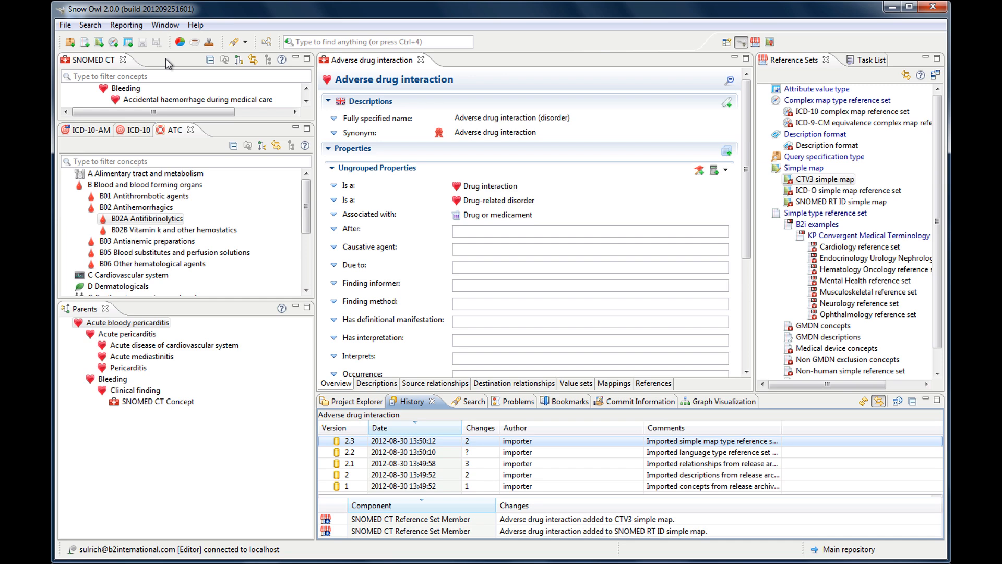
pyautogui.moveTo(457, 356)
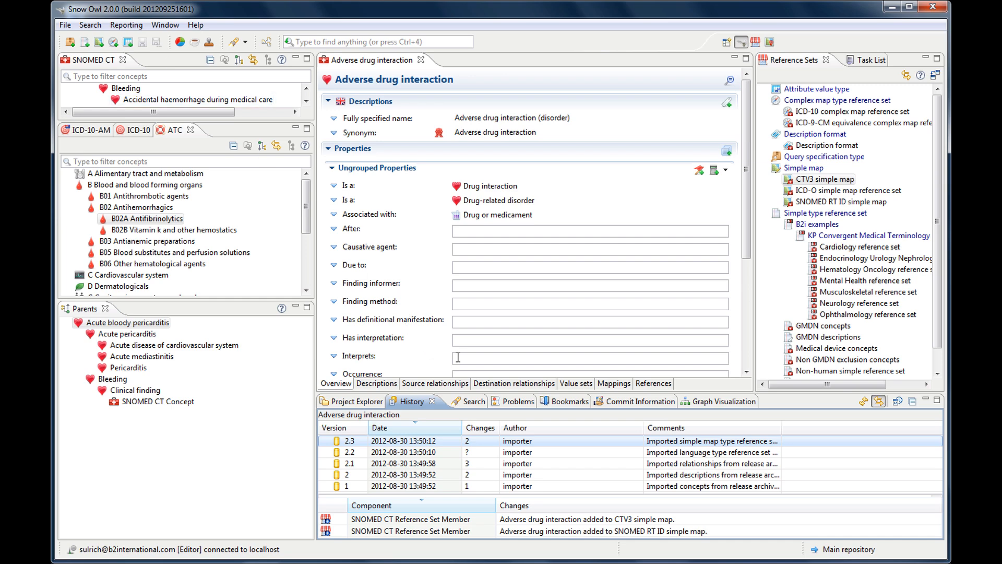
pyautogui.moveTo(470, 406)
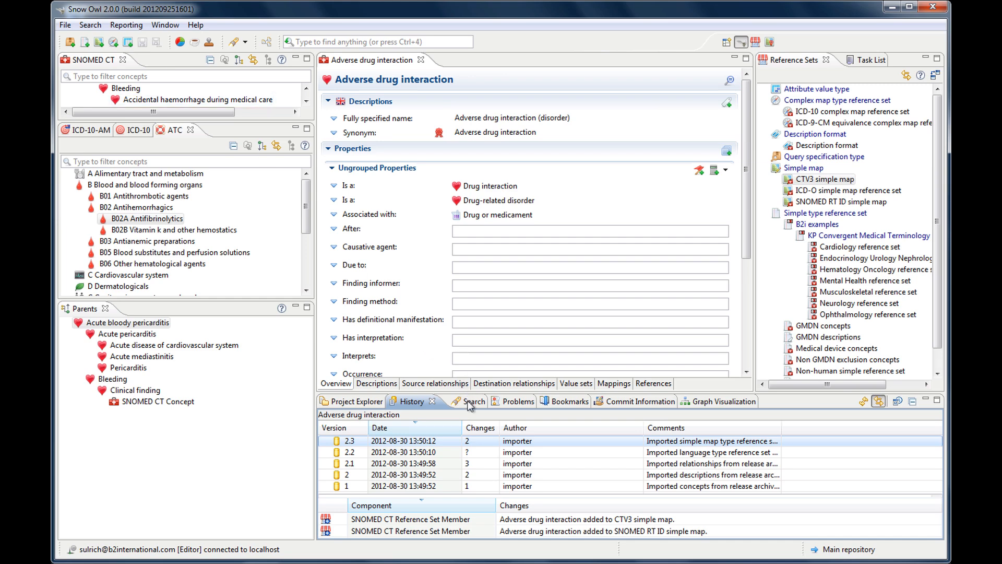
# View the search results, then the Problems list with its two errors and one warning
pyautogui.click(474, 401)
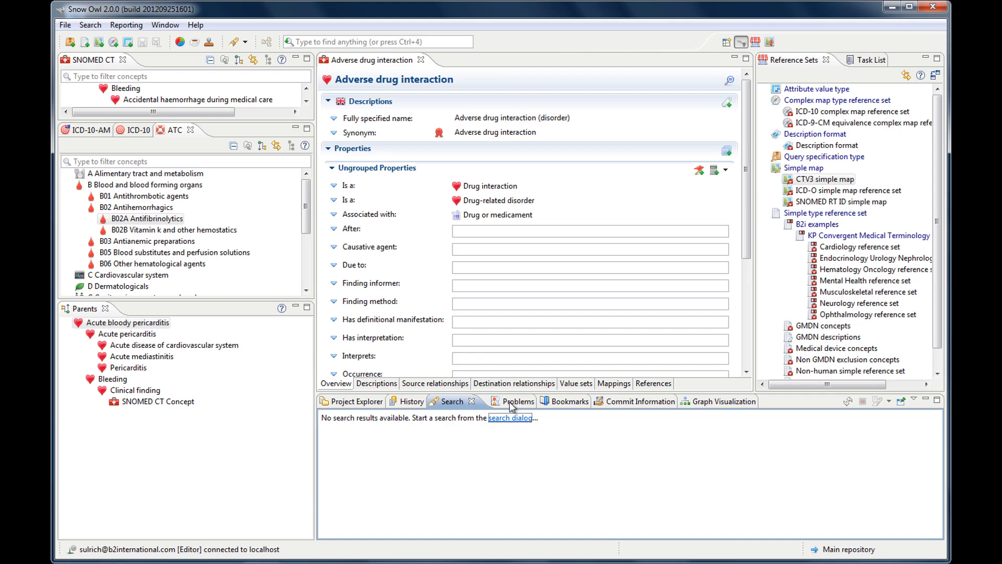
pyautogui.click(516, 401)
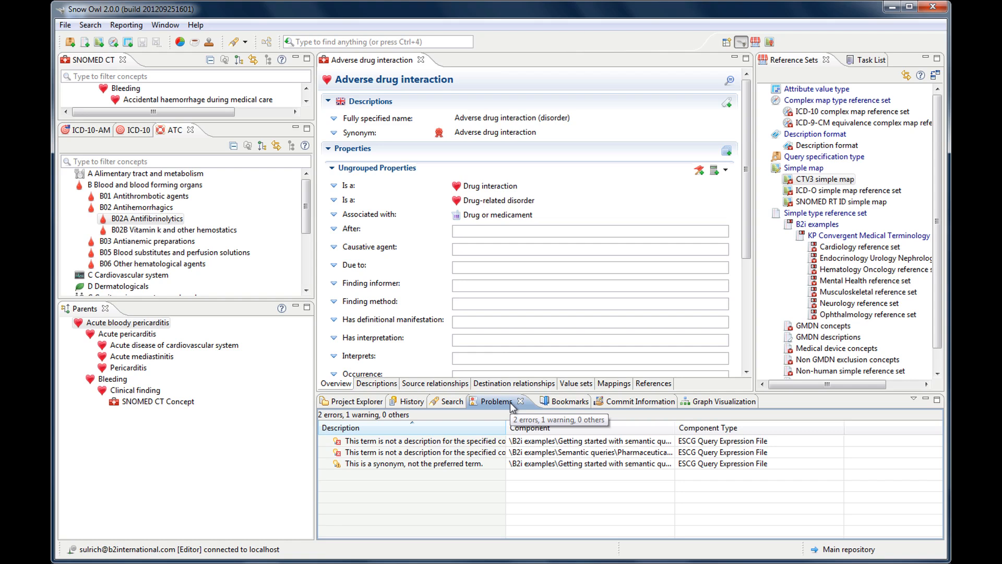
pyautogui.moveTo(511, 408)
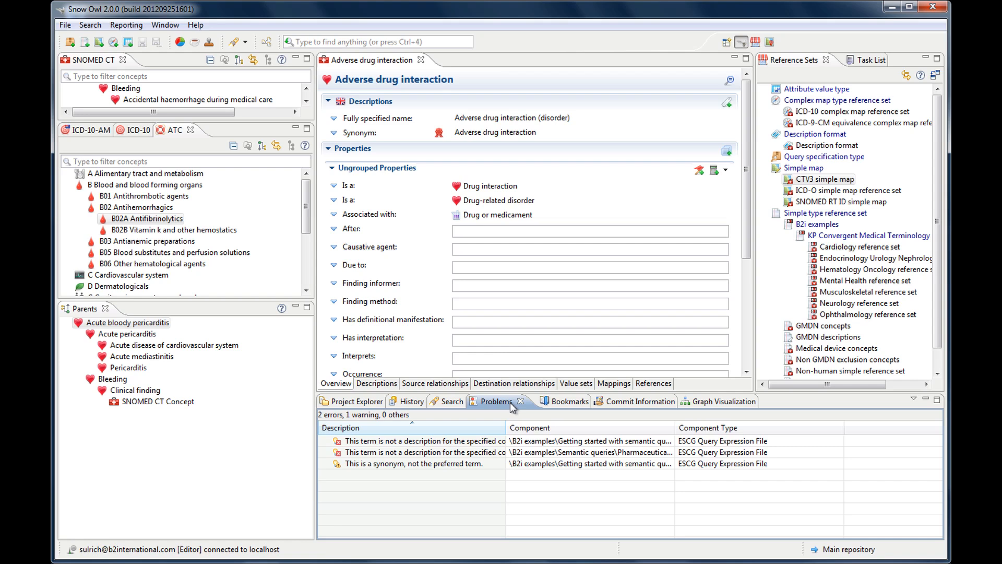
pyautogui.moveTo(565, 401)
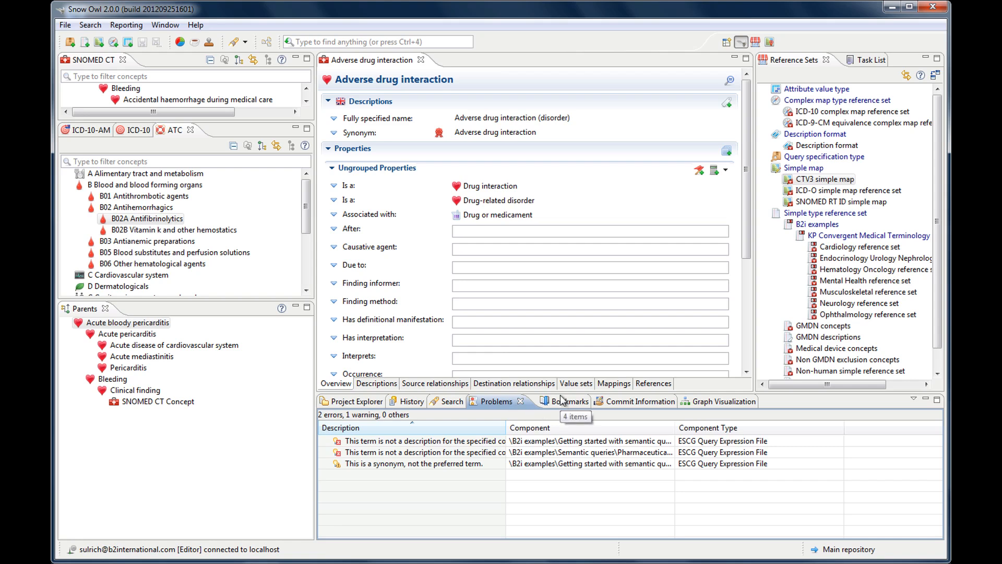
# Show the Bookmarks list and bookmark the Bleeding concept, making five entries
pyautogui.click(569, 401)
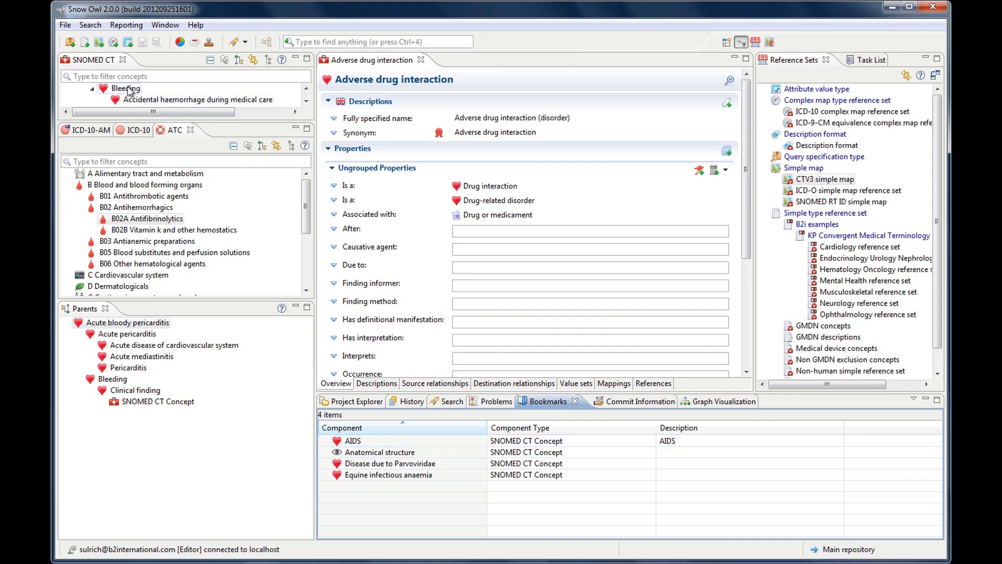
pyautogui.moveTo(126, 87)
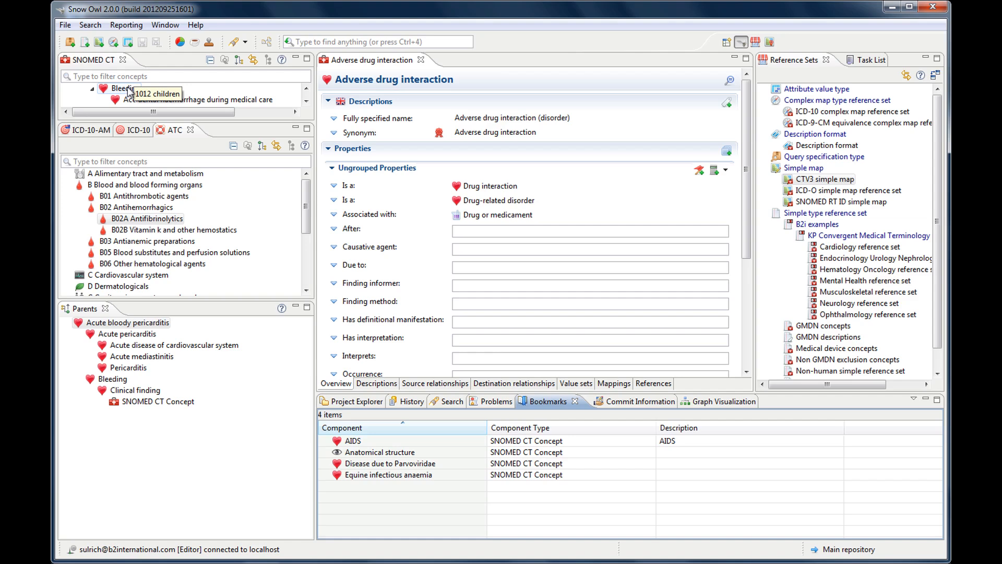
pyautogui.rightClick(121, 88)
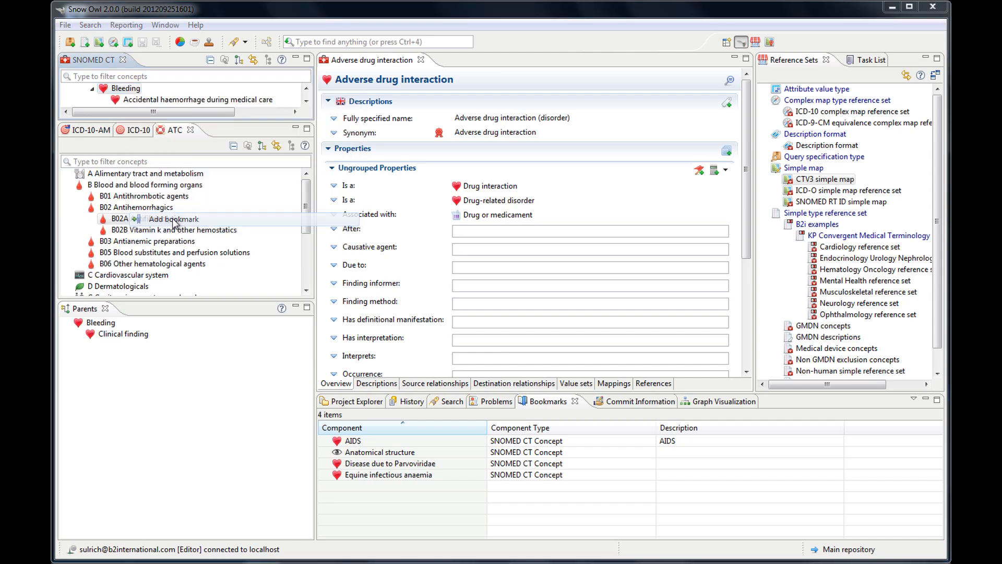
pyautogui.click(174, 219)
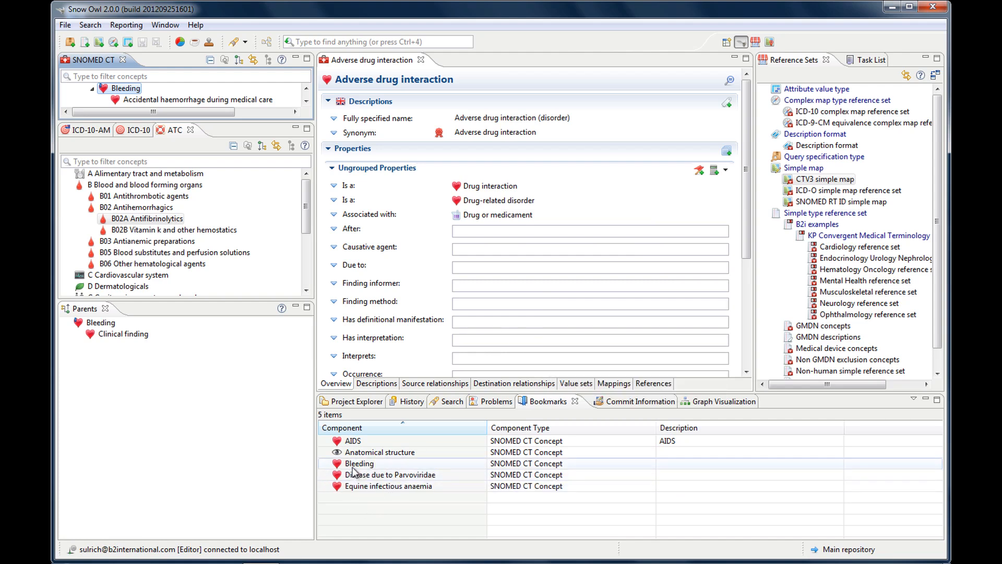
pyautogui.moveTo(381, 470)
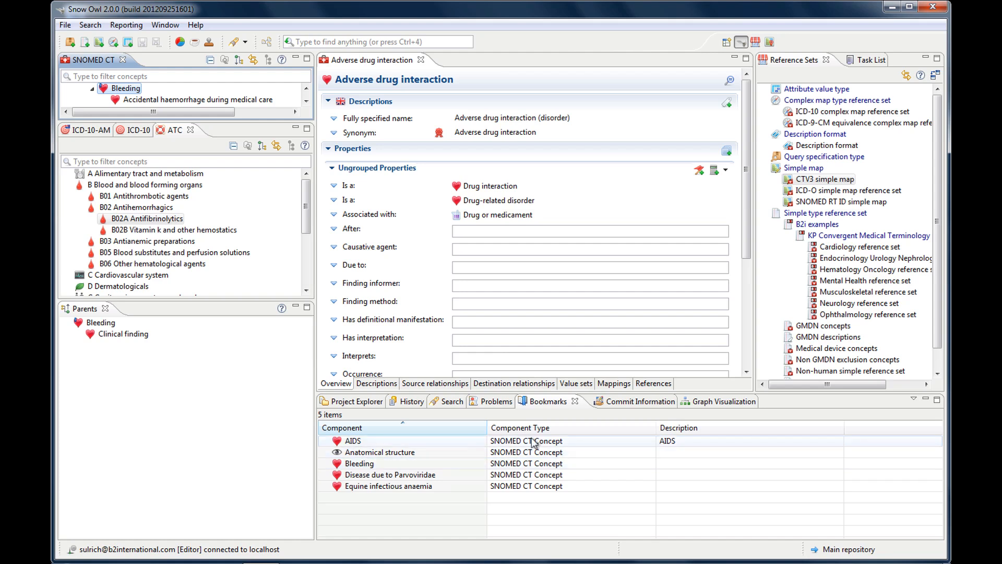
# Show the Commit Information log with dates, users and comments
pyautogui.click(617, 401)
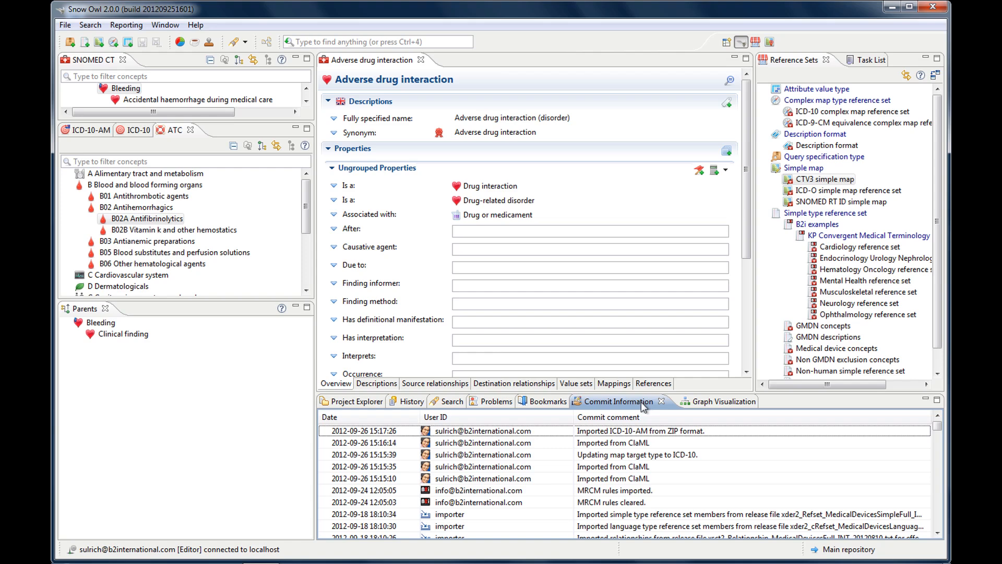
pyautogui.moveTo(614, 430)
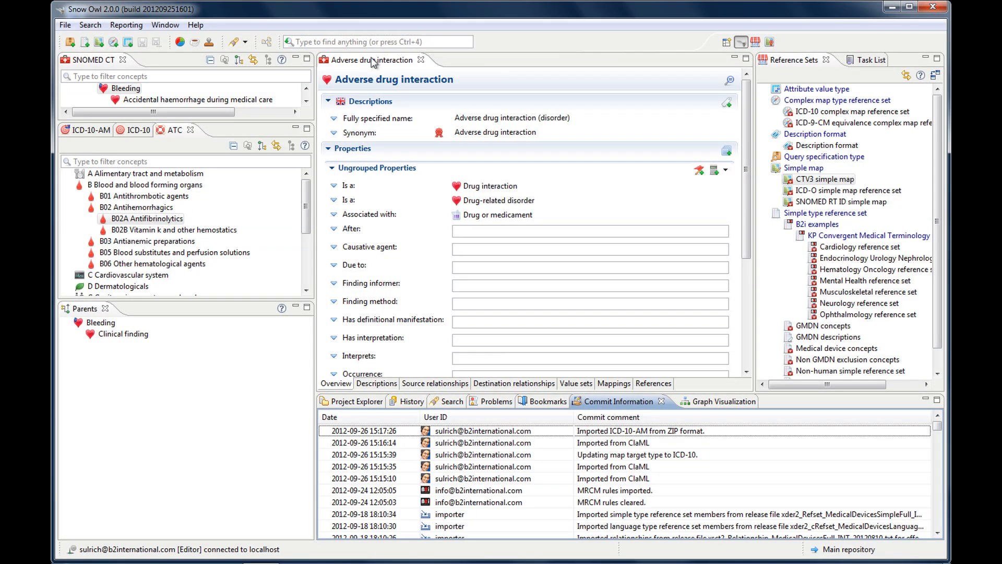
# Show the SNOMED CT top-level concept hierarchy in the Graph Visualization view
pyautogui.click(702, 401)
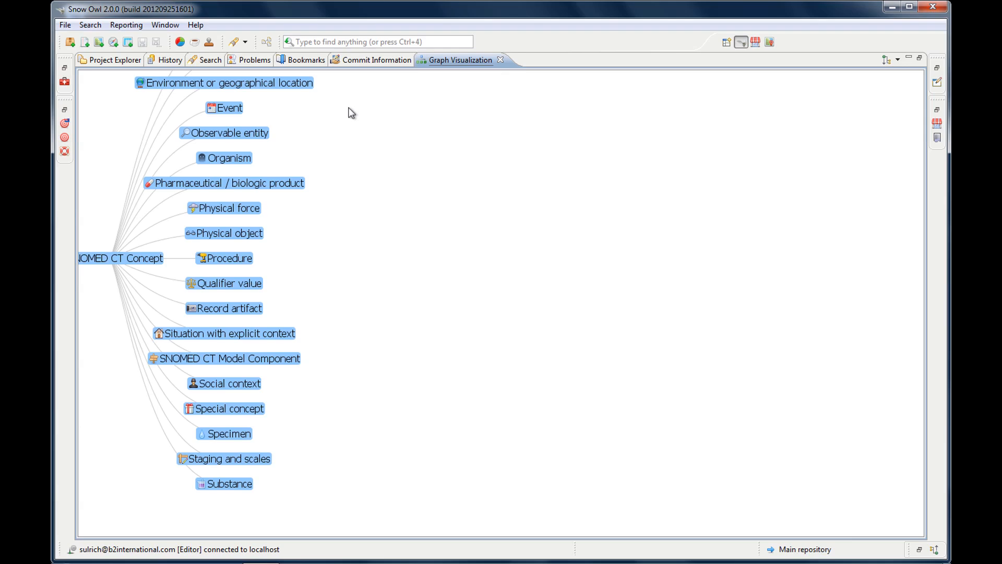
pyautogui.moveTo(463, 65)
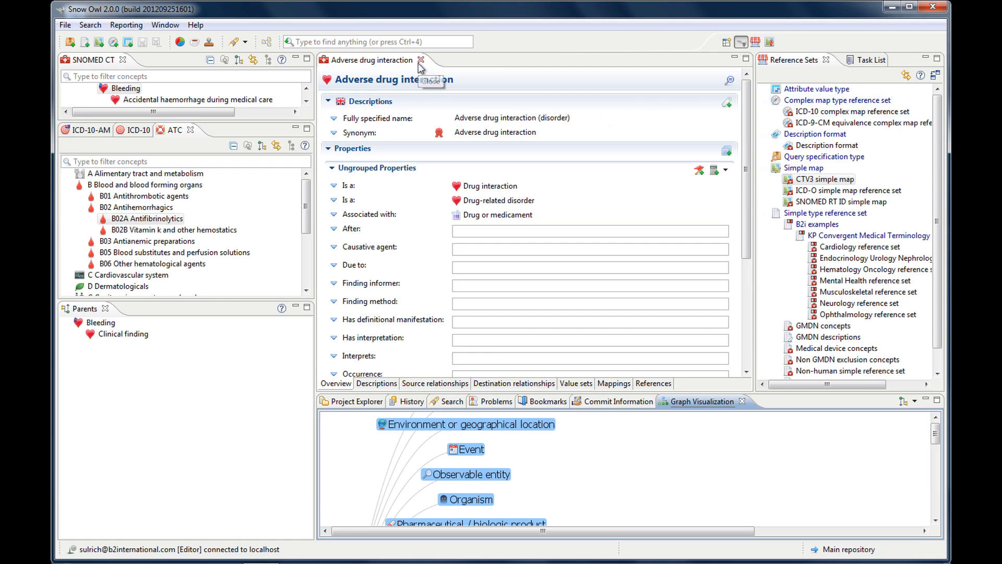
# Close the Adverse drug interaction editor and toggle the KP Convergent Medical Terminology group
pyautogui.click(421, 60)
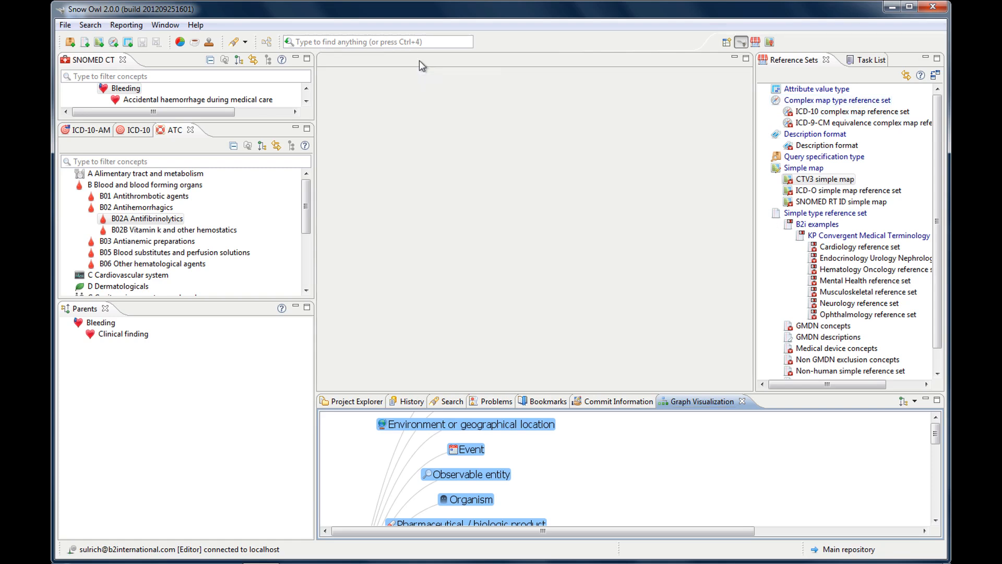
pyautogui.moveTo(703, 41)
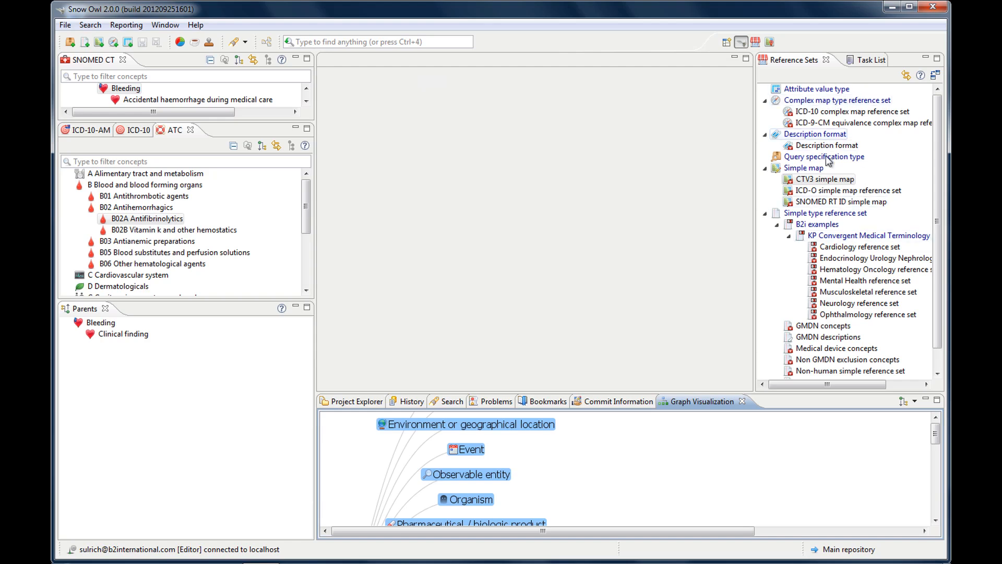
pyautogui.moveTo(864, 314)
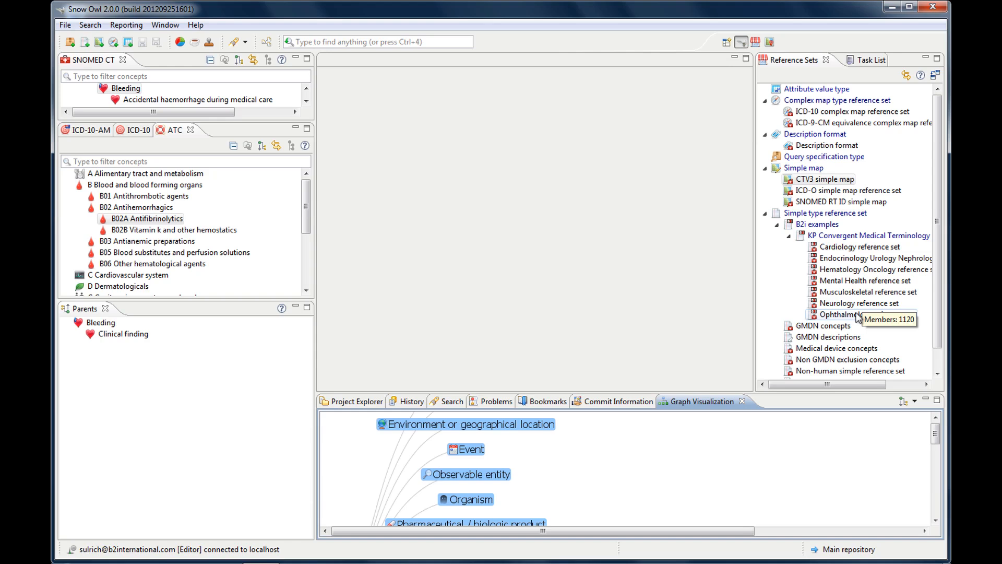
pyautogui.moveTo(784, 143)
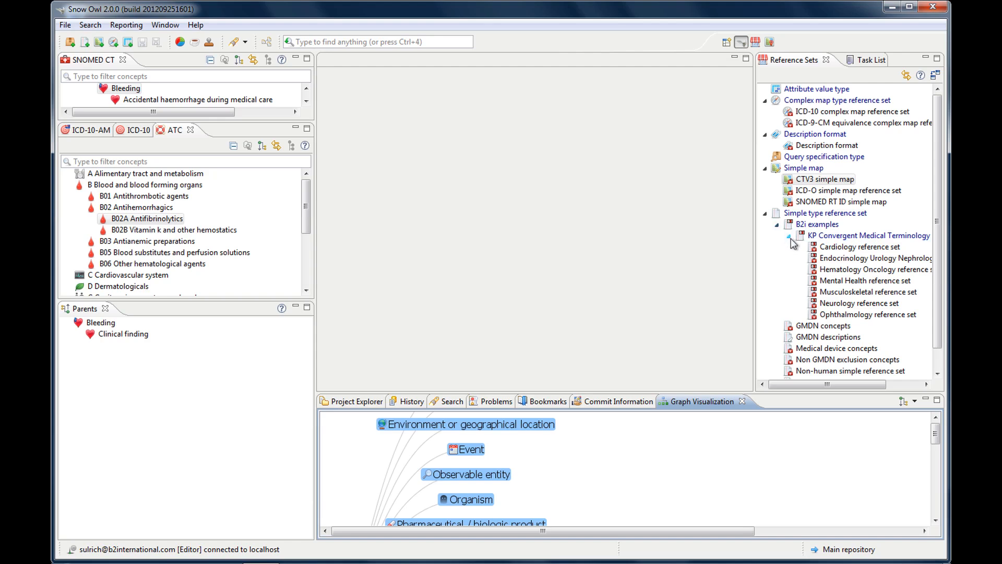
pyautogui.click(790, 238)
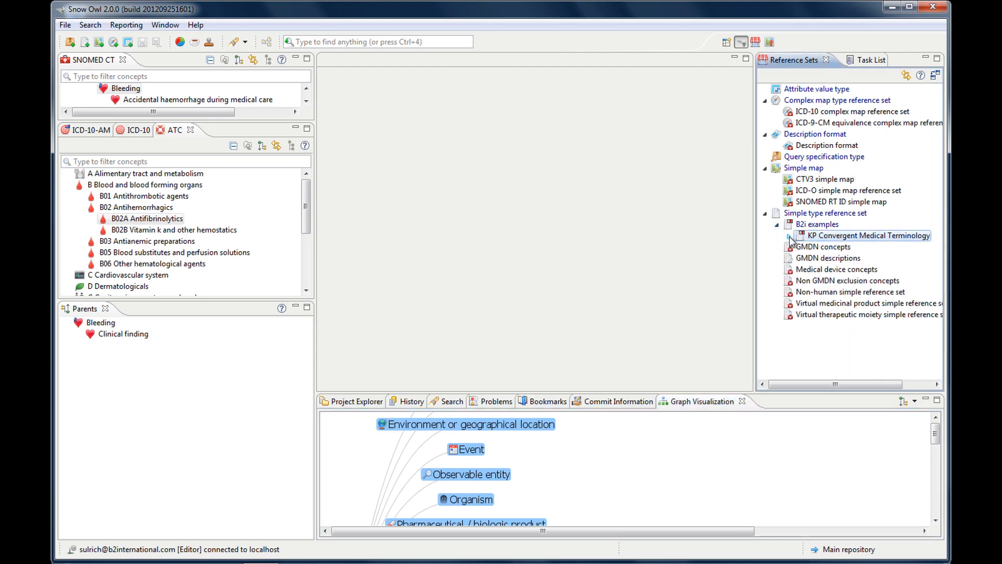
pyautogui.click(789, 235)
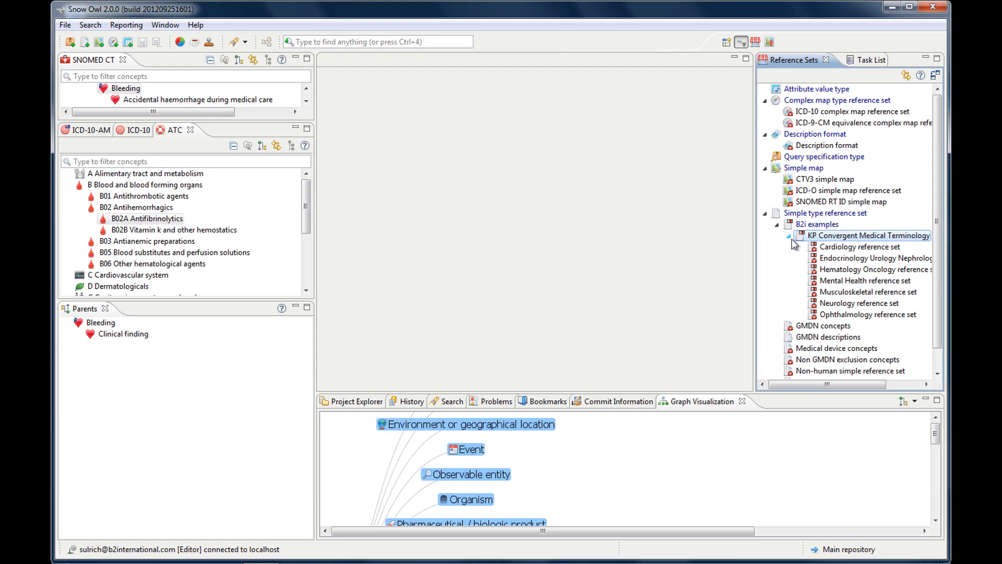
# View the Cardiology reference set's 576 members, then close its editor
pyautogui.doubleClick(859, 247)
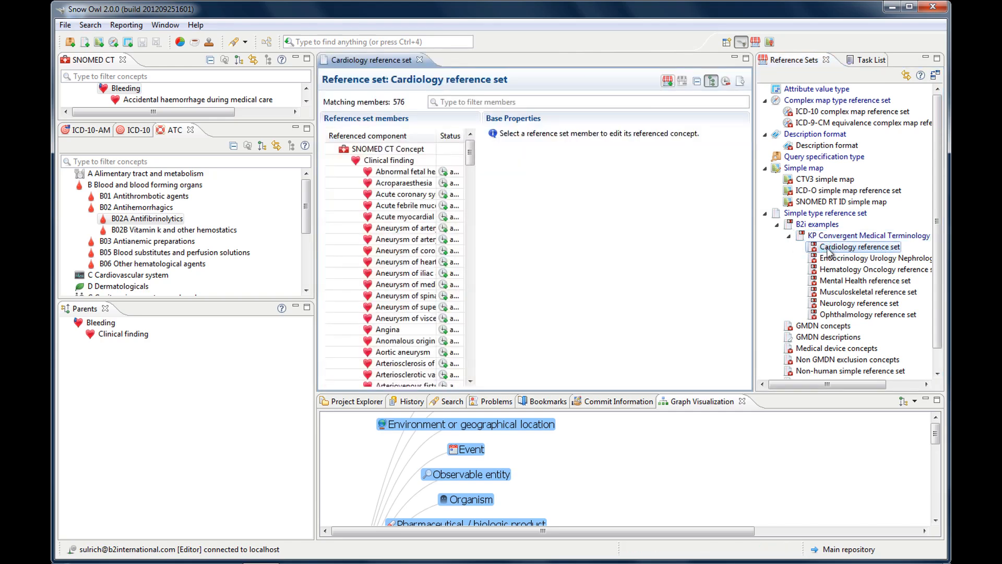
pyautogui.moveTo(859, 247)
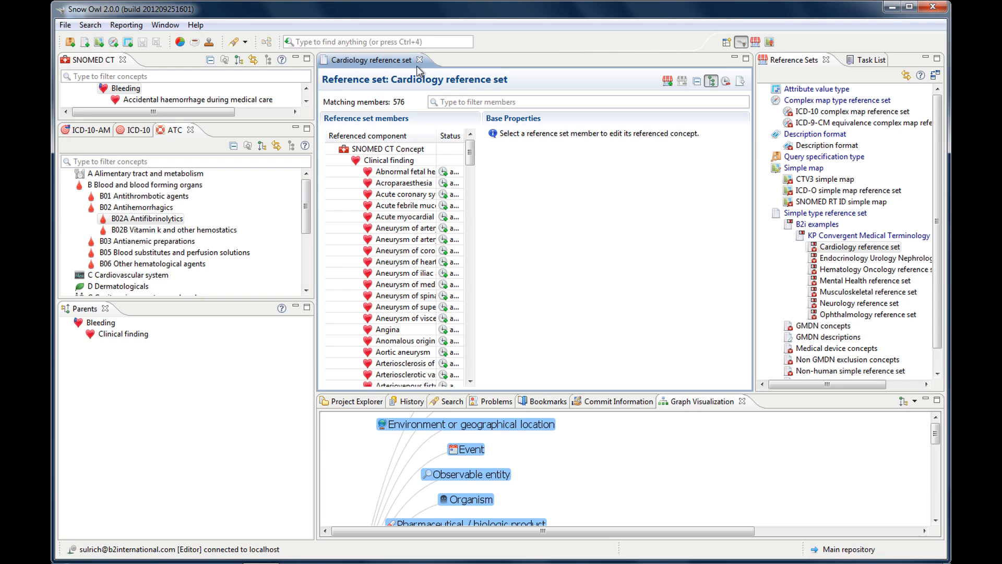
pyautogui.click(420, 60)
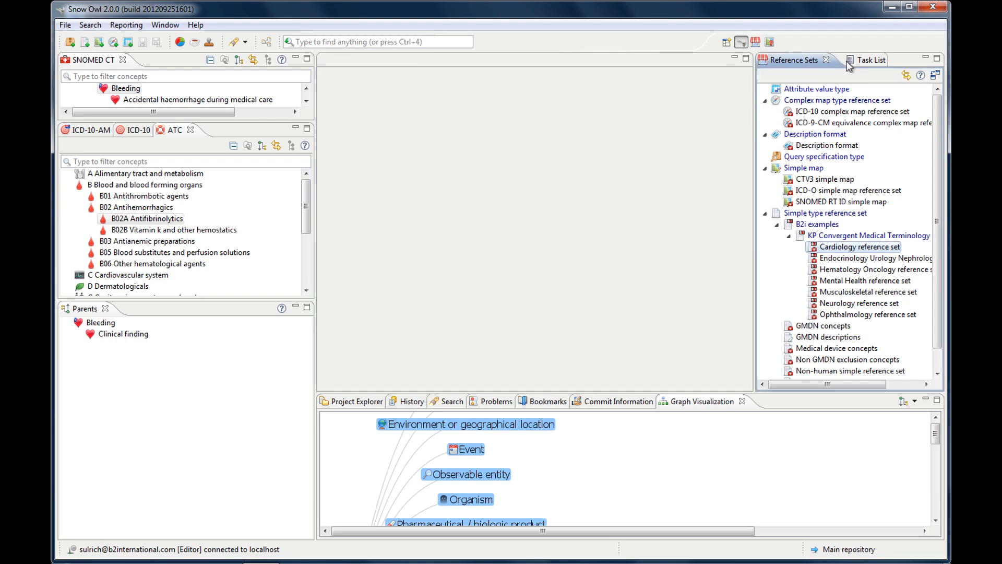
# Show the empty Task List, then switch to the Reference Set perspective
pyautogui.click(869, 60)
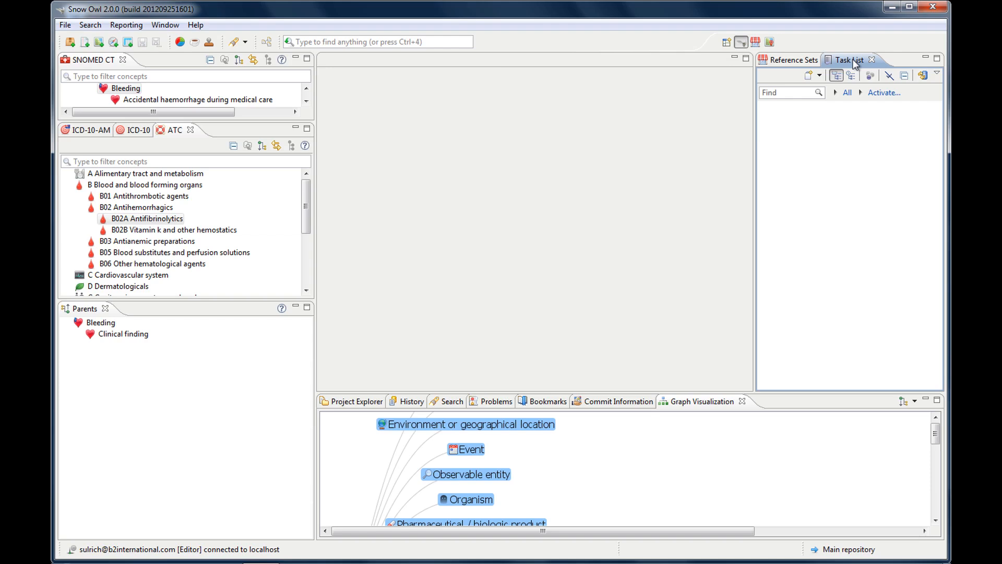
pyautogui.moveTo(514, 114)
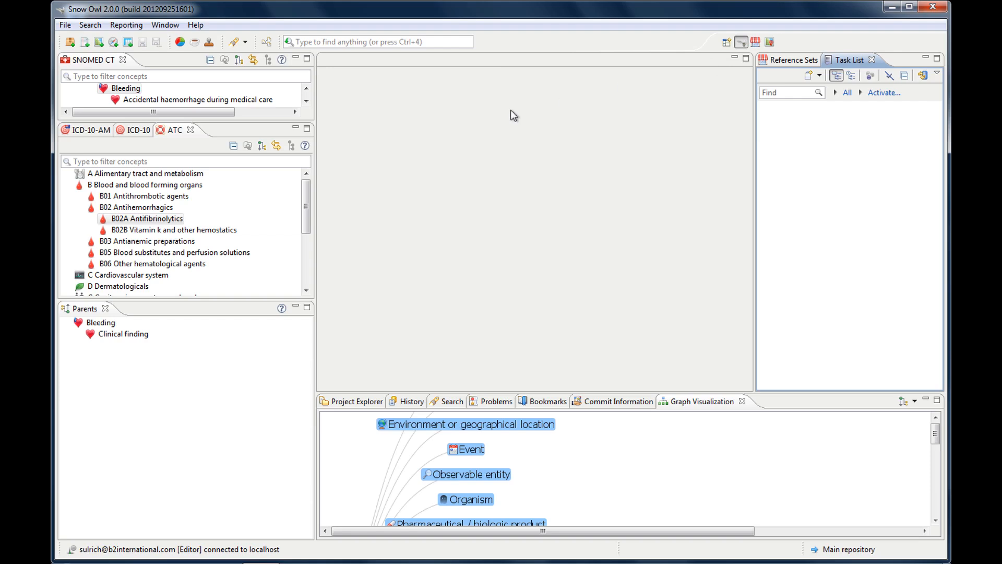
pyautogui.moveTo(750, 240)
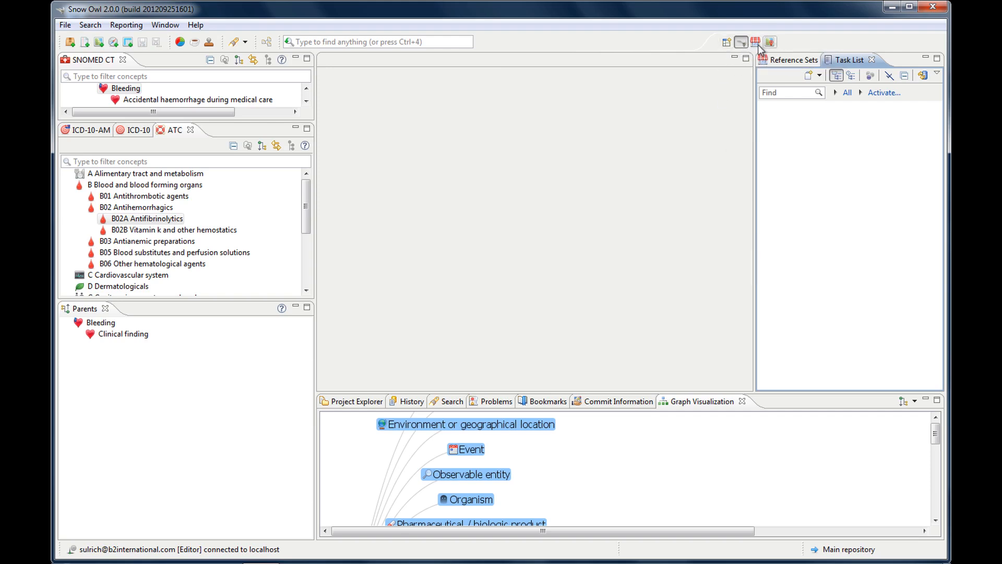
pyautogui.moveTo(756, 41)
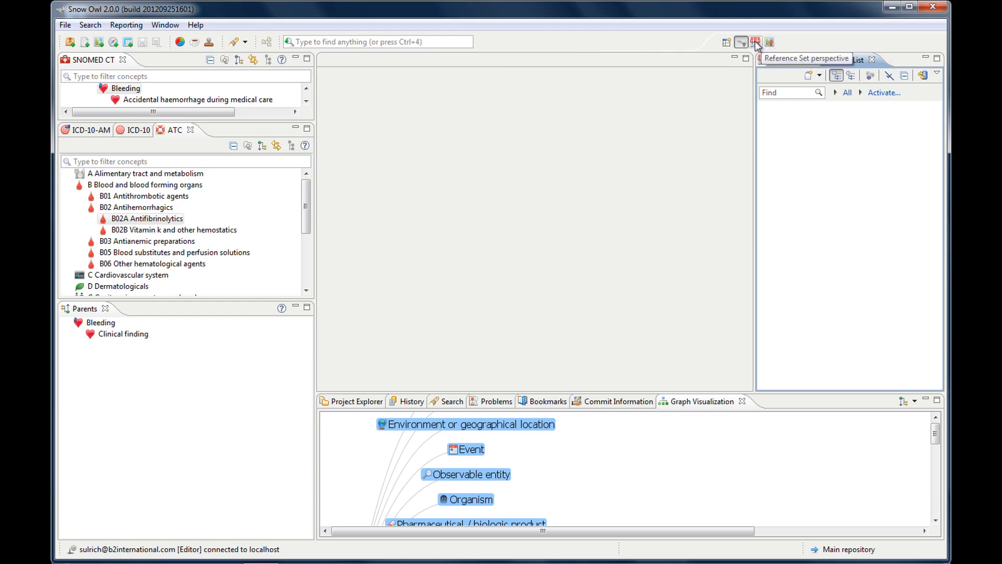
pyautogui.moveTo(741, 42)
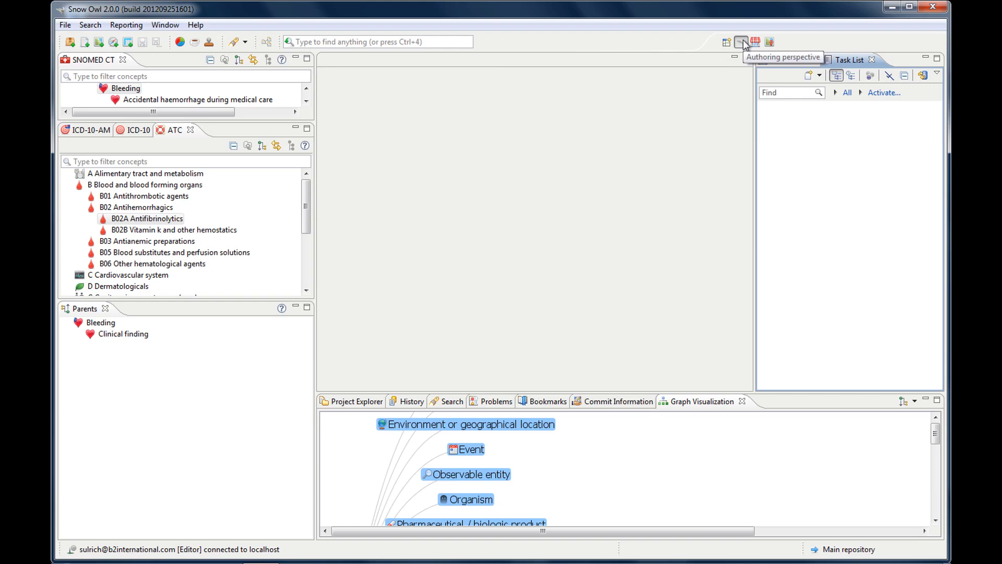
pyautogui.moveTo(756, 41)
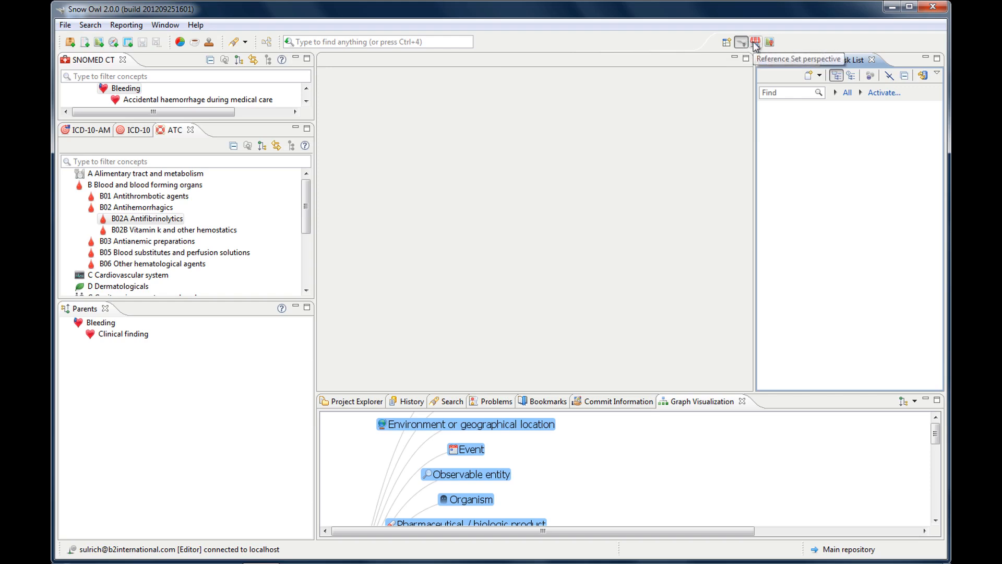
pyautogui.click(755, 41)
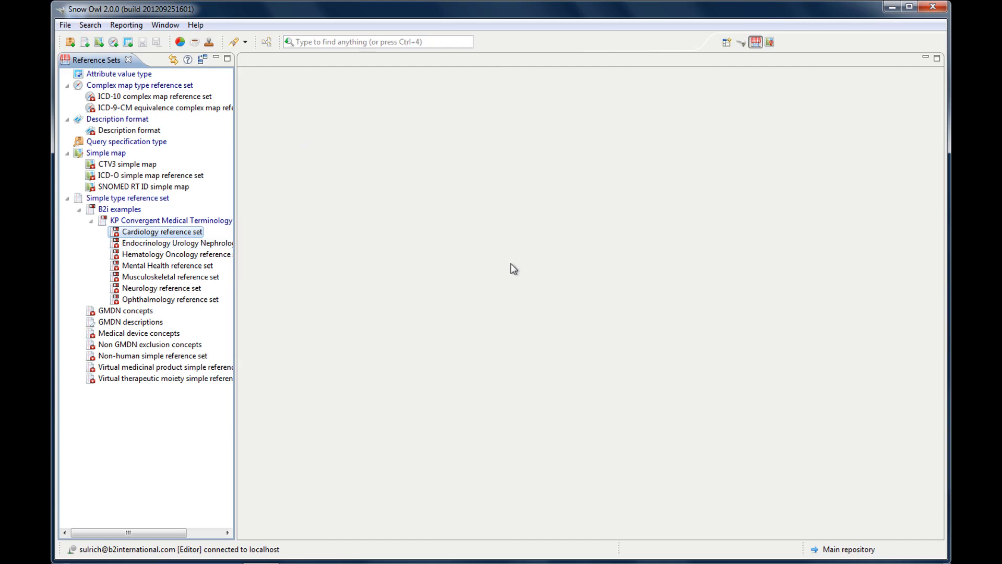
pyautogui.moveTo(174, 264)
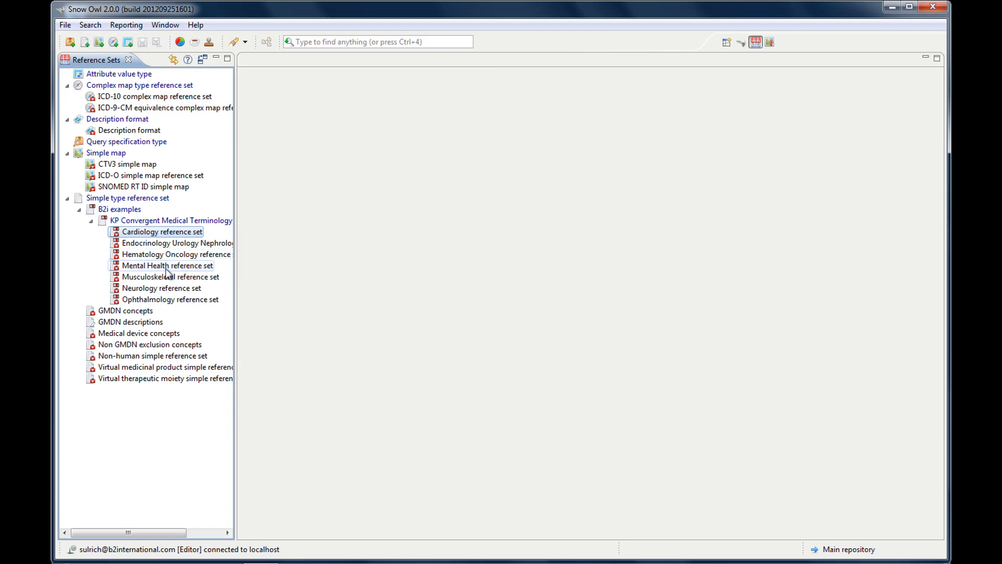
# View the Mental Health reference set's 867 members, then move to the Mapping perspective
pyautogui.doubleClick(169, 265)
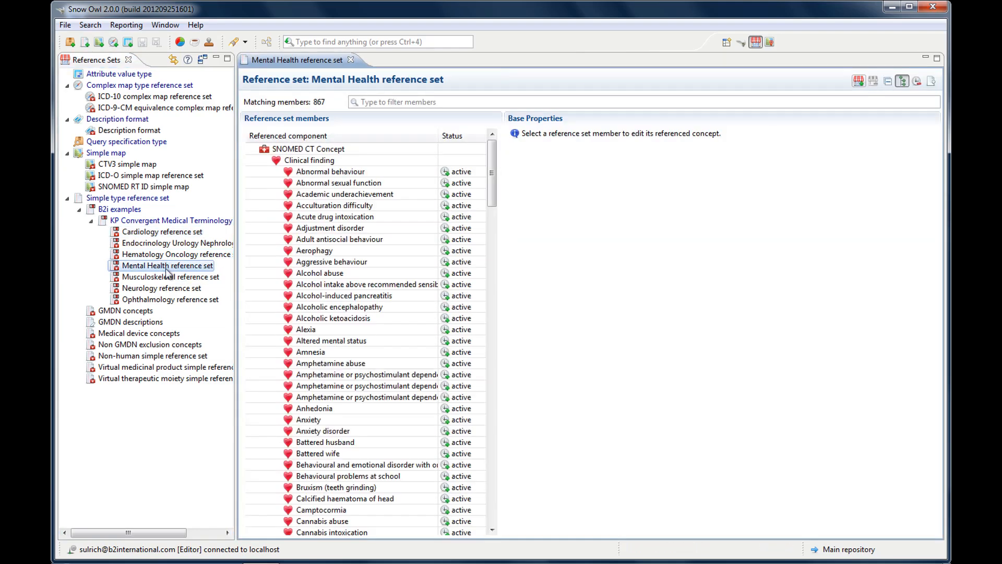
pyautogui.moveTo(169, 265)
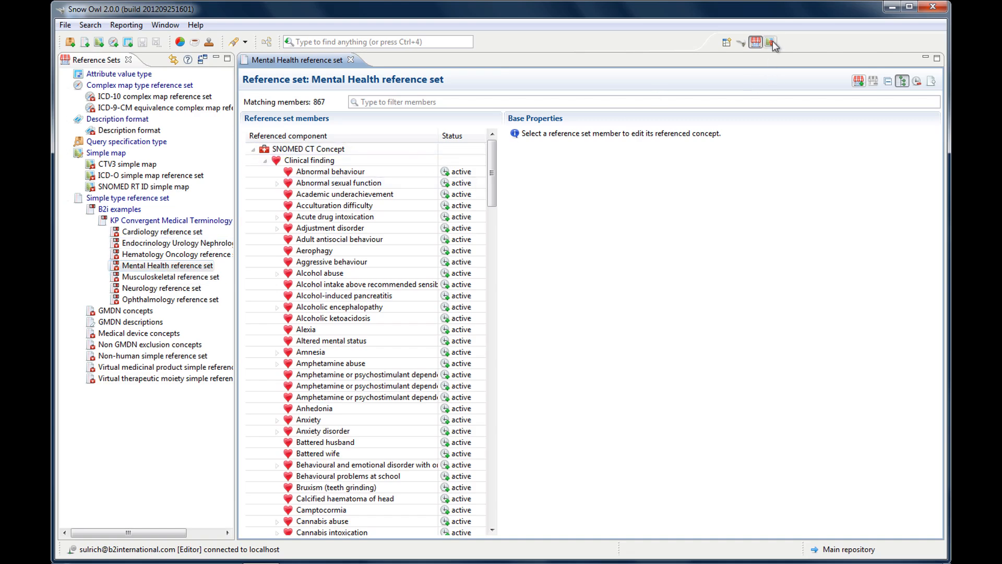
pyautogui.click(770, 41)
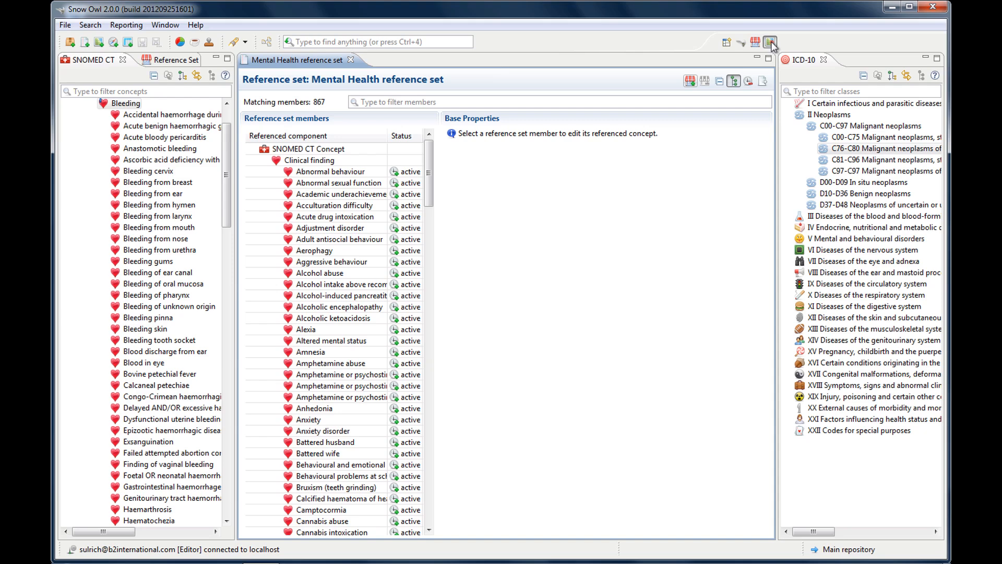
# Close the Mental Health editor and show the list of available reference sets
pyautogui.click(769, 41)
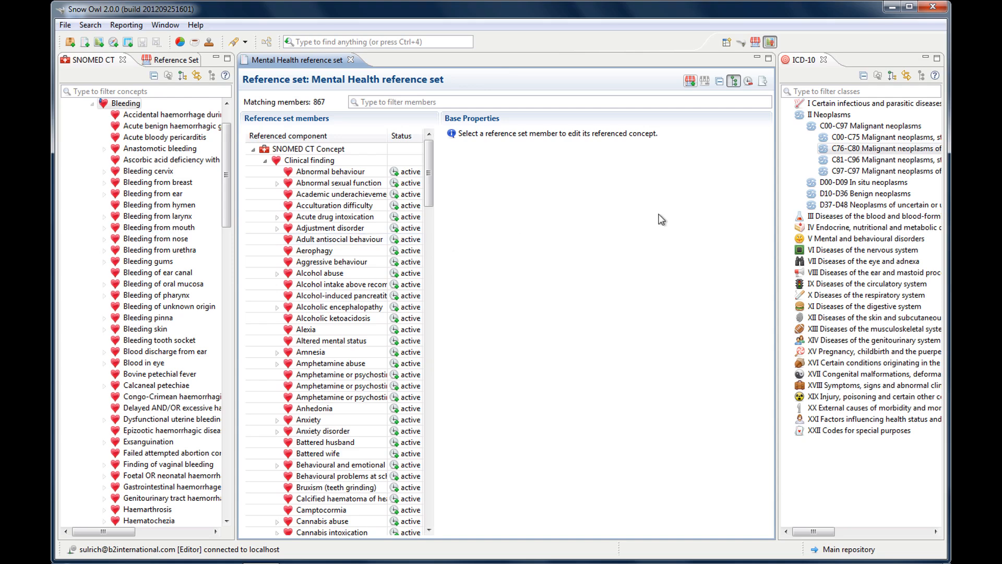
pyautogui.click(791, 115)
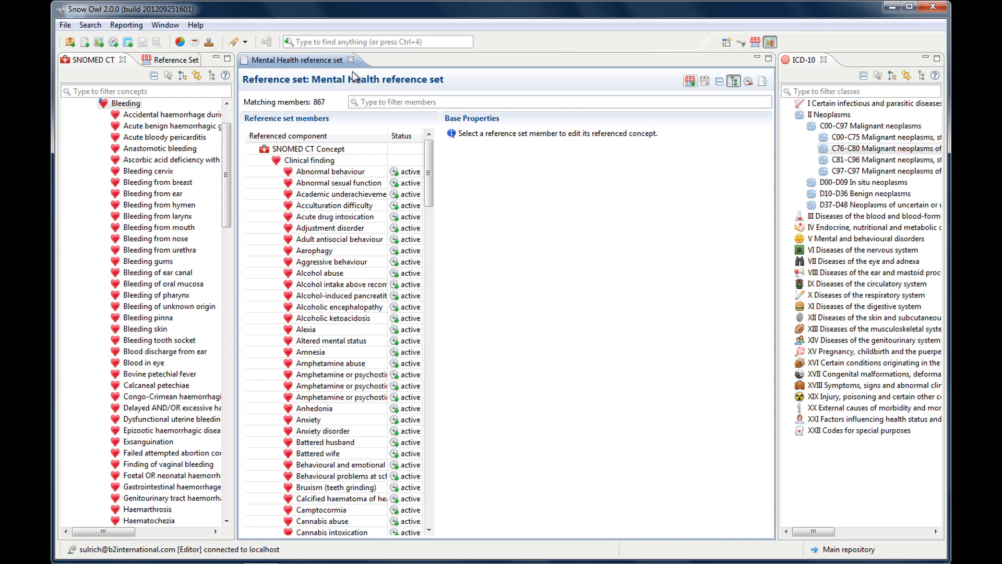
pyautogui.click(350, 60)
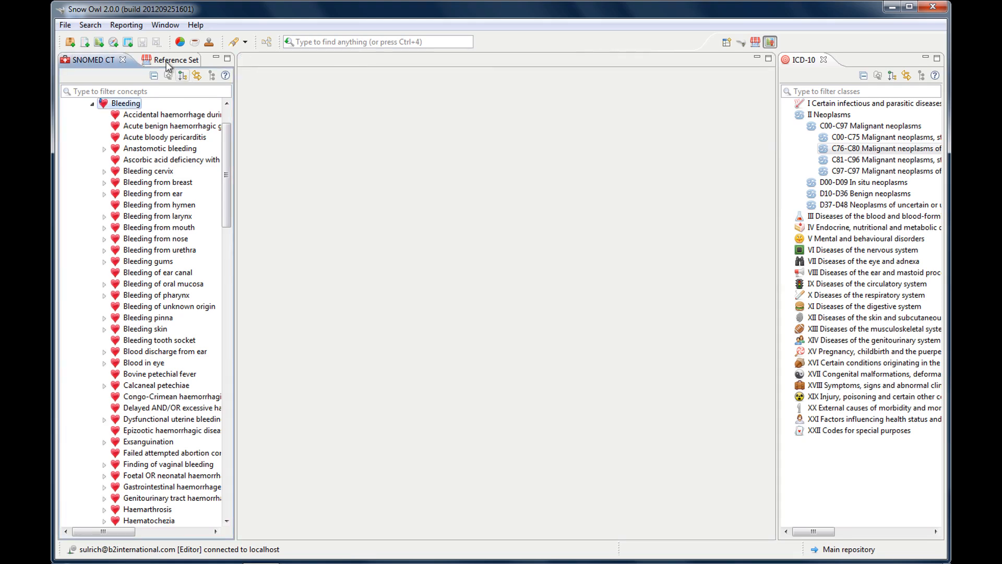
pyautogui.click(170, 60)
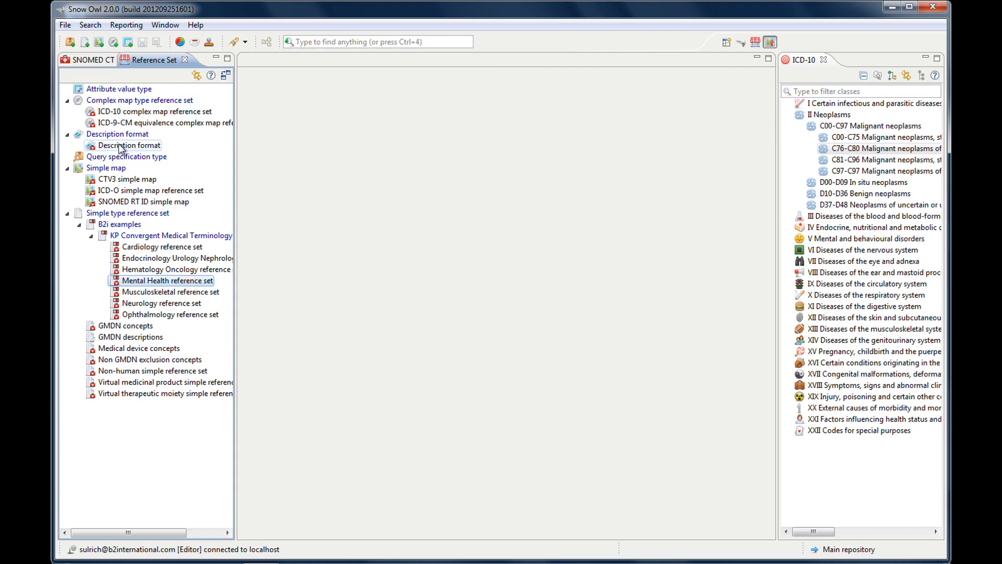
pyautogui.moveTo(142, 181)
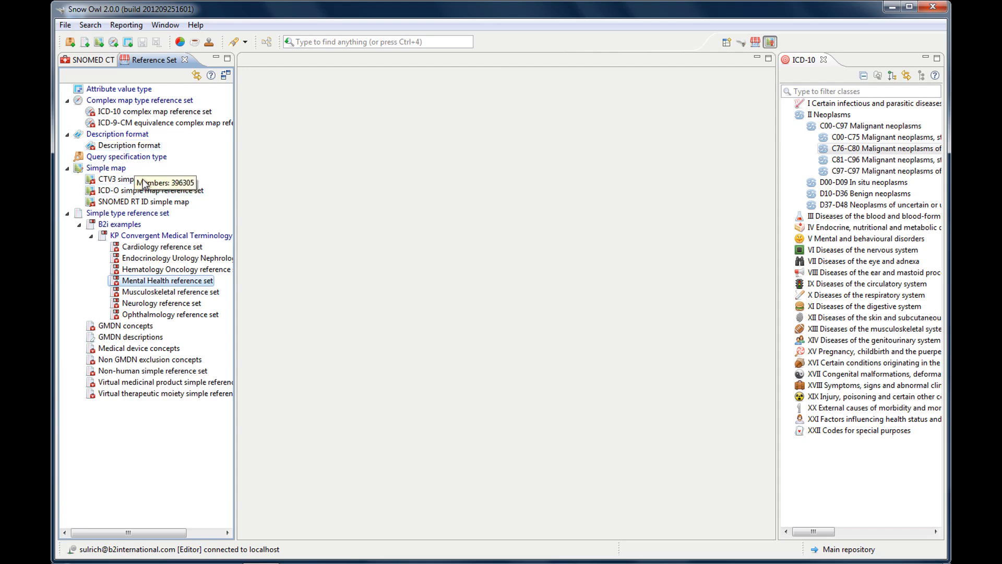
# View the CTV3 simple map's 396,305 mapped members and return to the authoring layout
pyautogui.doubleClick(118, 178)
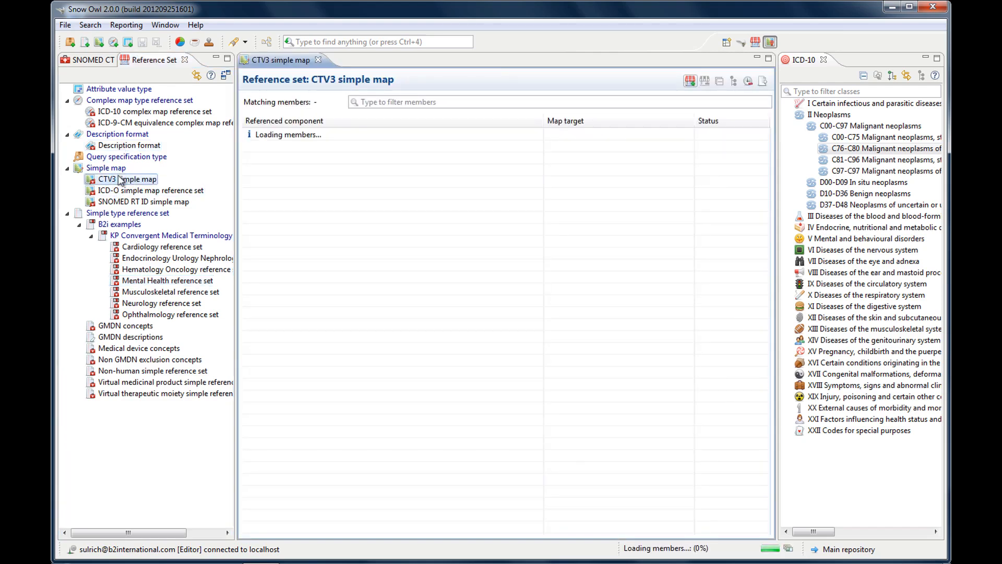
pyautogui.moveTo(115, 179)
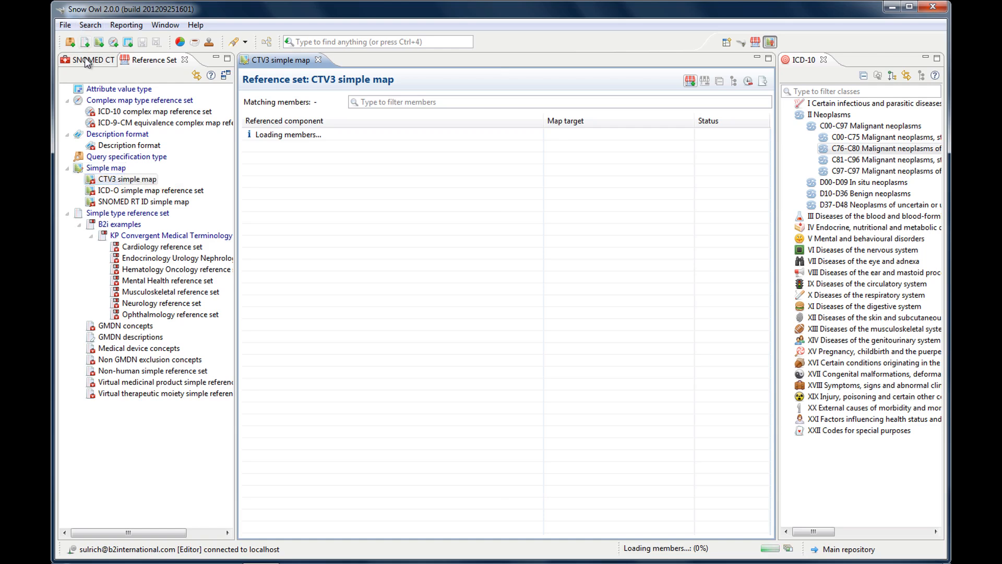
pyautogui.click(93, 59)
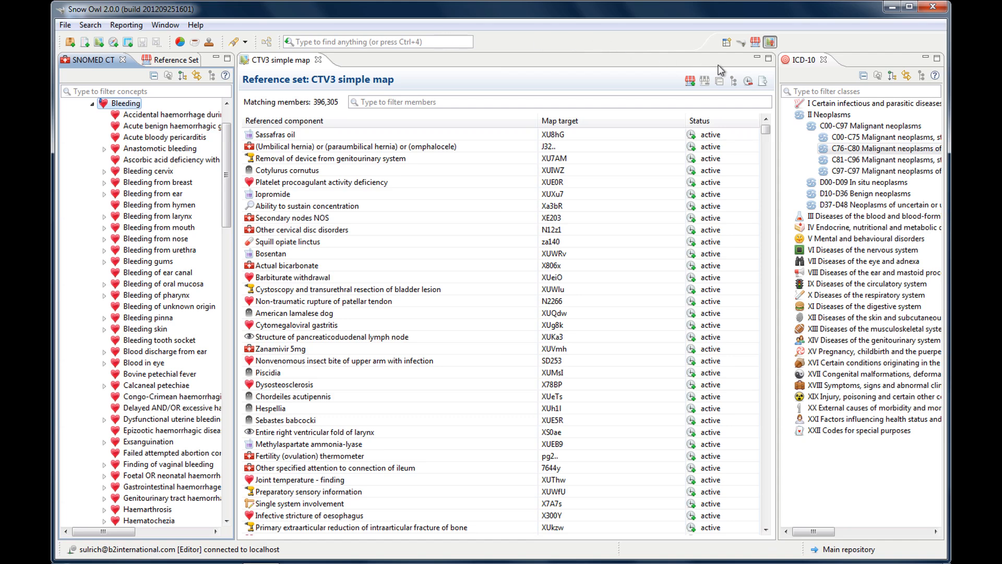
pyautogui.moveTo(741, 42)
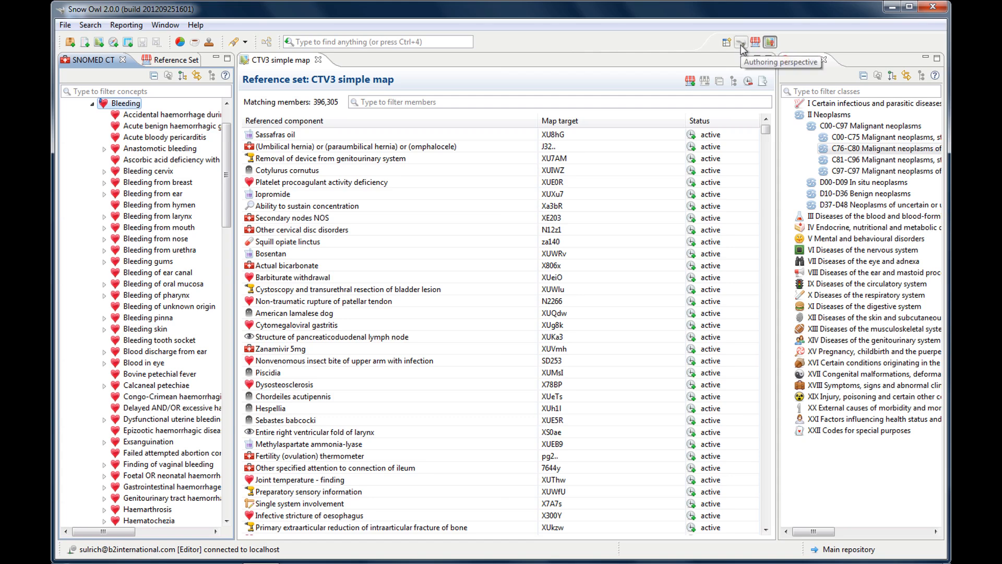
pyautogui.click(741, 41)
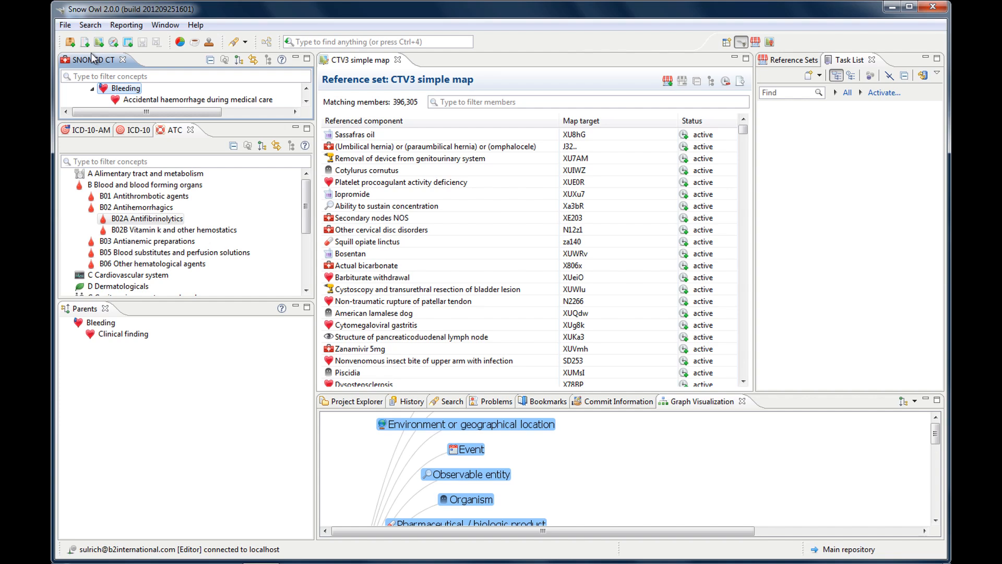
pyautogui.moveTo(85, 42)
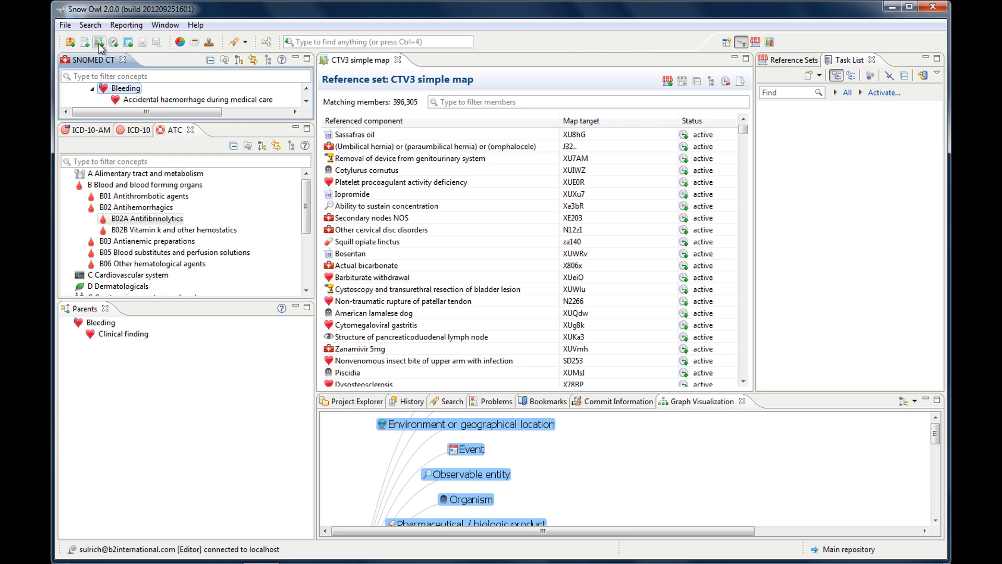
pyautogui.moveTo(159, 48)
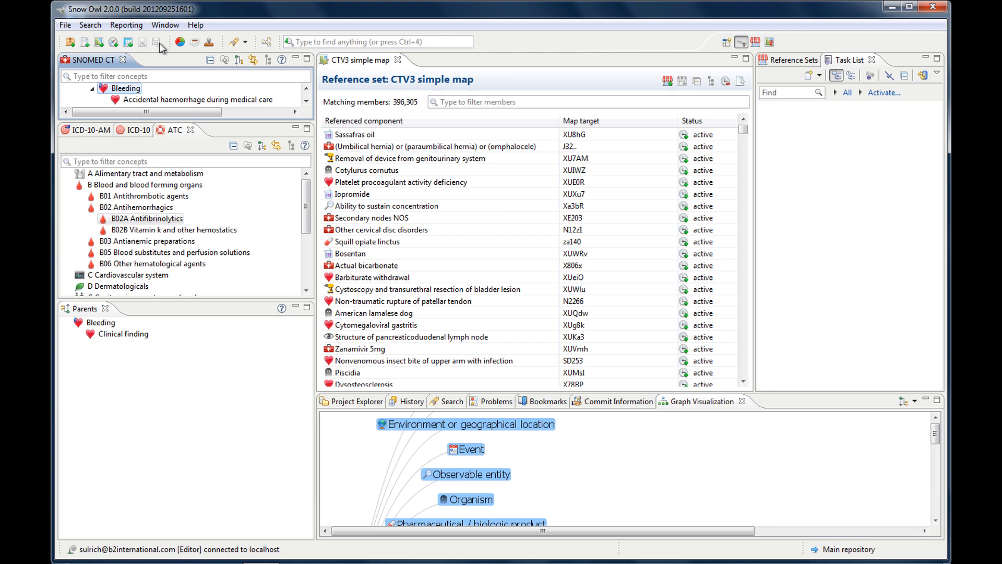
pyautogui.moveTo(158, 41)
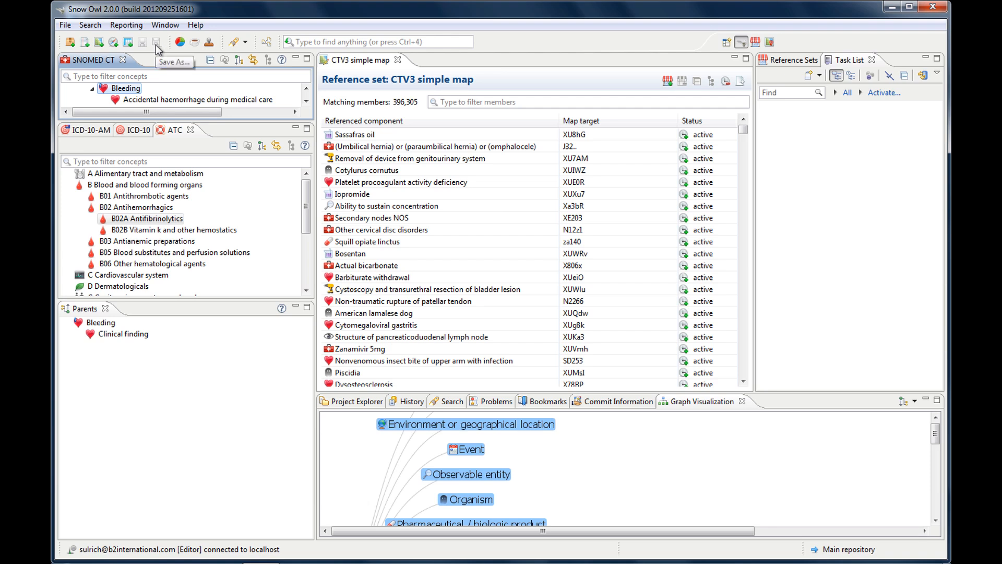
pyautogui.moveTo(157, 50)
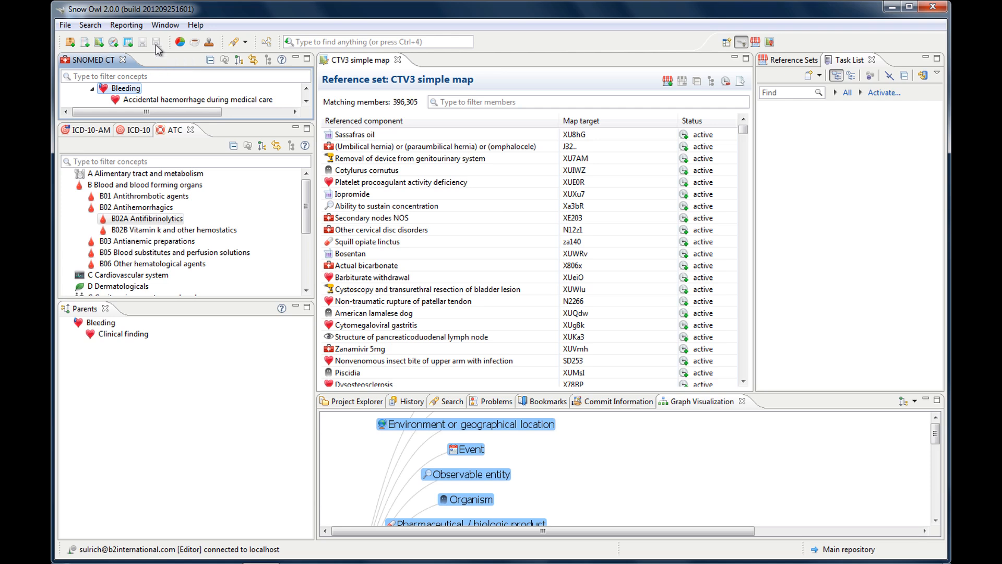
pyautogui.moveTo(211, 56)
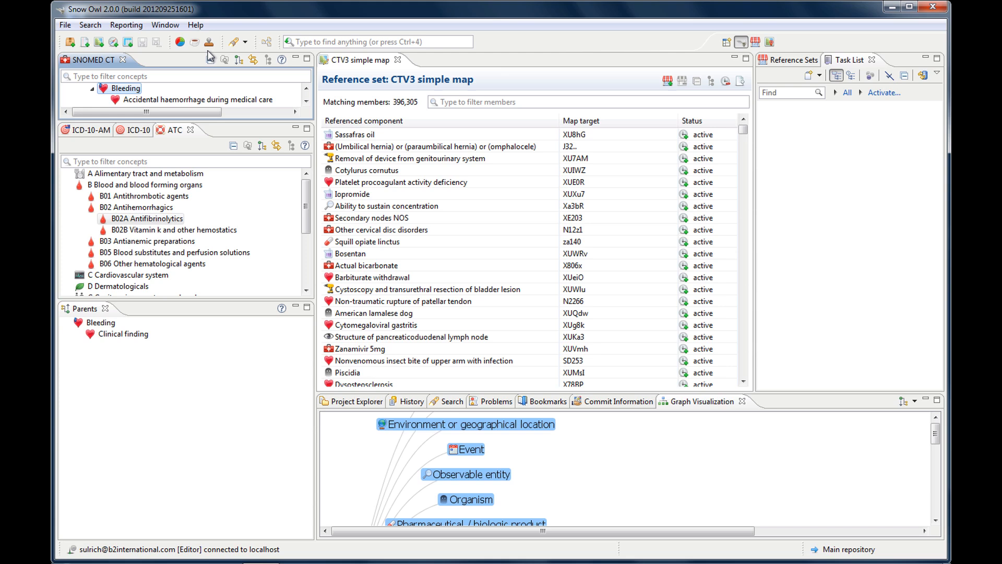
pyautogui.moveTo(194, 42)
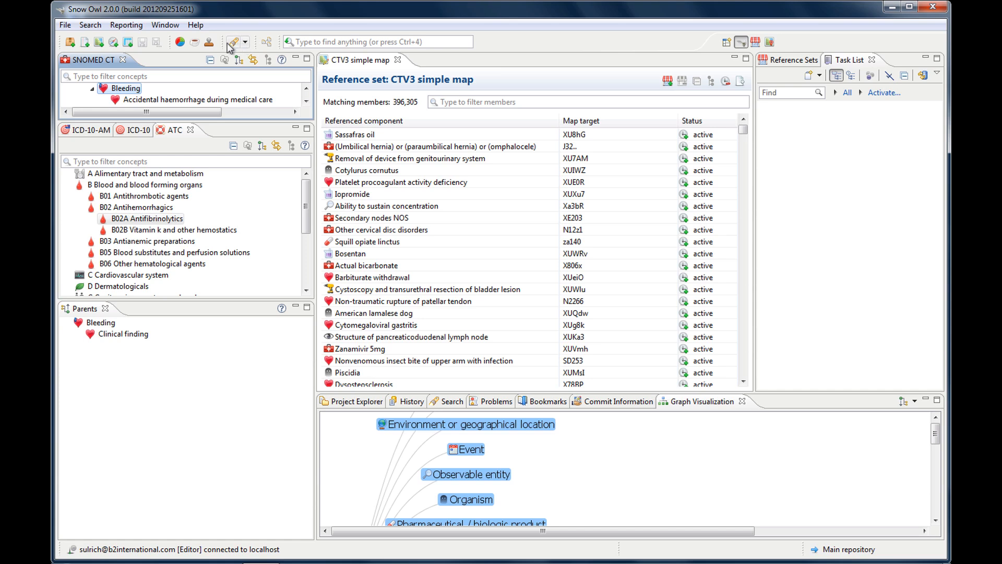
pyautogui.moveTo(245, 50)
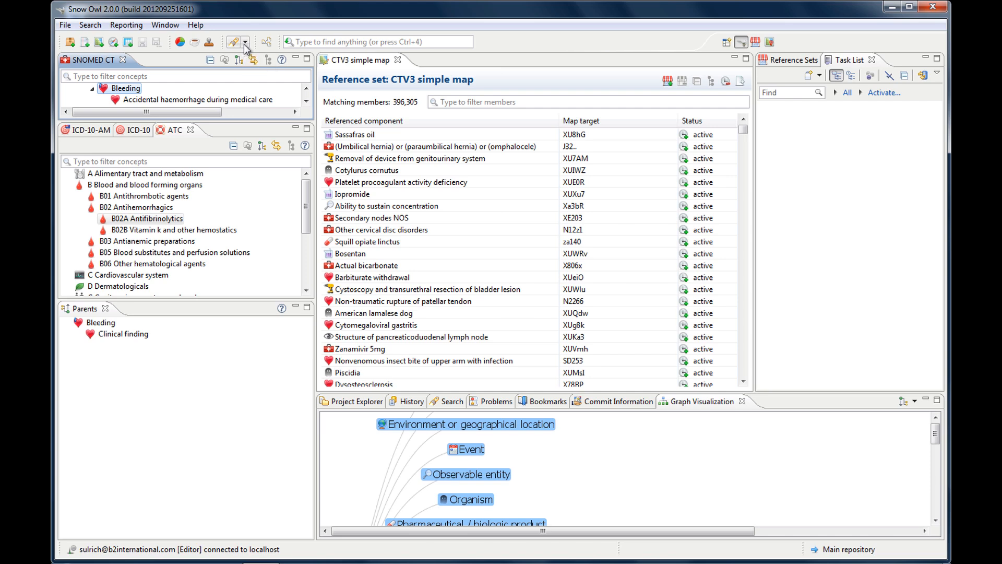
# Show the empty Search Results view beneath the open CTV3 simple map
pyautogui.click(451, 400)
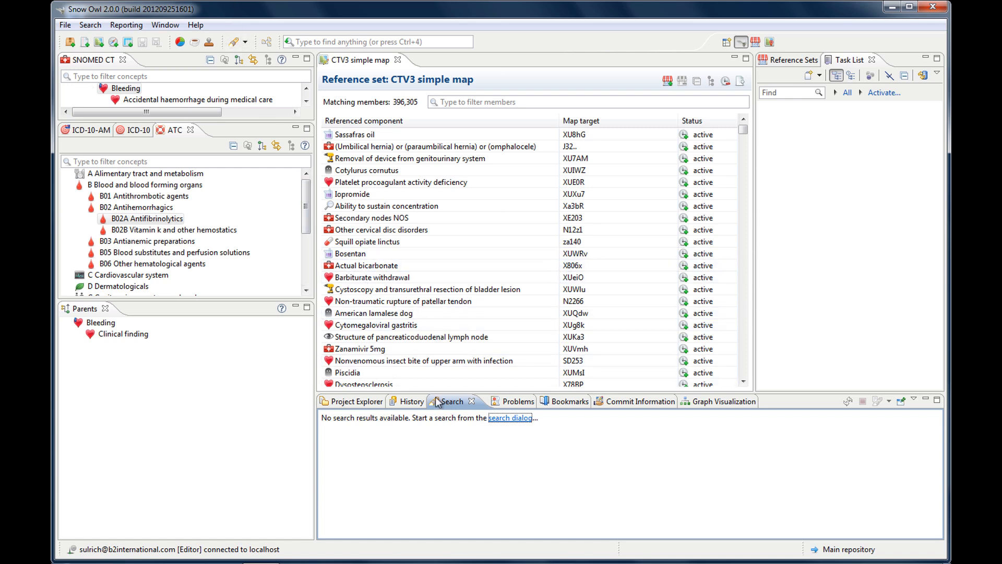
pyautogui.moveTo(265, 42)
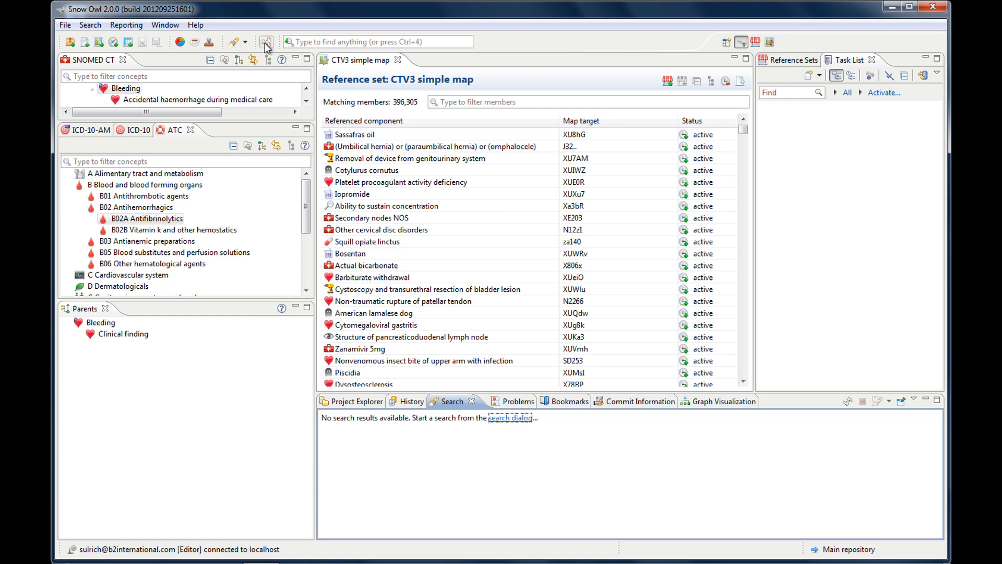
pyautogui.moveTo(266, 42)
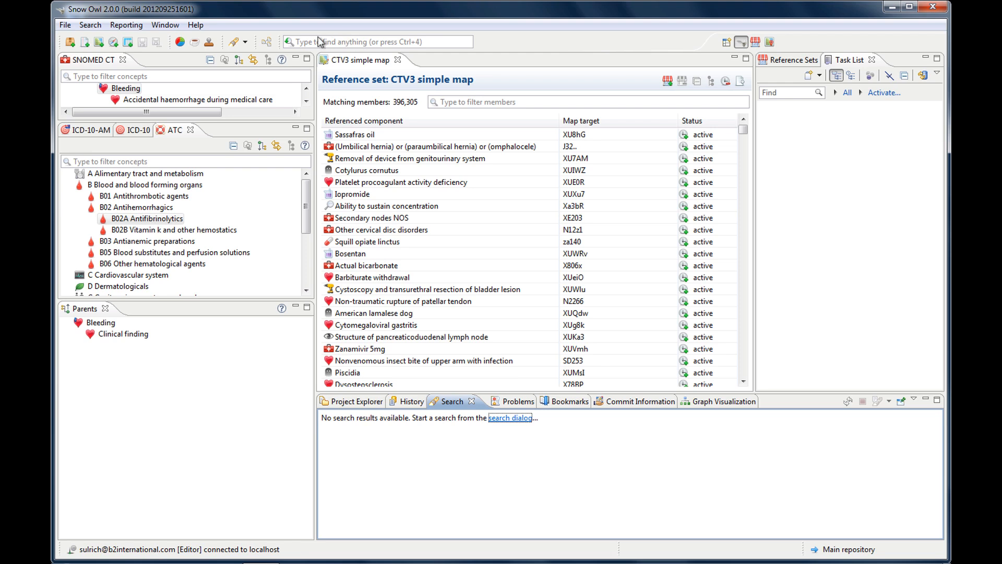
pyautogui.moveTo(523, 41)
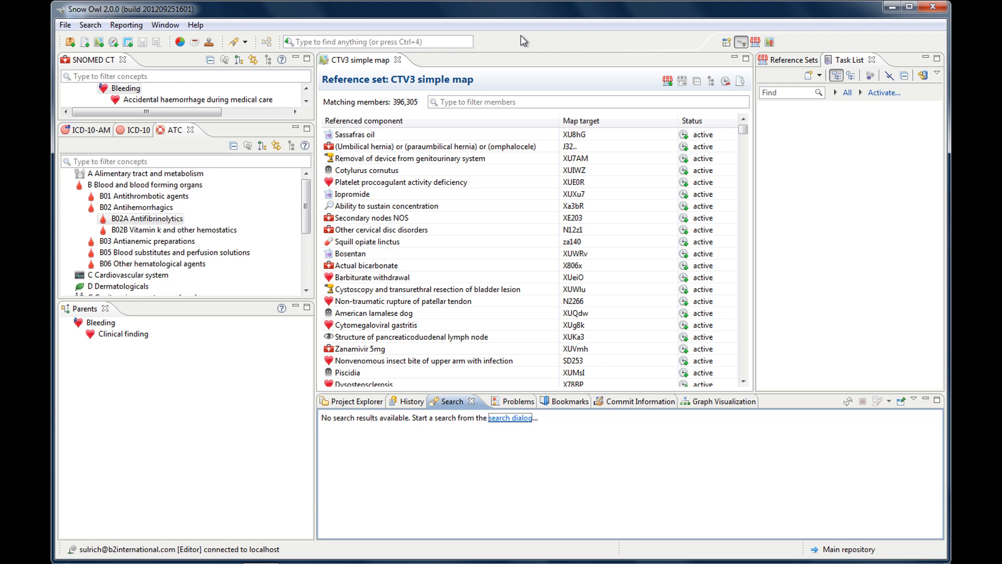
pyautogui.moveTo(195, 24)
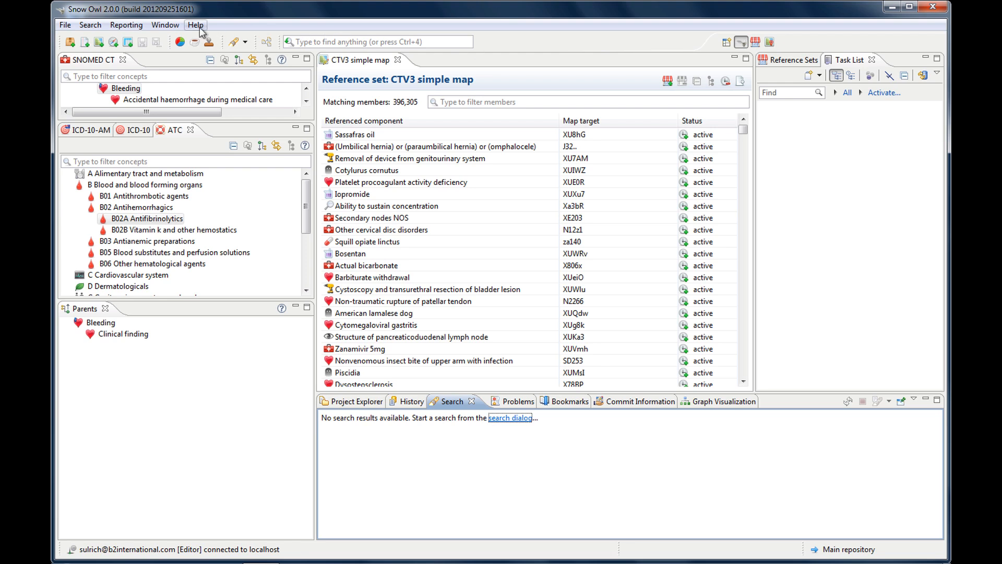
pyautogui.click(196, 24)
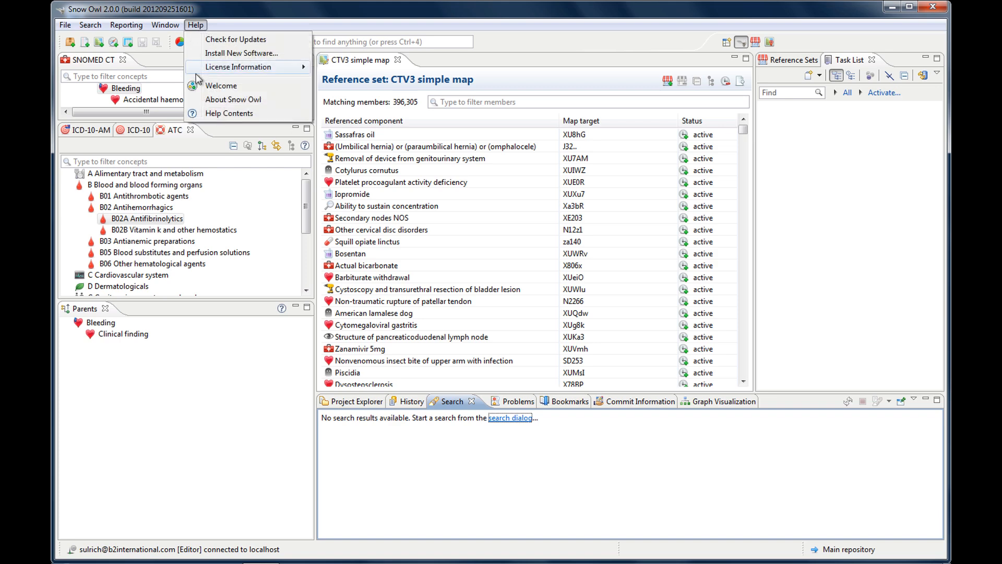
pyautogui.click(228, 112)
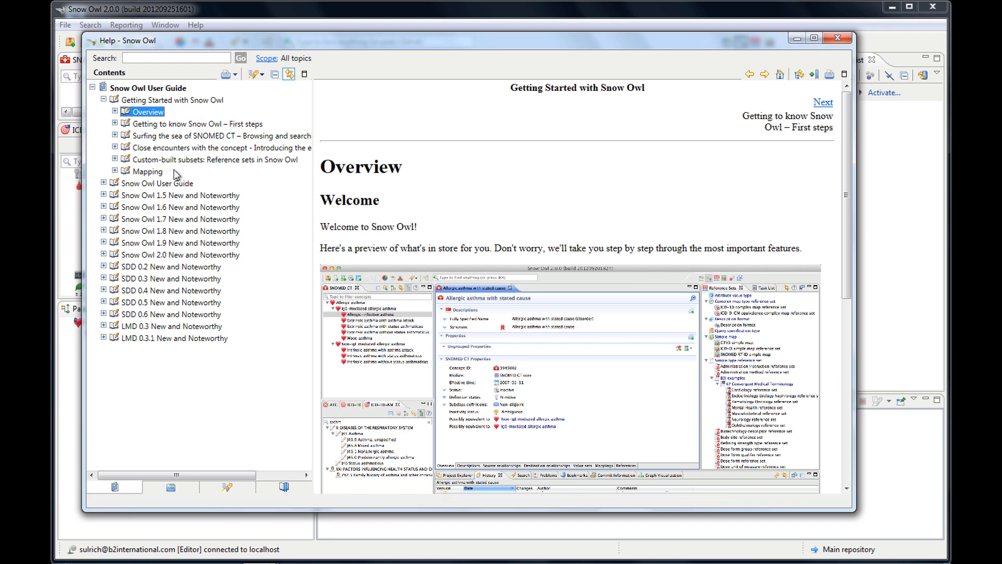
pyautogui.moveTo(219, 175)
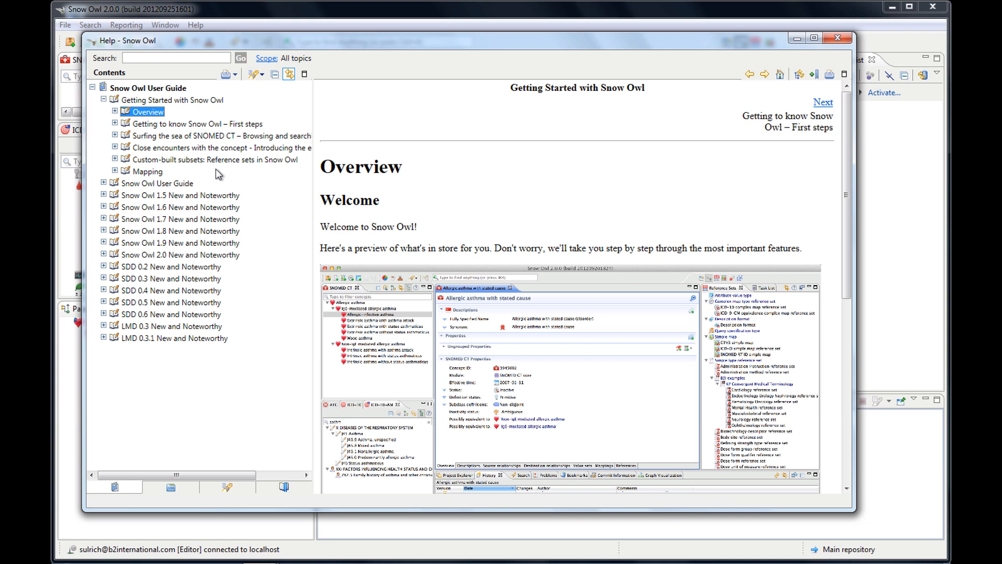
pyautogui.moveTo(119, 56)
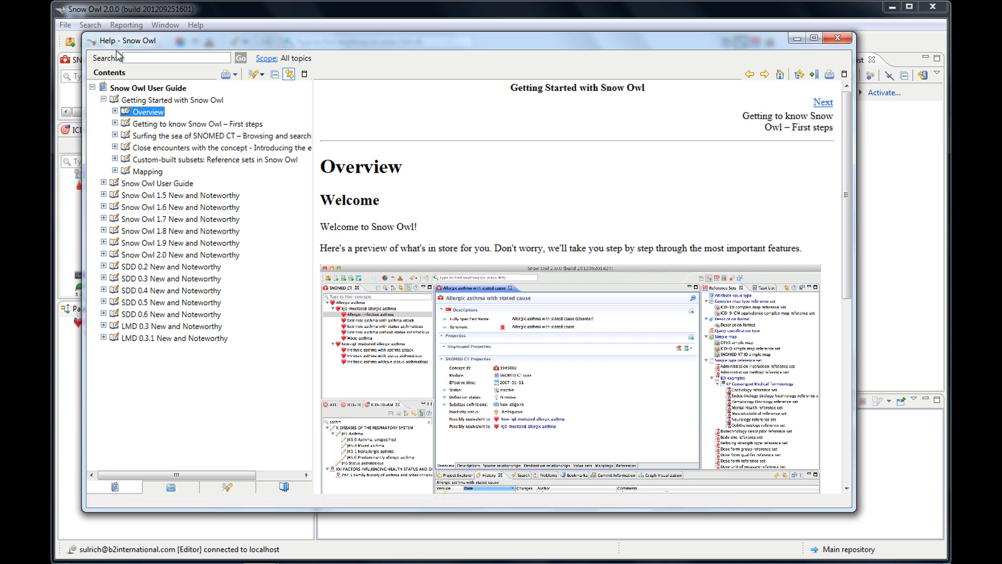
pyautogui.moveTo(242, 181)
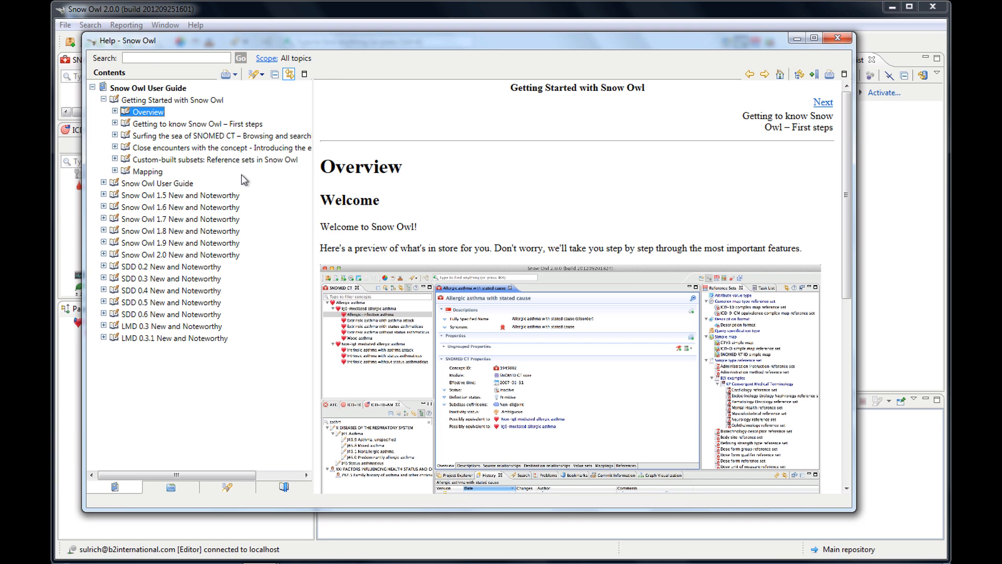
pyautogui.moveTo(900, 38)
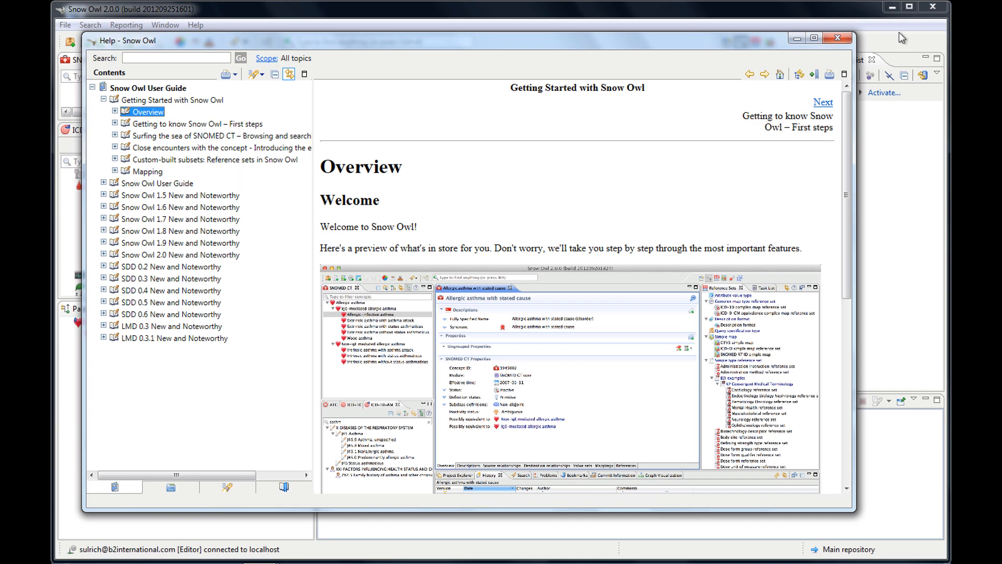
pyautogui.moveTo(838, 38)
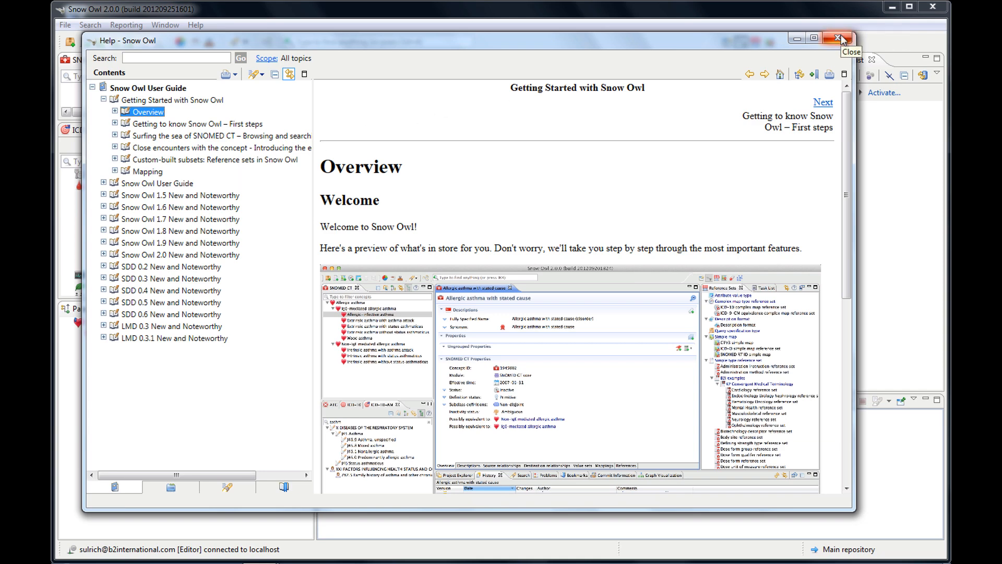
pyautogui.click(840, 39)
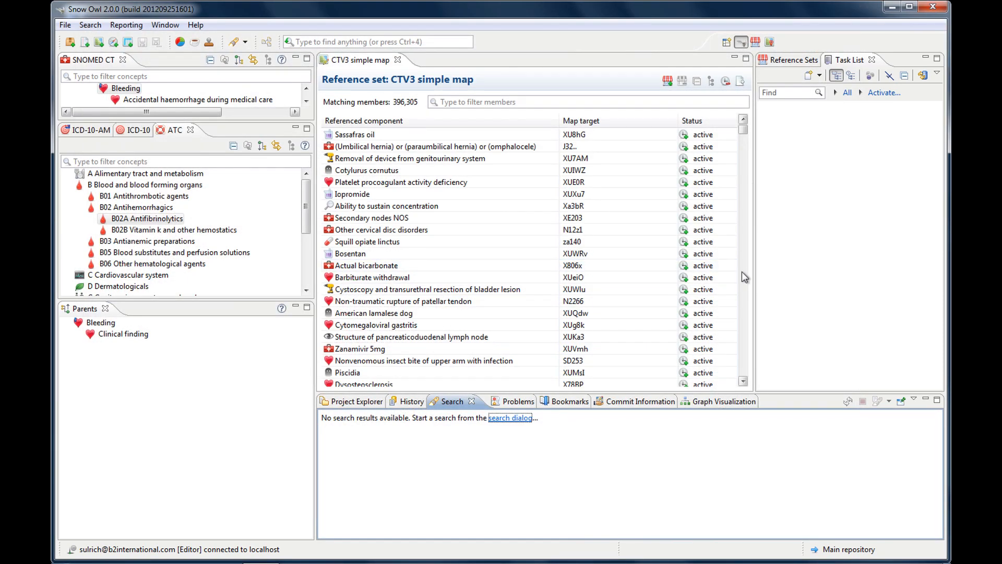